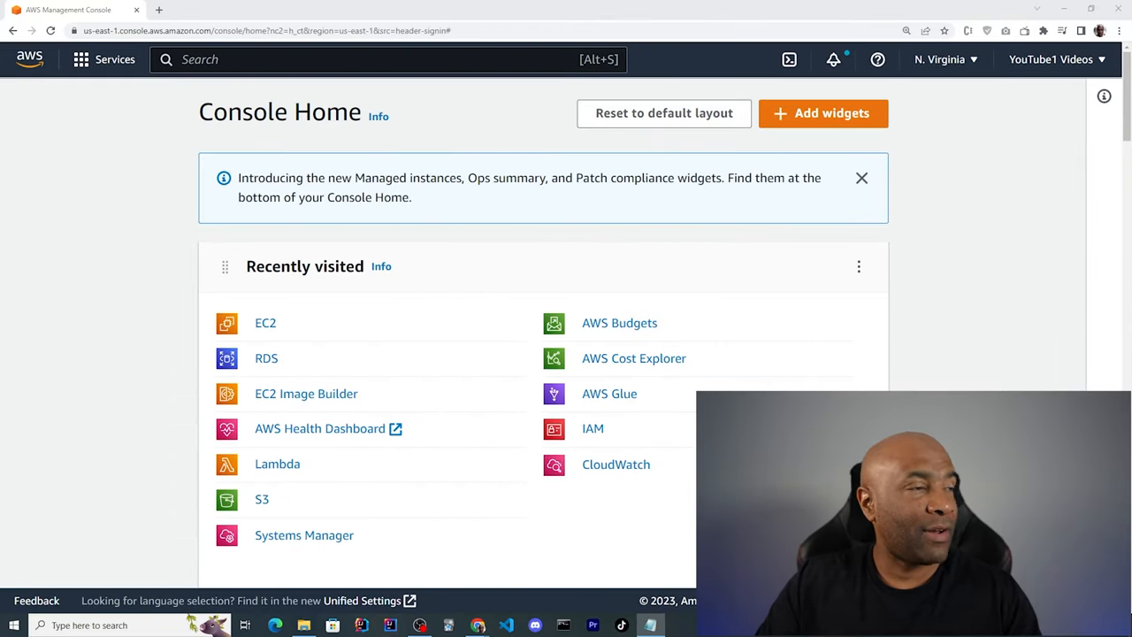
mouse_move(127, 238)
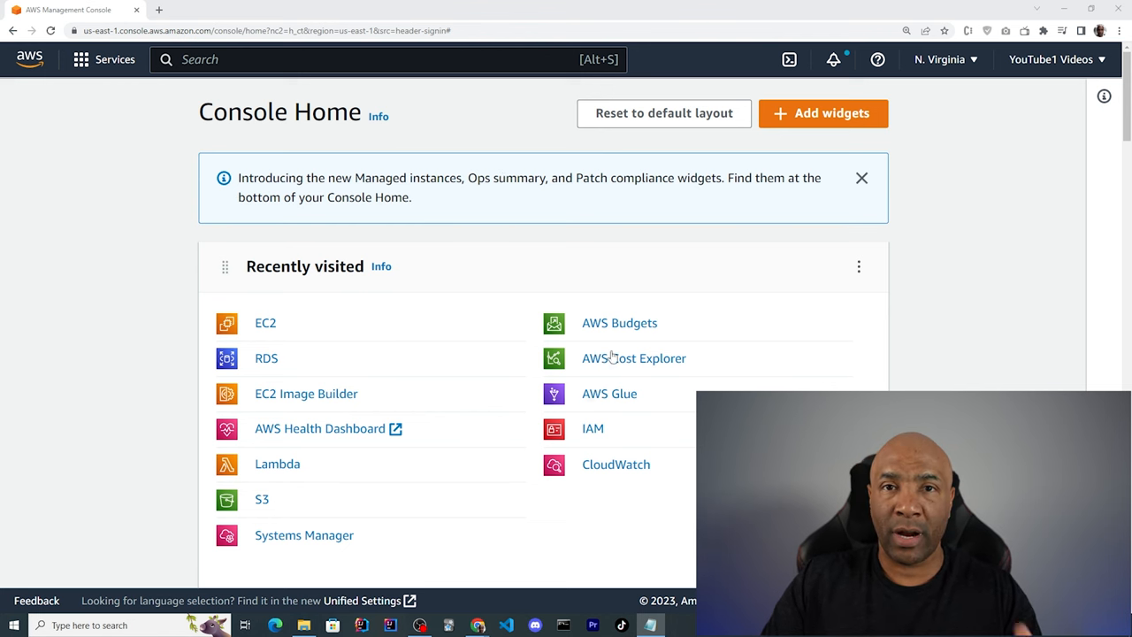
mouse_move(504, 397)
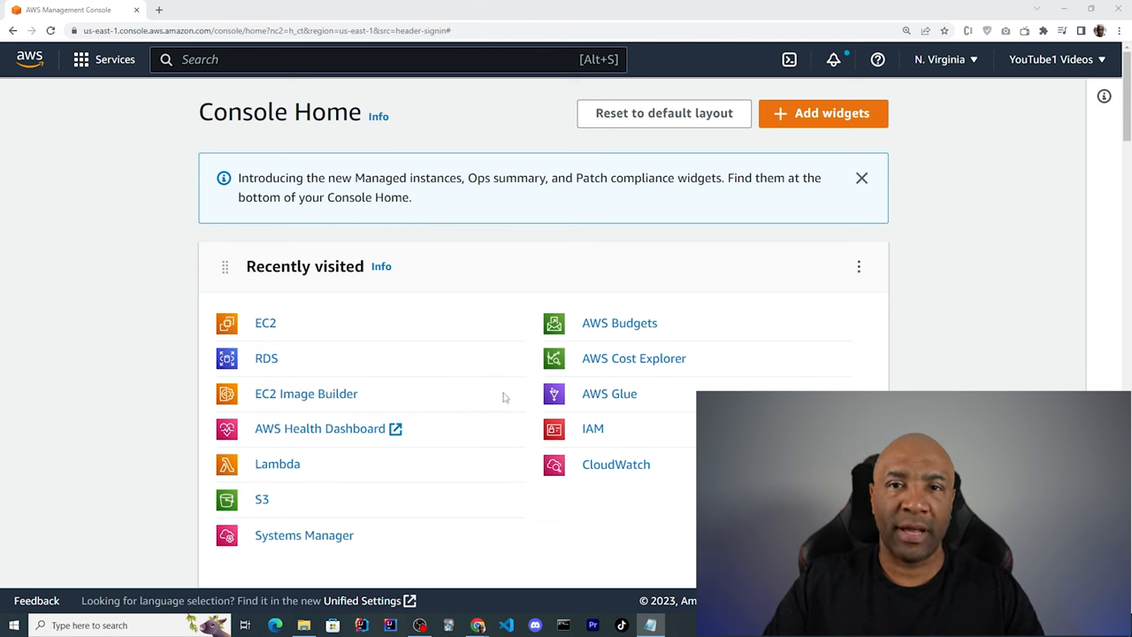
mouse_move(327, 329)
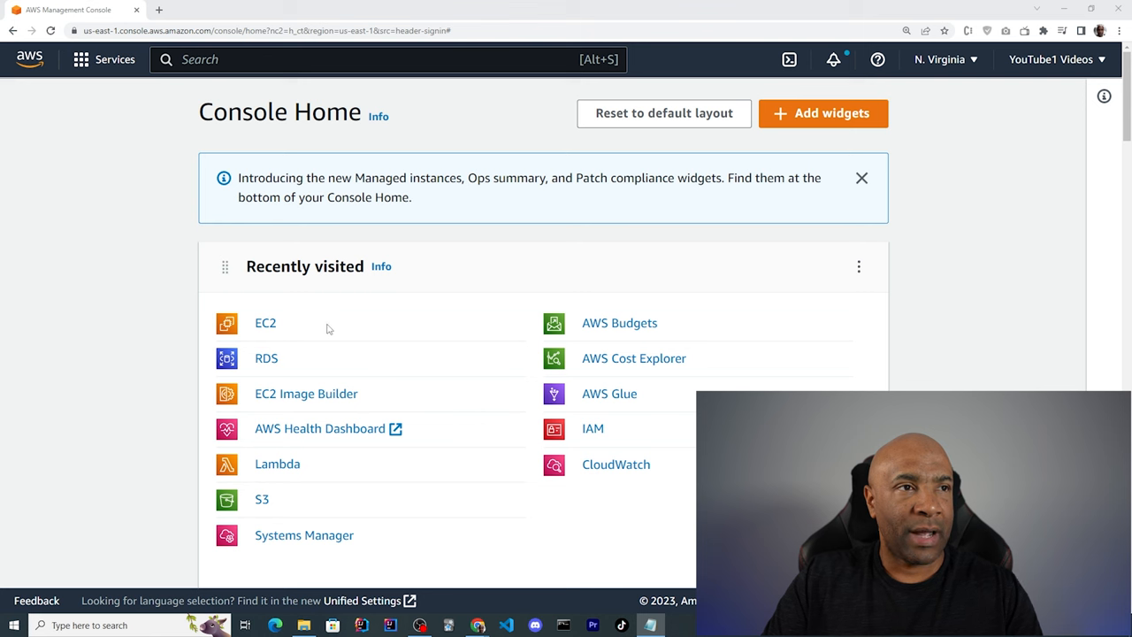
mouse_move(824, 23)
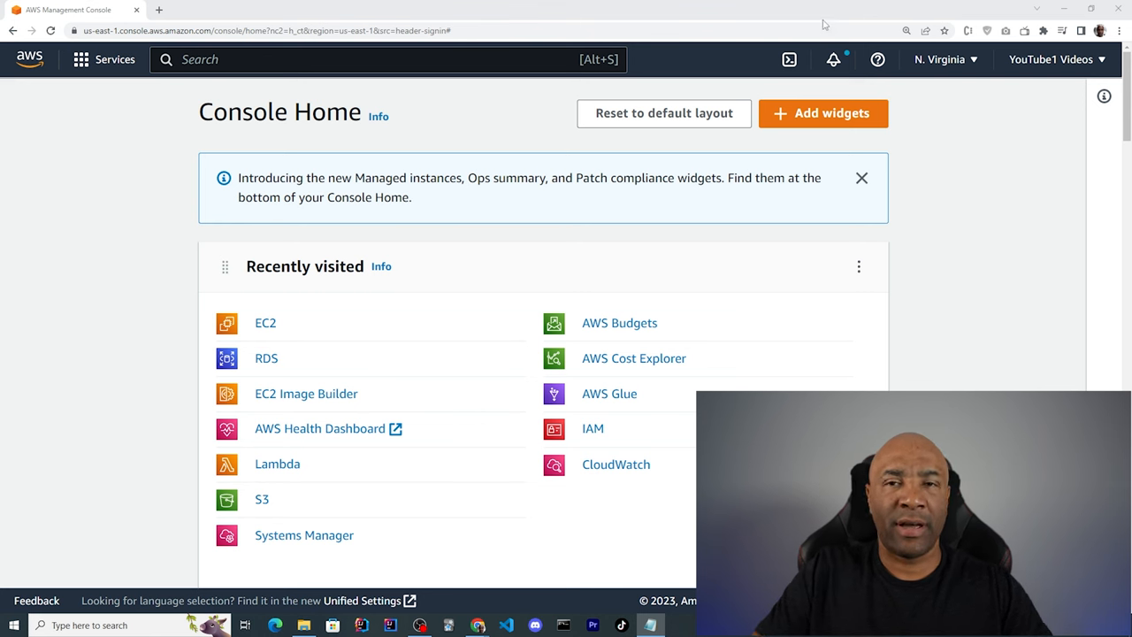
mouse_move(878, 59)
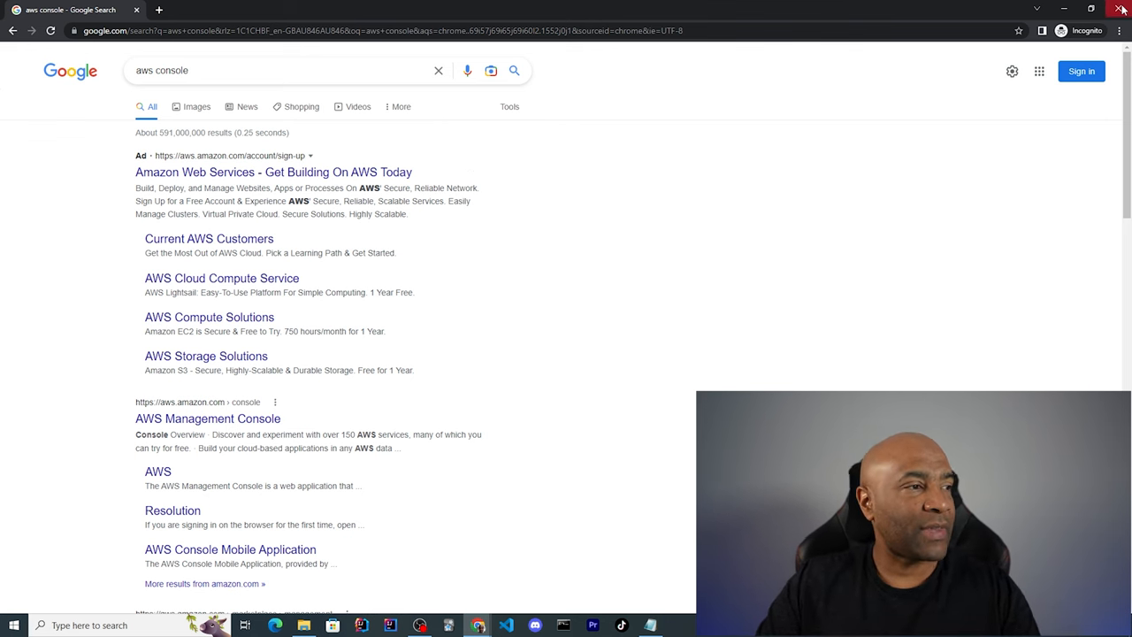
- Close the Google search window and open the EC2 Dashboard from Recently visited
left_click(208, 418)
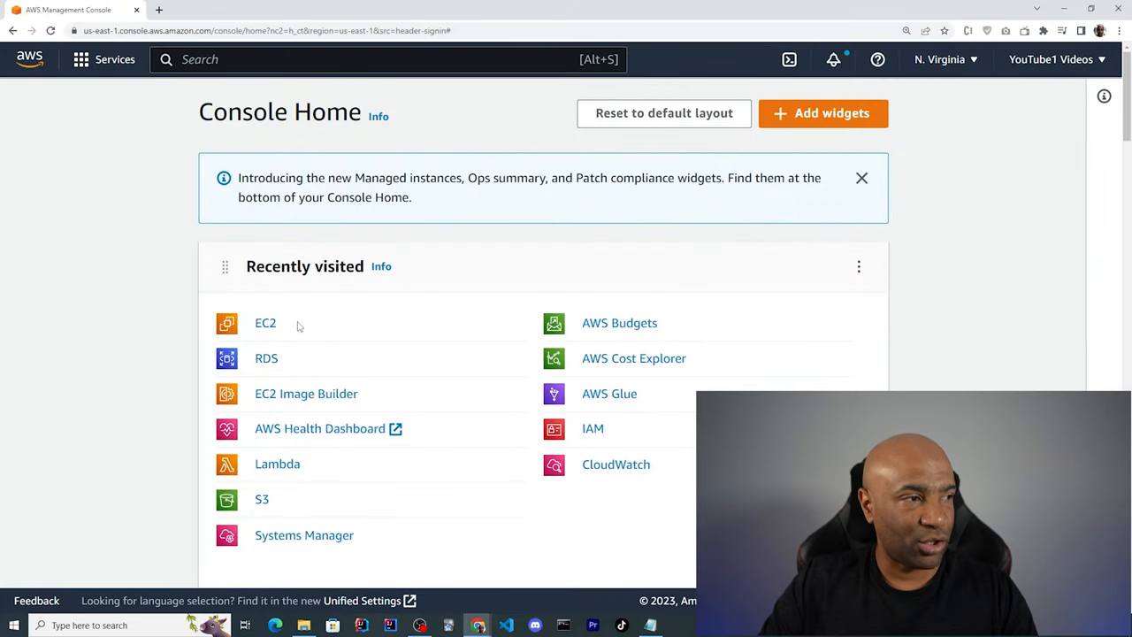
left_click(266, 323)
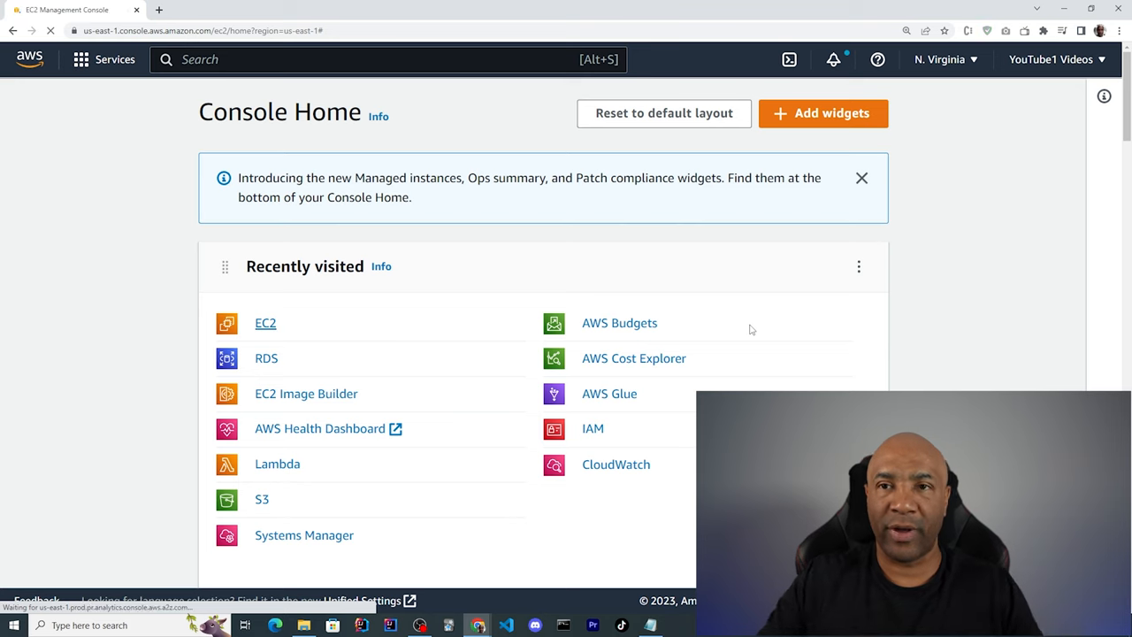
left_click(266, 323)
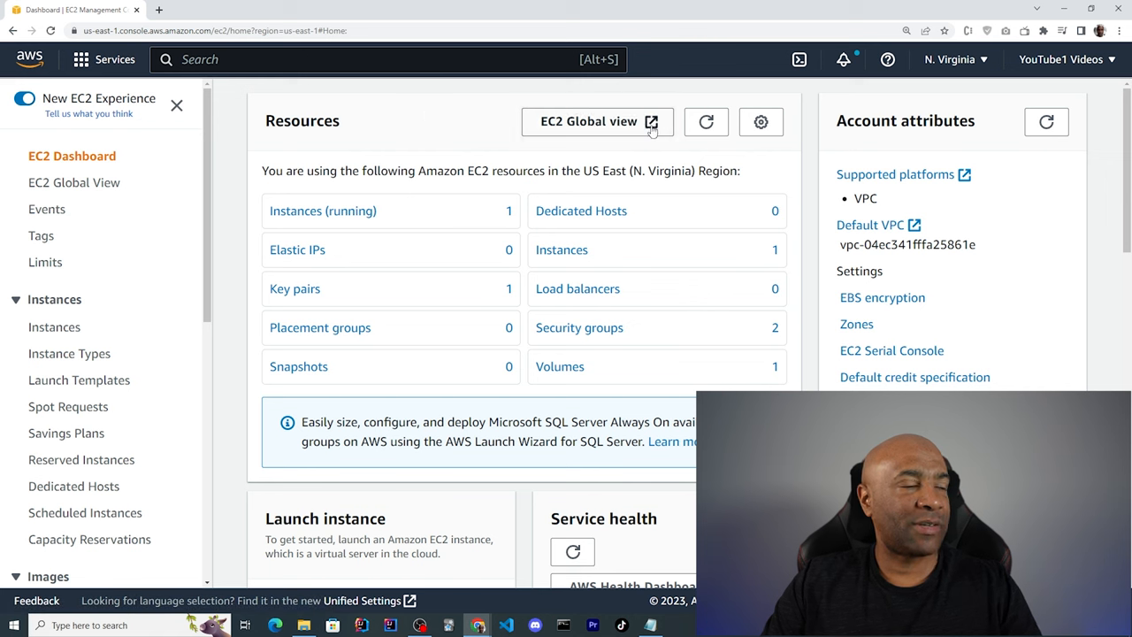
mouse_move(476, 229)
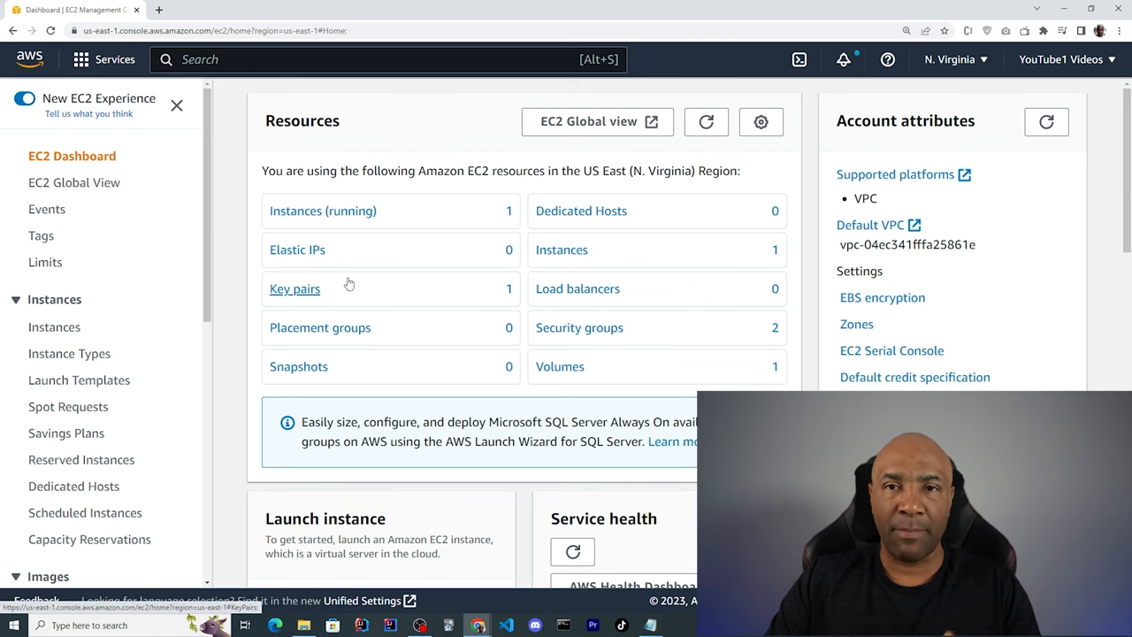
mouse_move(425, 300)
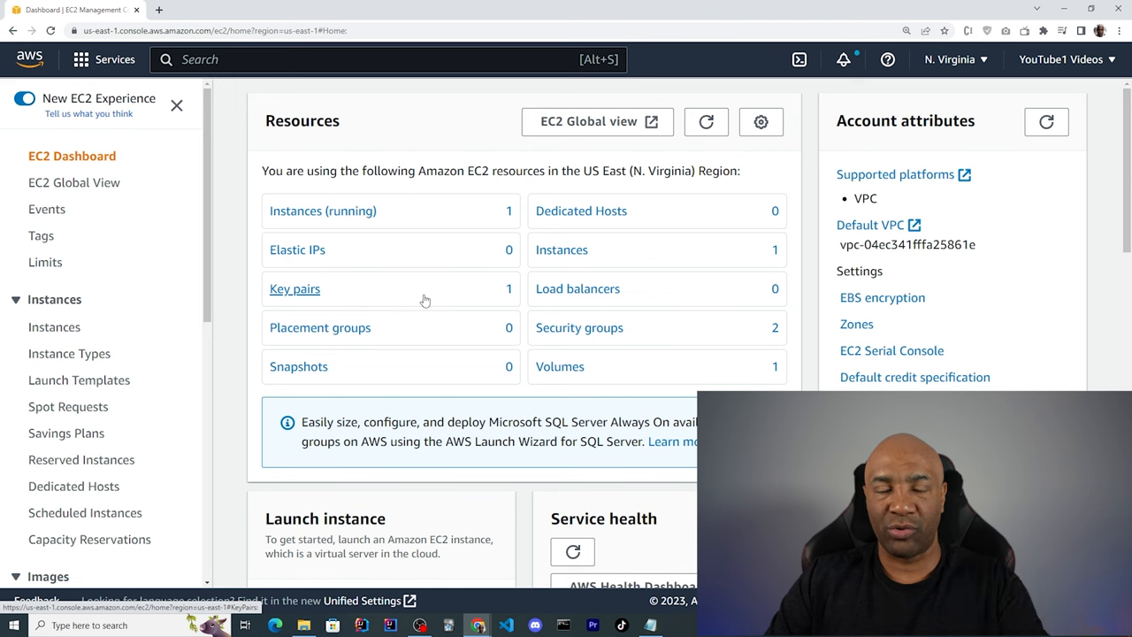
mouse_move(412, 298)
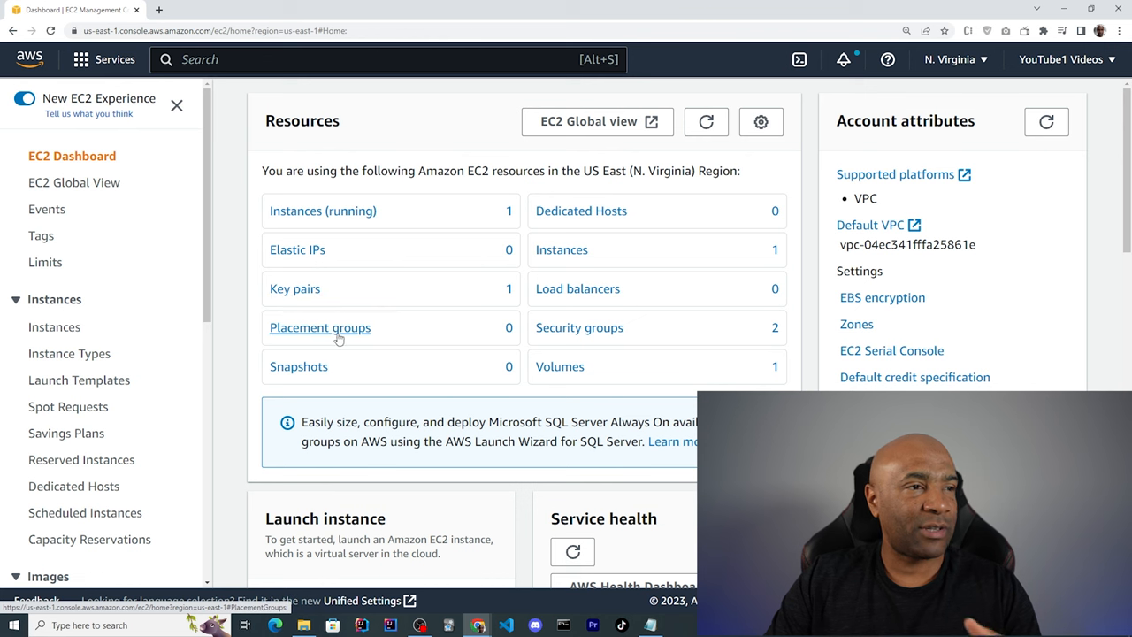
mouse_move(581, 211)
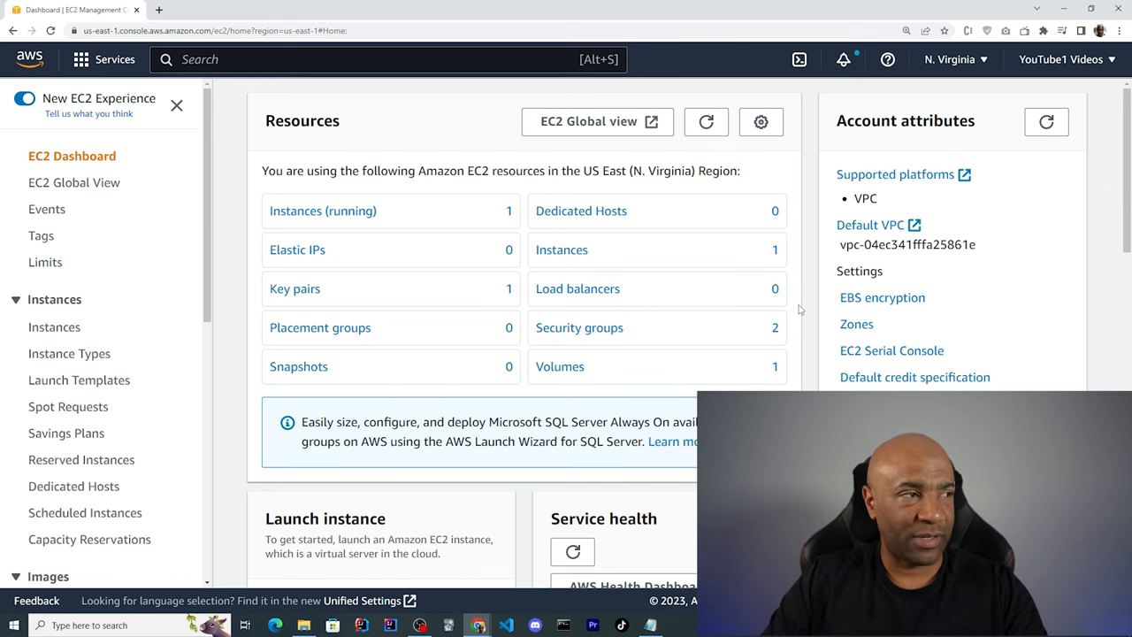
mouse_move(224, 208)
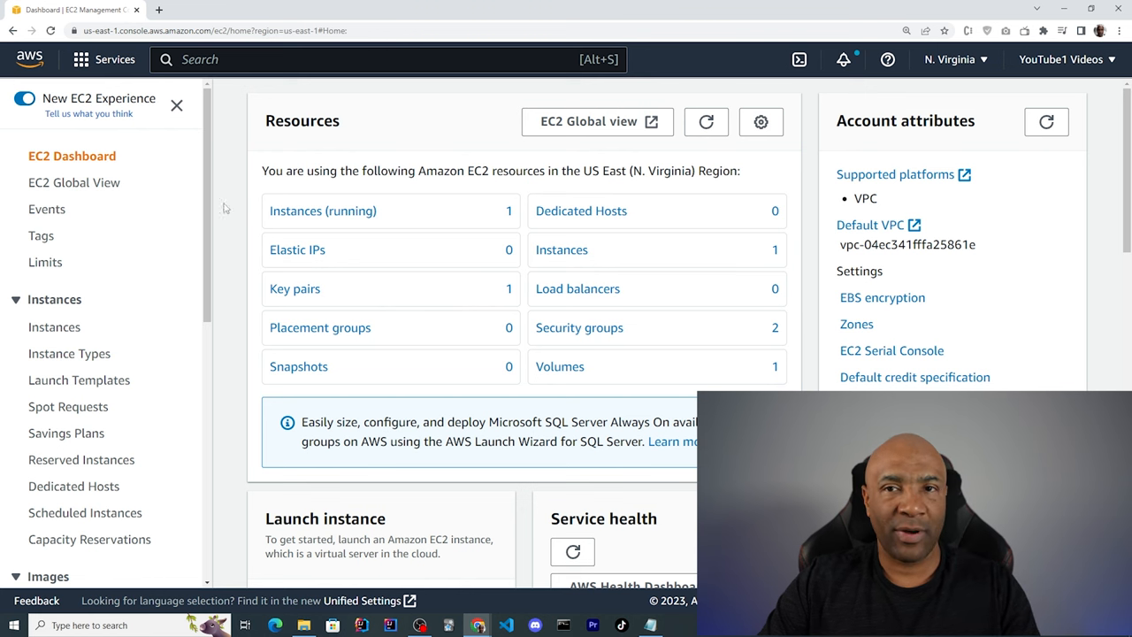
mouse_move(71, 156)
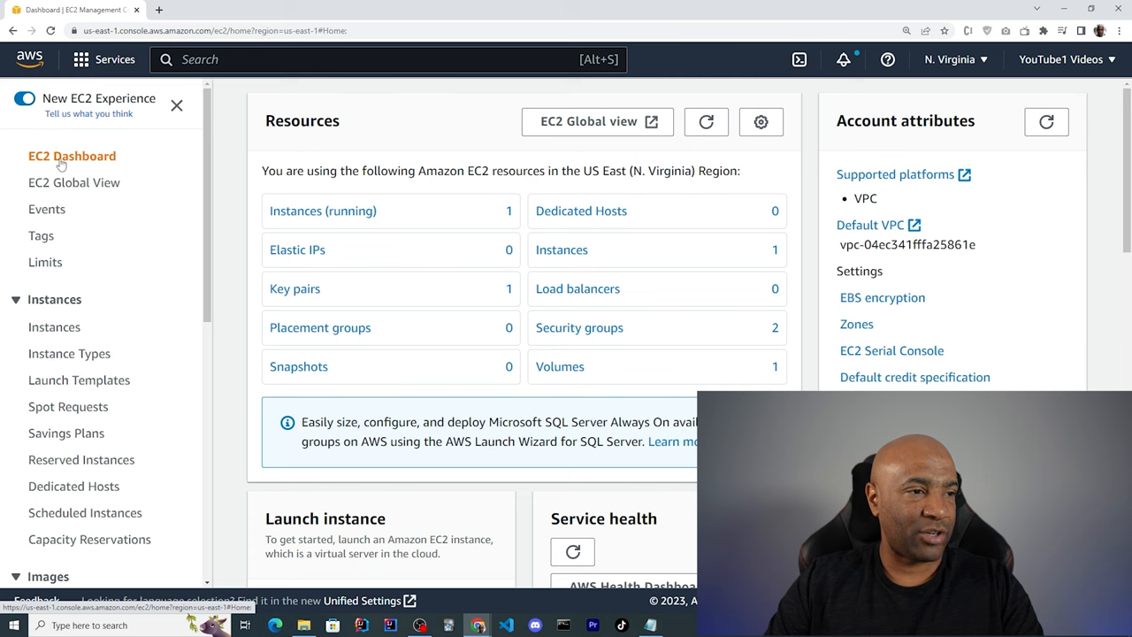
scroll("down", 3)
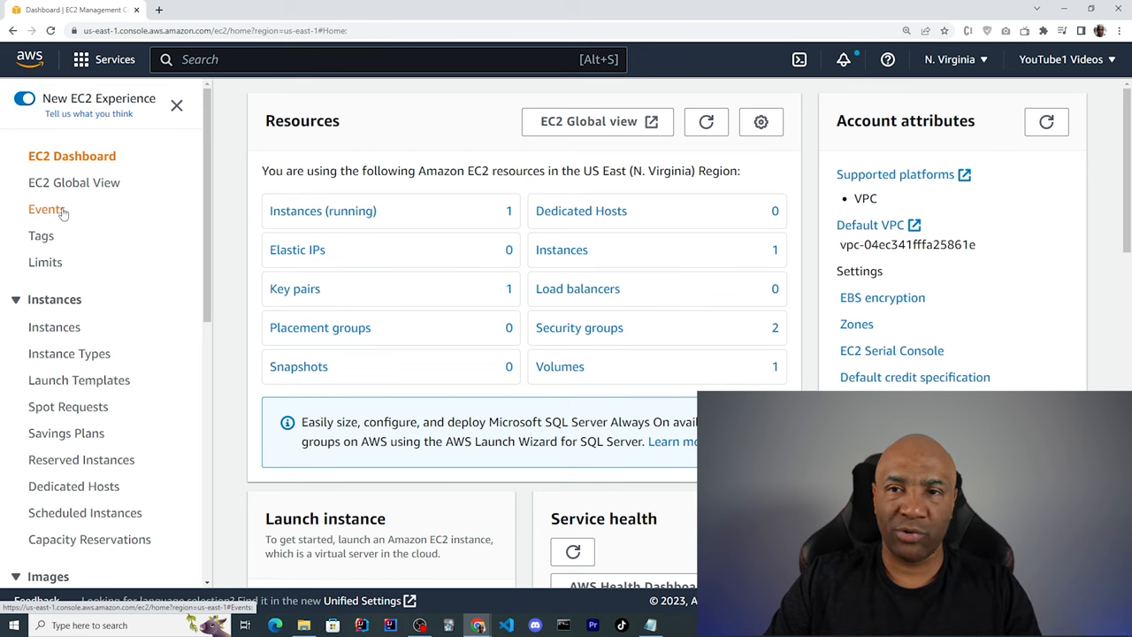
- View the empty Events page, the MyTestInstance tag, and the EC2 Limits table
left_click(47, 209)
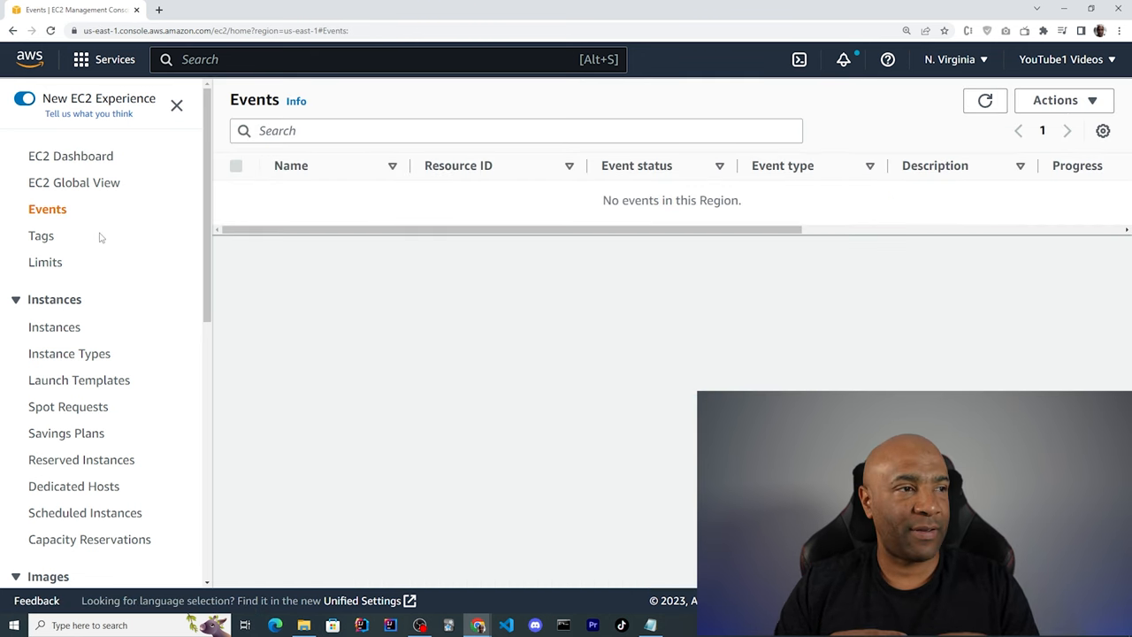
left_click(40, 236)
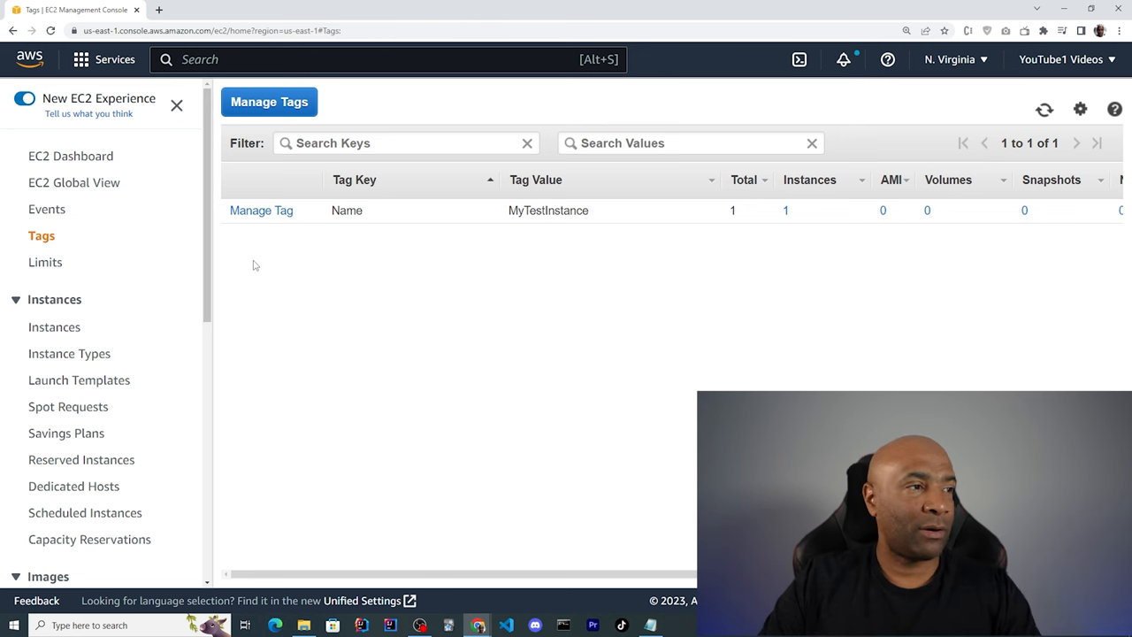
left_click(45, 261)
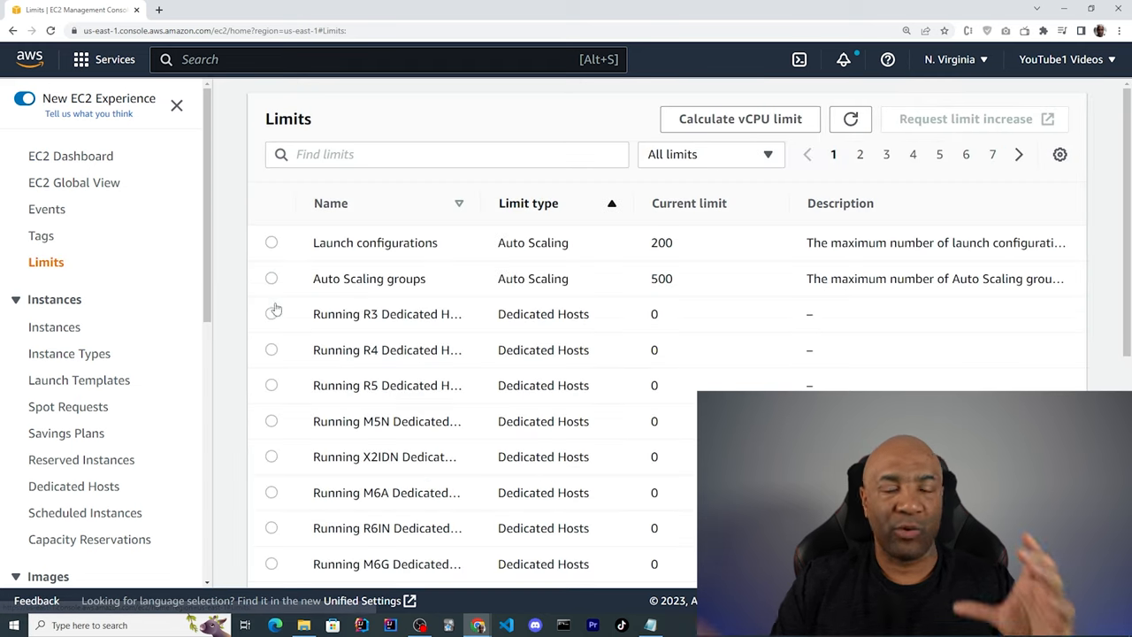
mouse_move(555, 283)
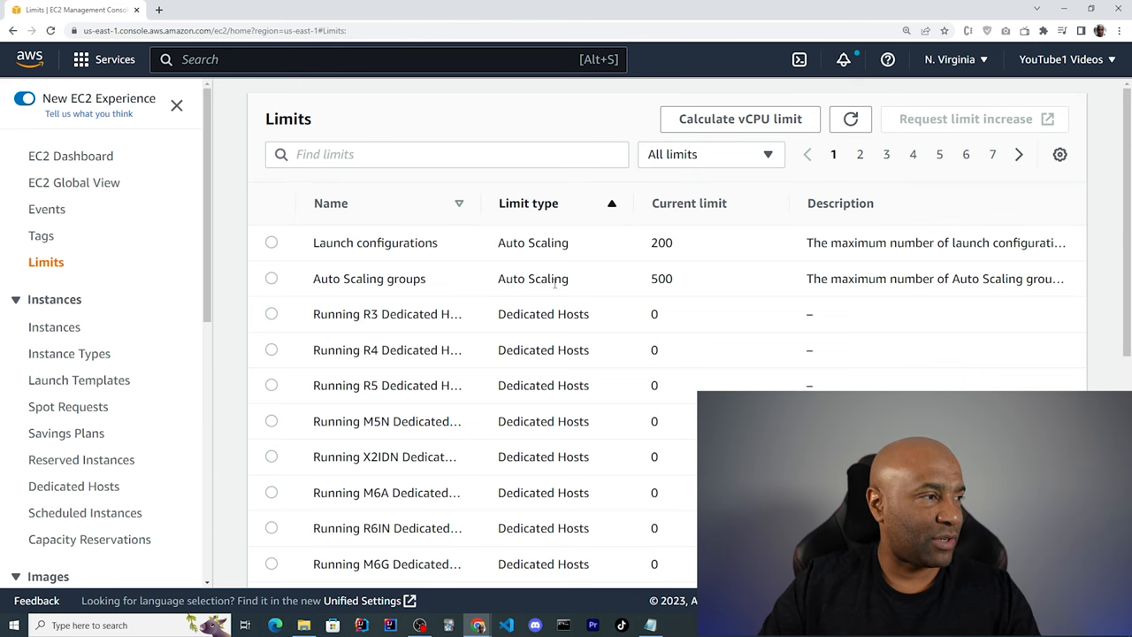
scroll("down", 3)
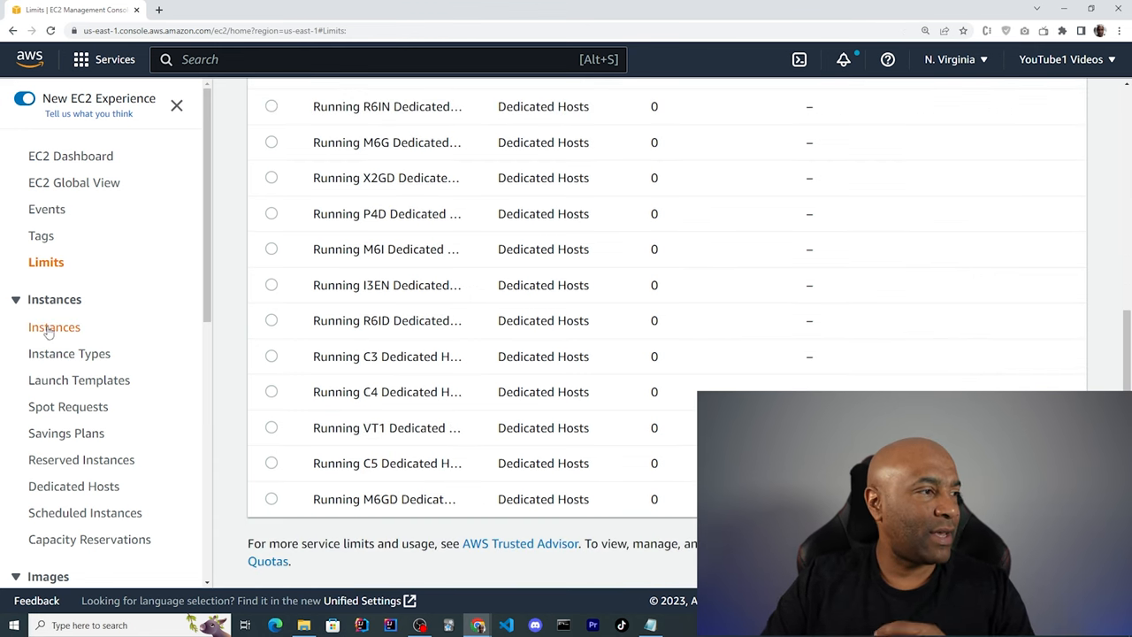
- Select MyTestInstance in the Instances list and terminate it via Instance state
left_click(54, 327)
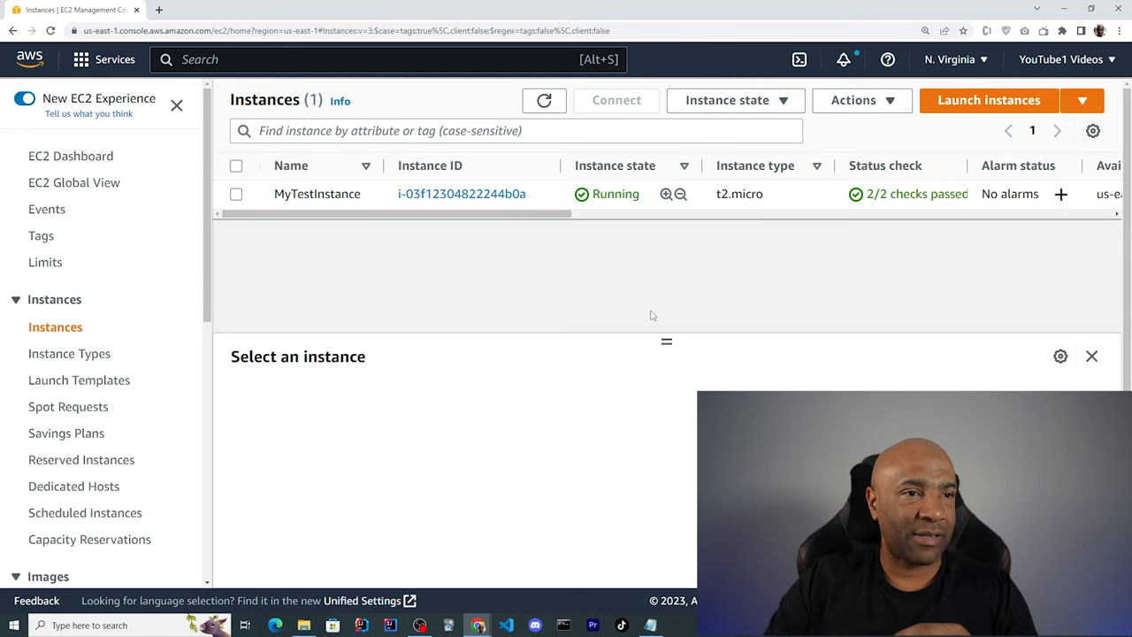
left_click(235, 193)
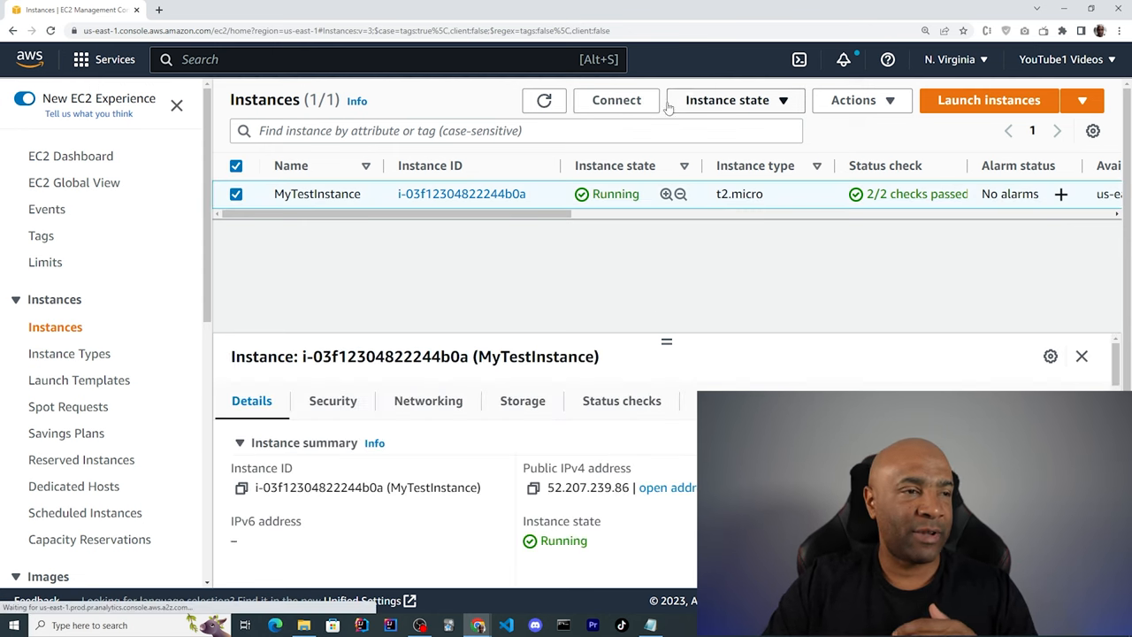
left_click(727, 100)
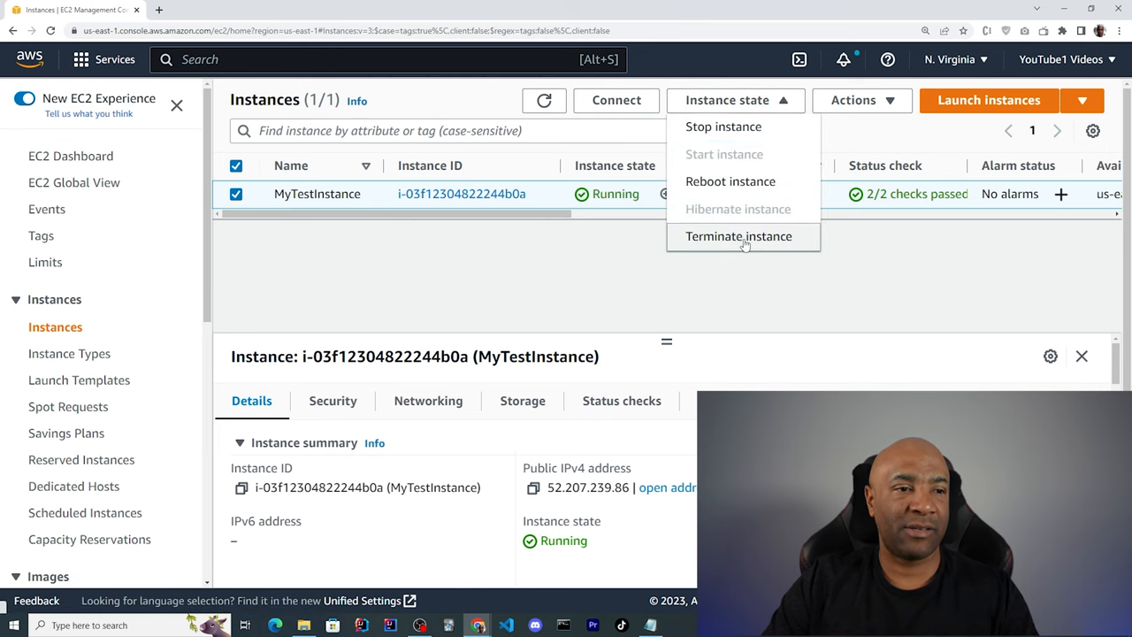
left_click(738, 236)
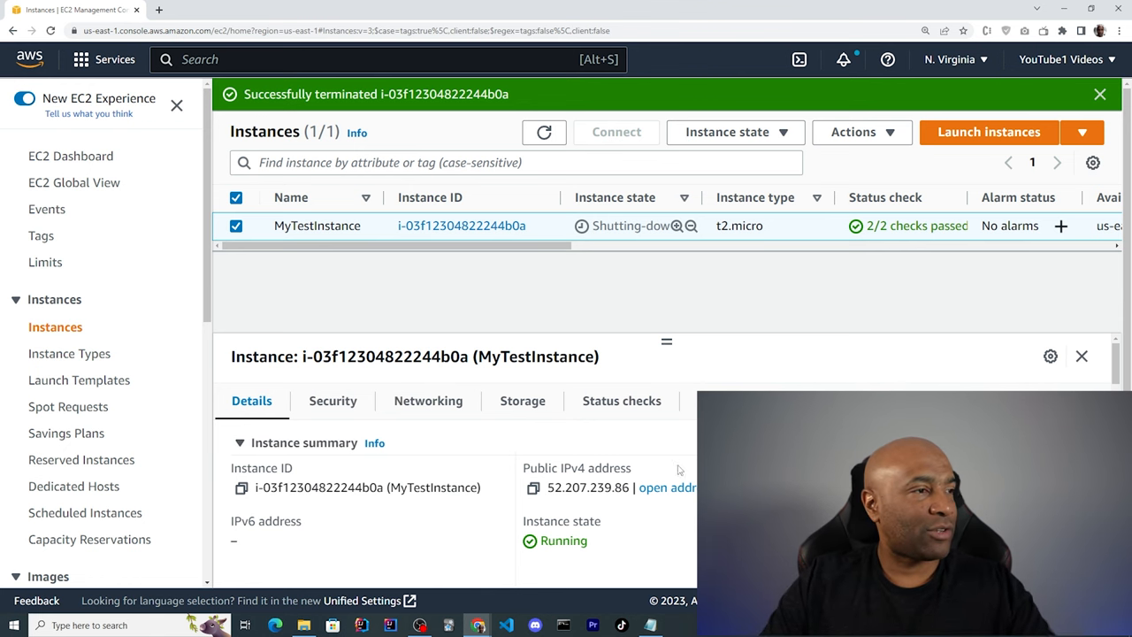
mouse_move(54, 326)
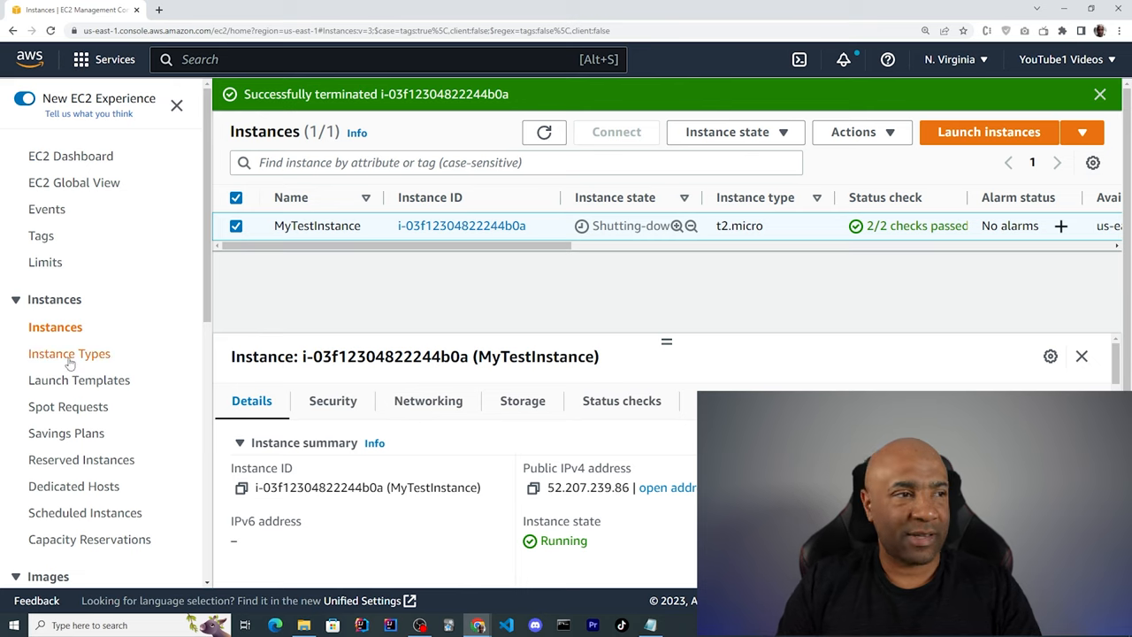
- Open Instance Types and scroll to the on-demand Linux and Windows pricing columns
left_click(69, 353)
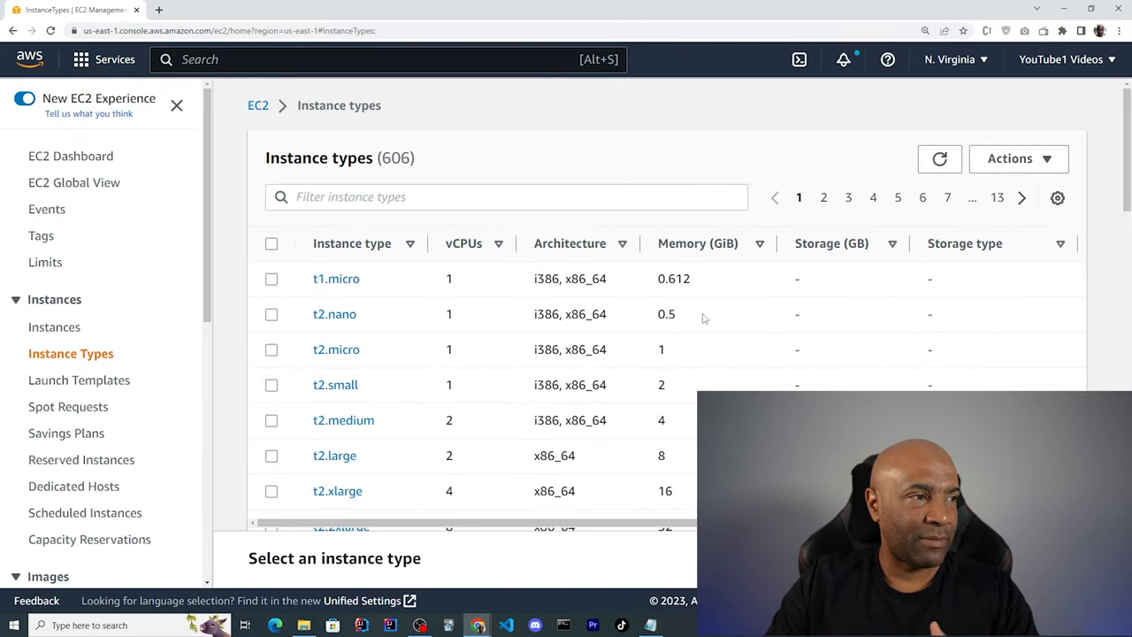
mouse_move(433, 382)
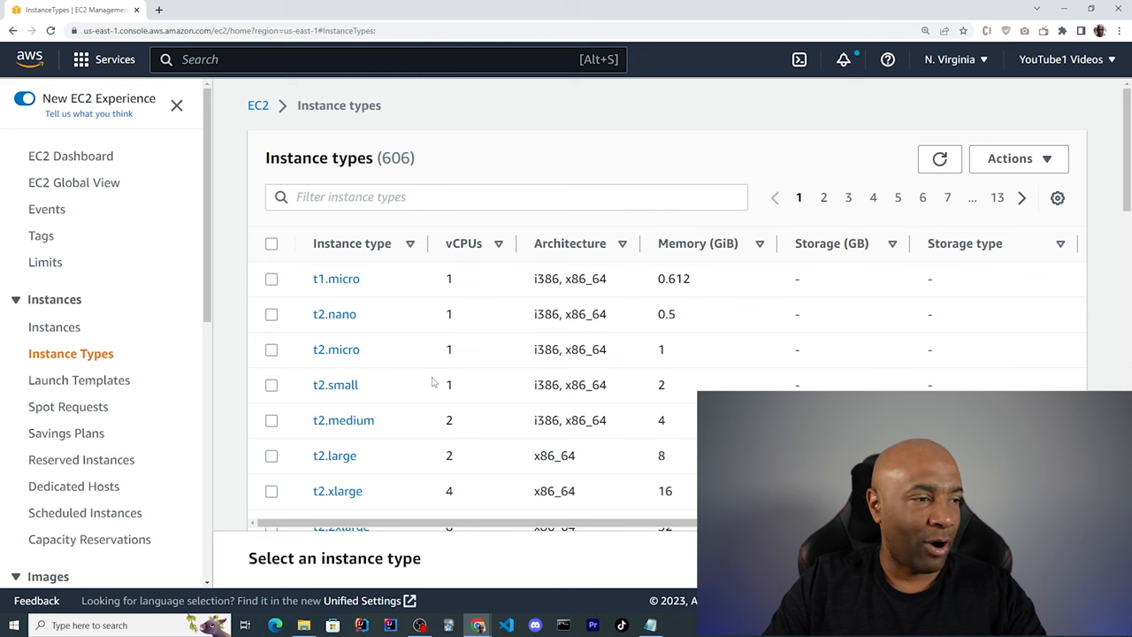
scroll("right", 3)
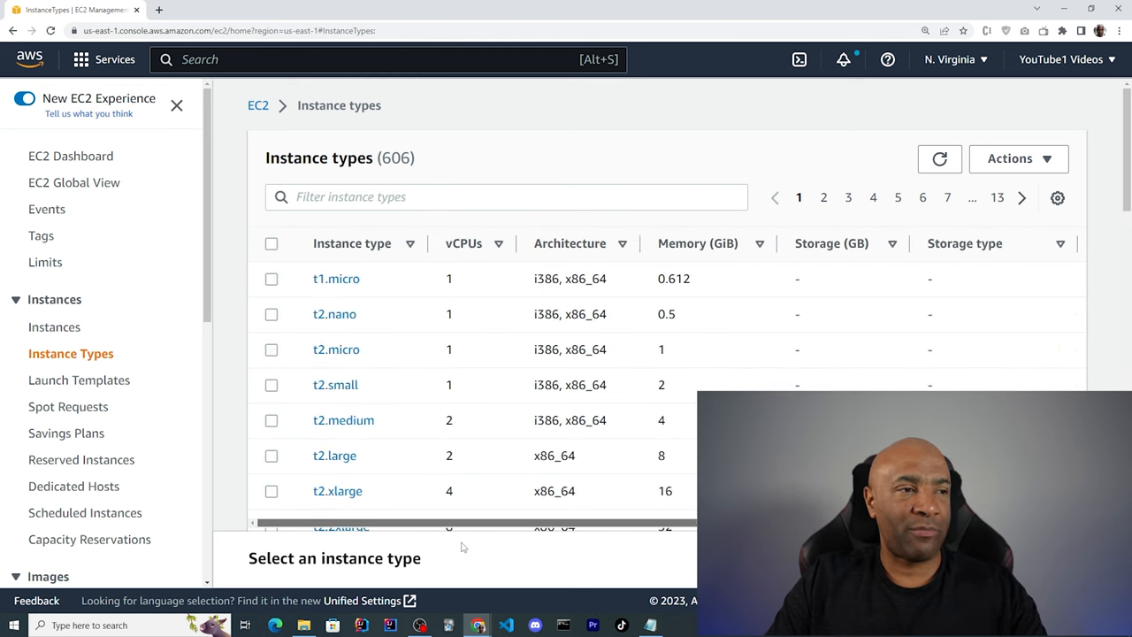
scroll("right", 3)
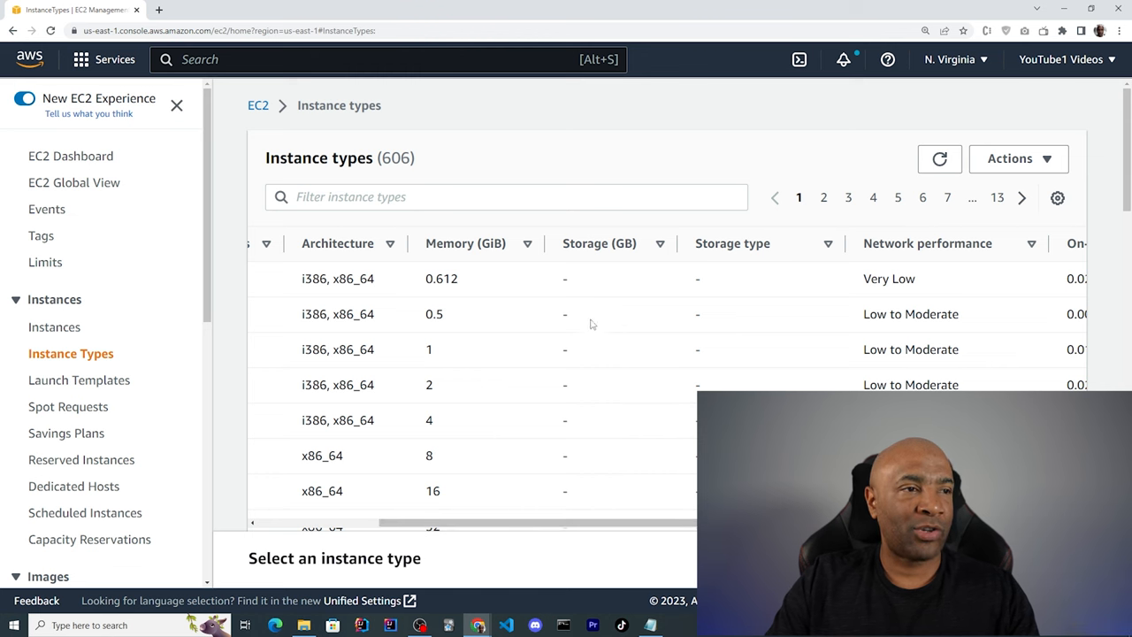
scroll("right", 3)
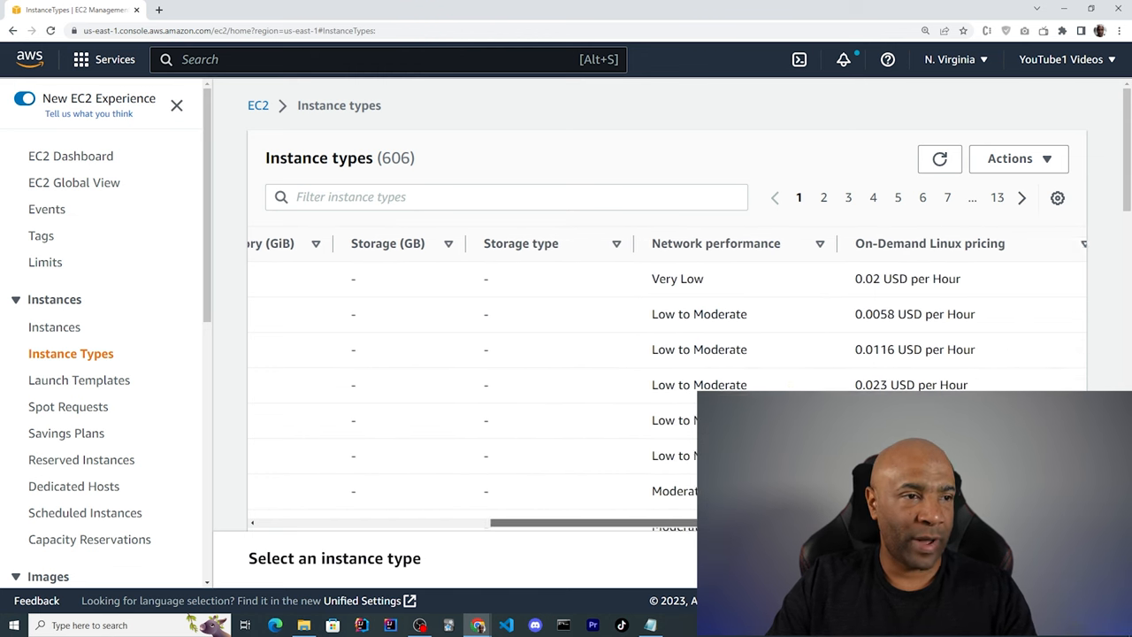
scroll("right", 3)
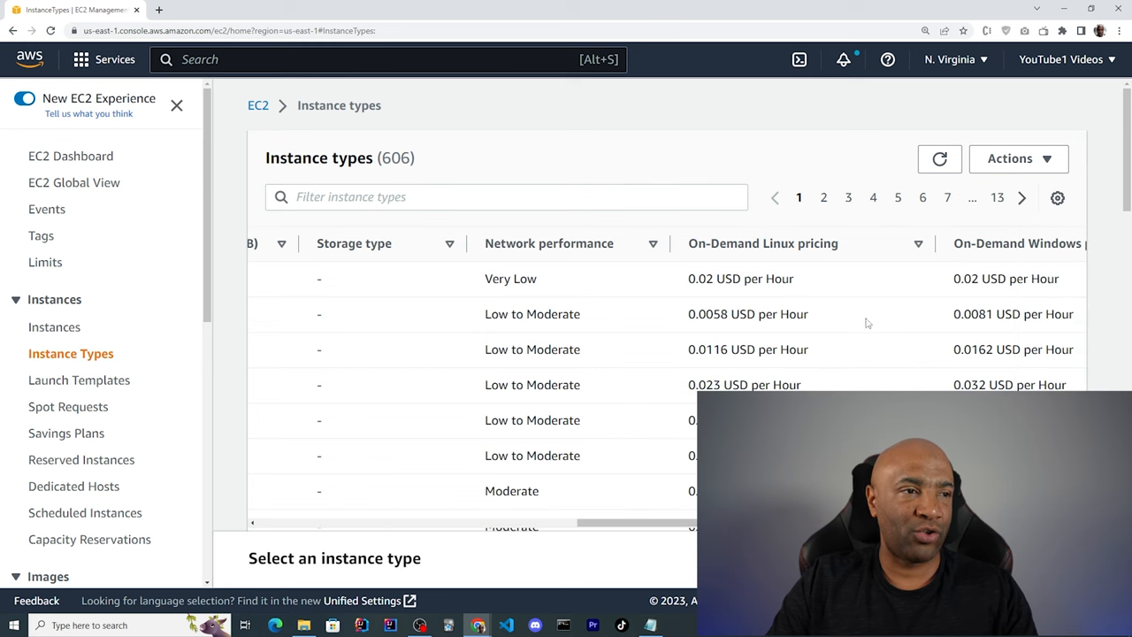
mouse_move(902, 290)
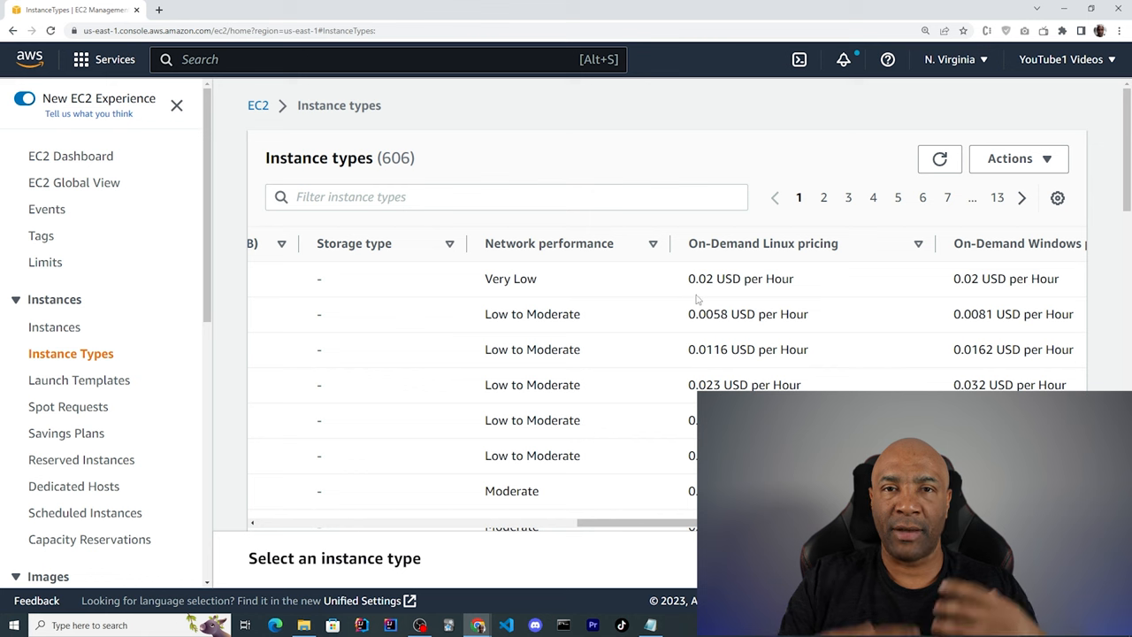
mouse_move(974, 307)
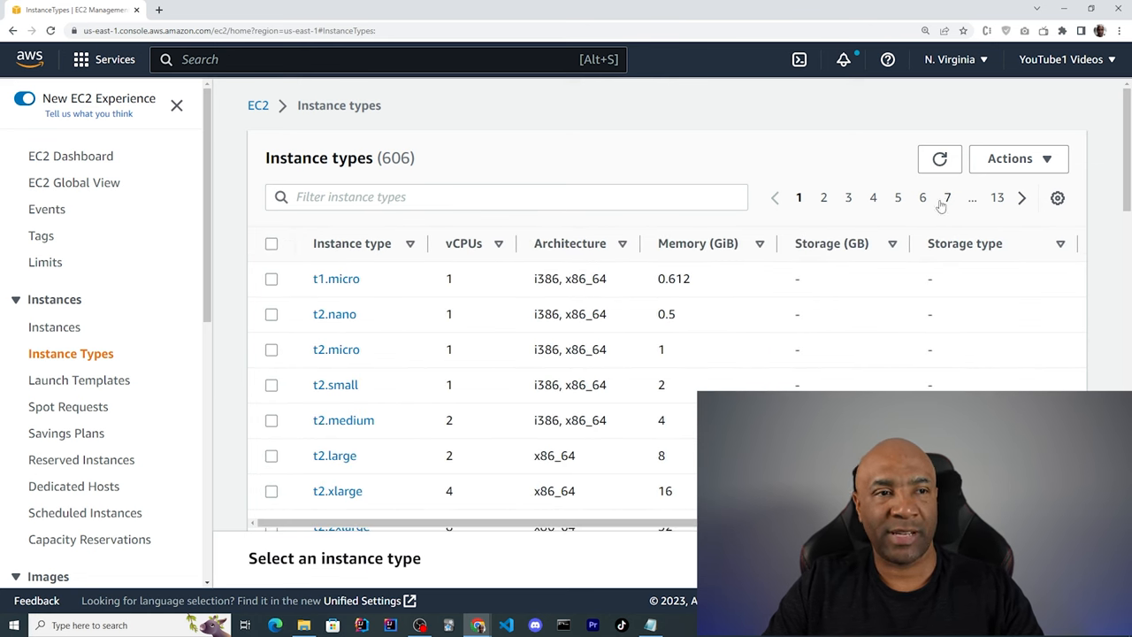
mouse_move(1000, 197)
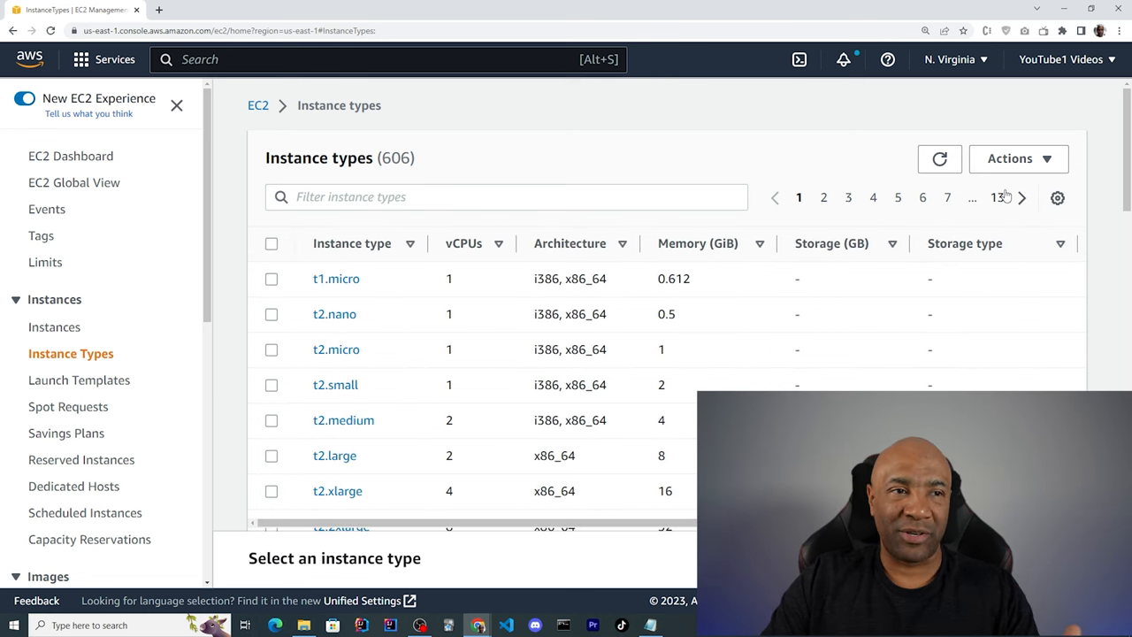
mouse_move(1017, 203)
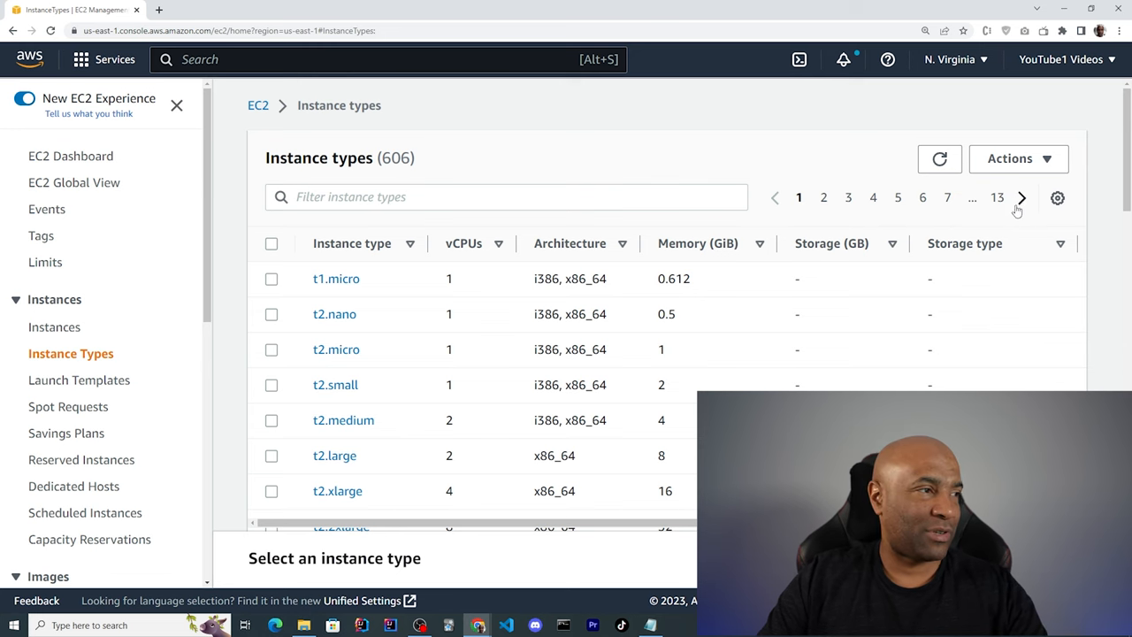
mouse_move(78, 380)
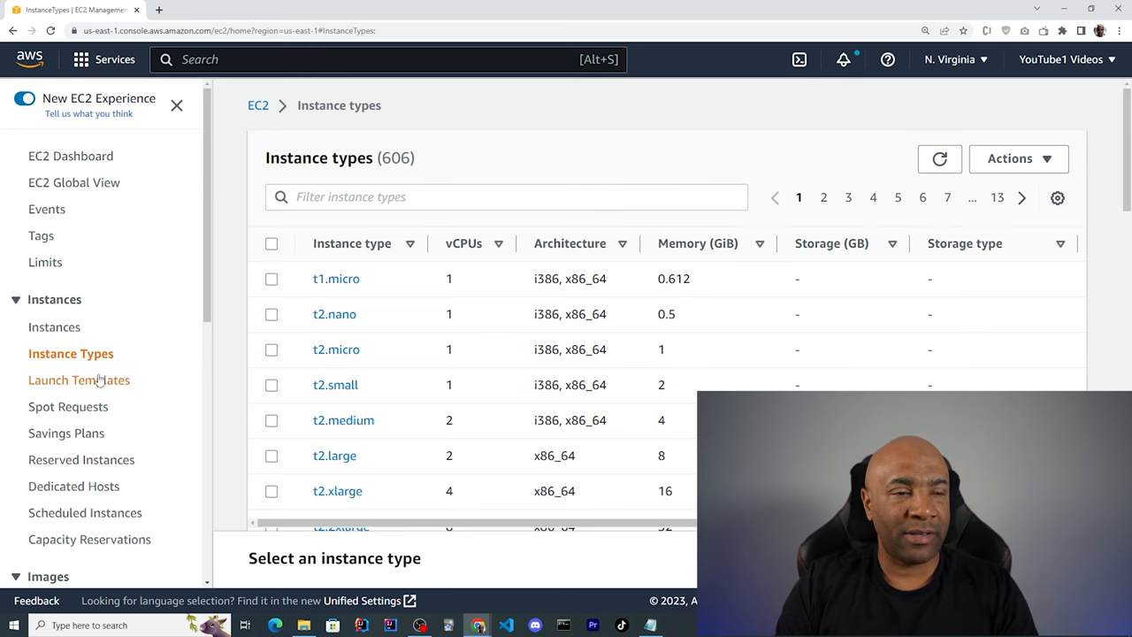
- Open the Launch Templates page, then the Spot Instances information page
left_click(78, 380)
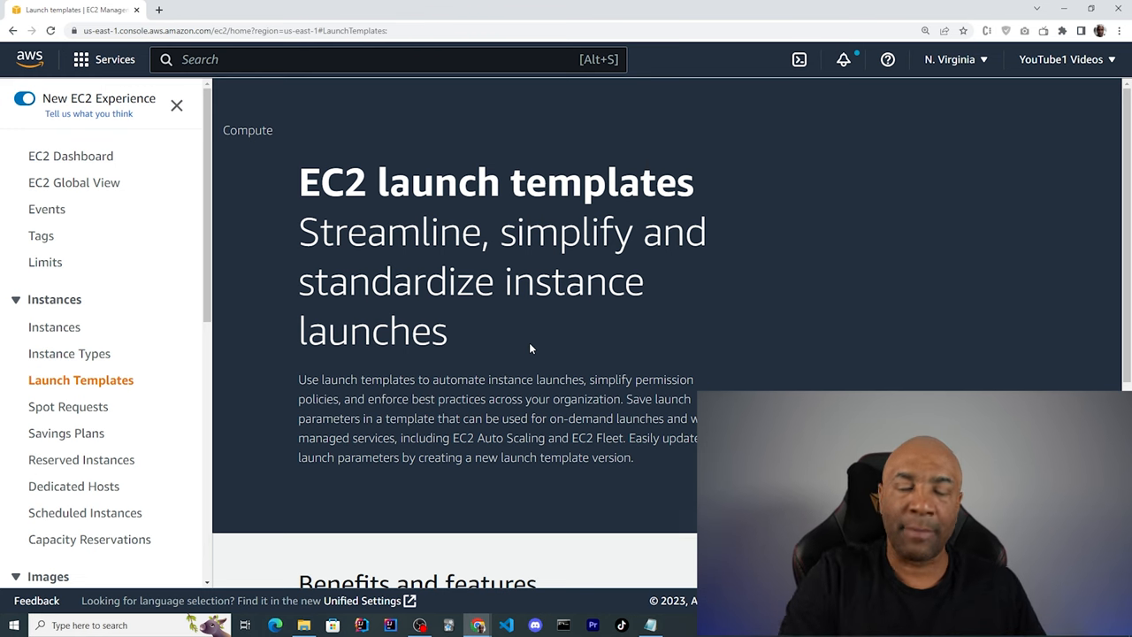
mouse_move(81, 459)
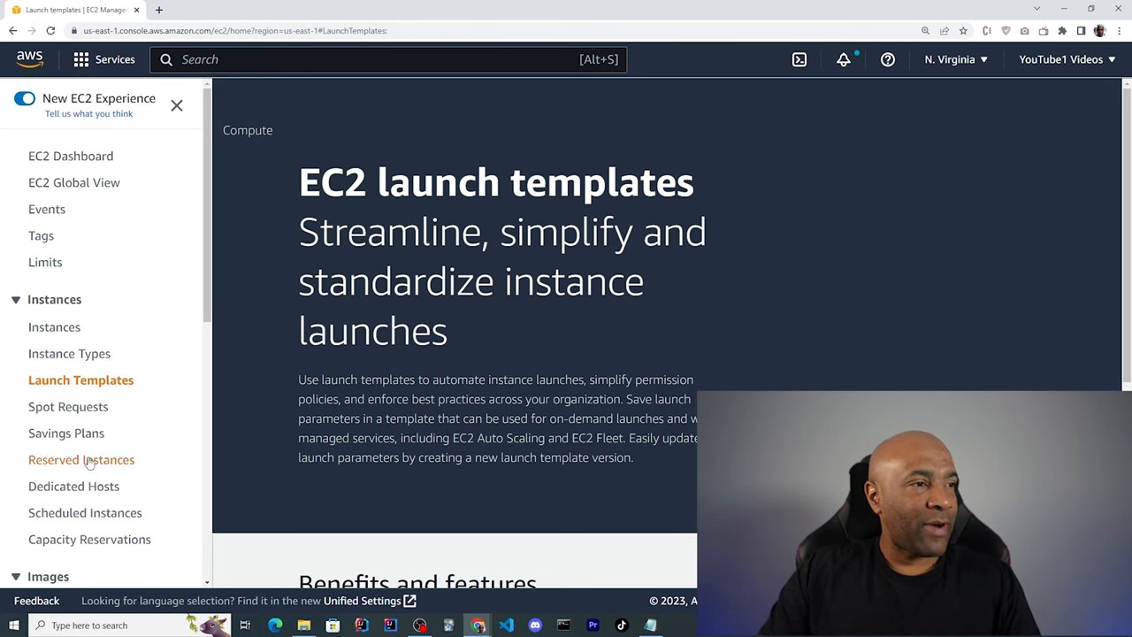
left_click(69, 407)
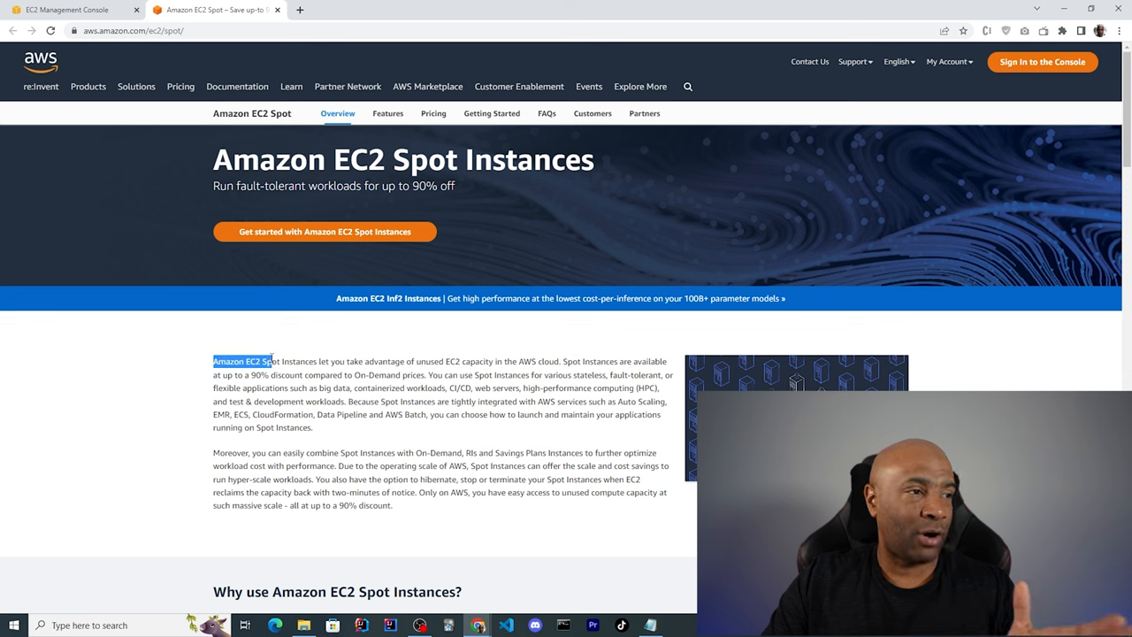
- Highlight the Spot Instances intro sentence, then close that tab to return to Spot Requests
left_click_drag(256, 361, 425, 361)
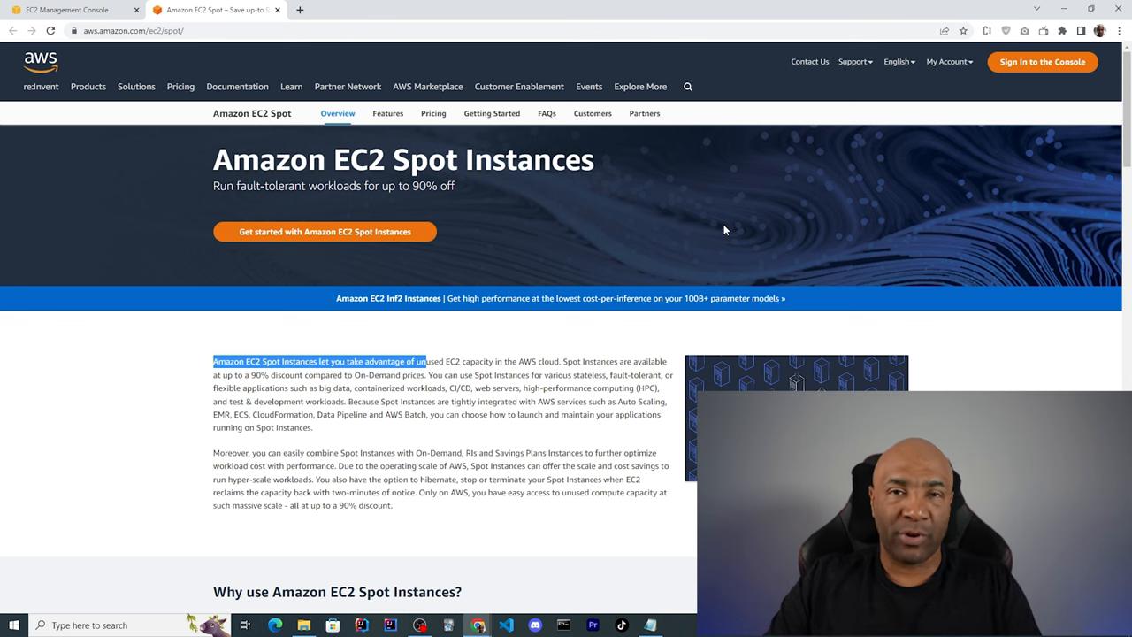
mouse_move(745, 250)
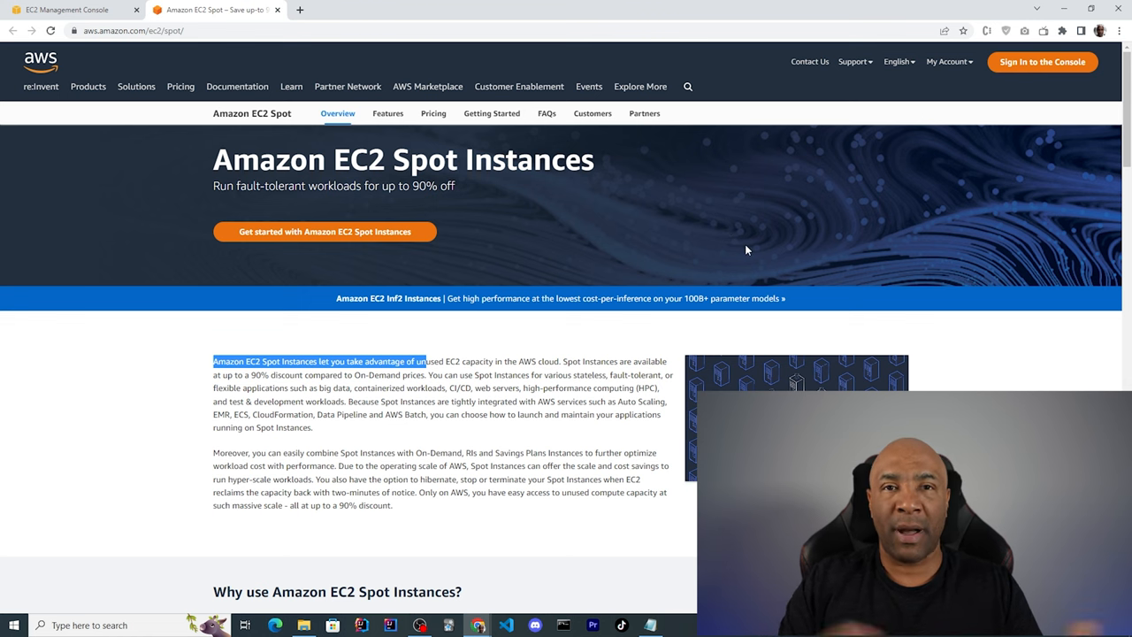
mouse_move(726, 236)
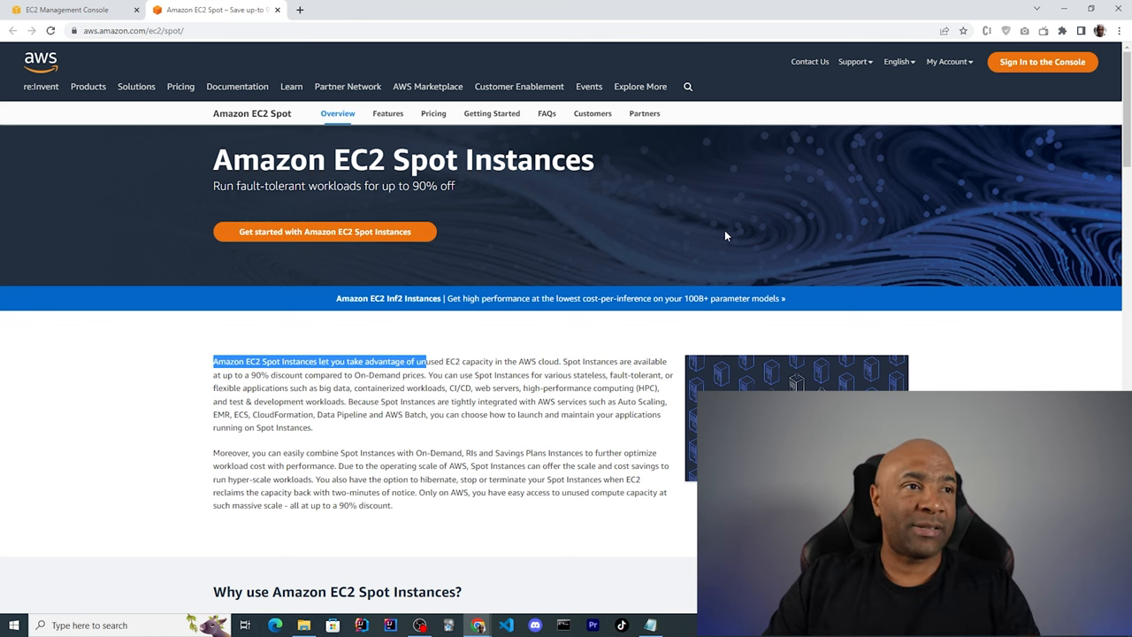
left_click(854, 61)
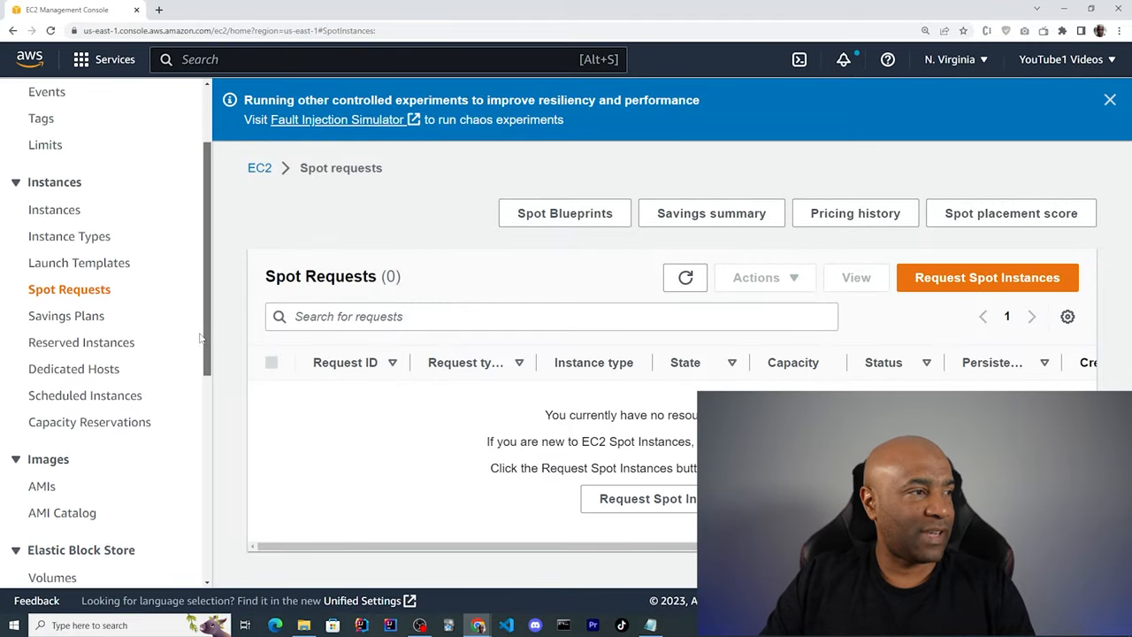
- View the Savings Plans and Reserved Instances pages
left_click(67, 309)
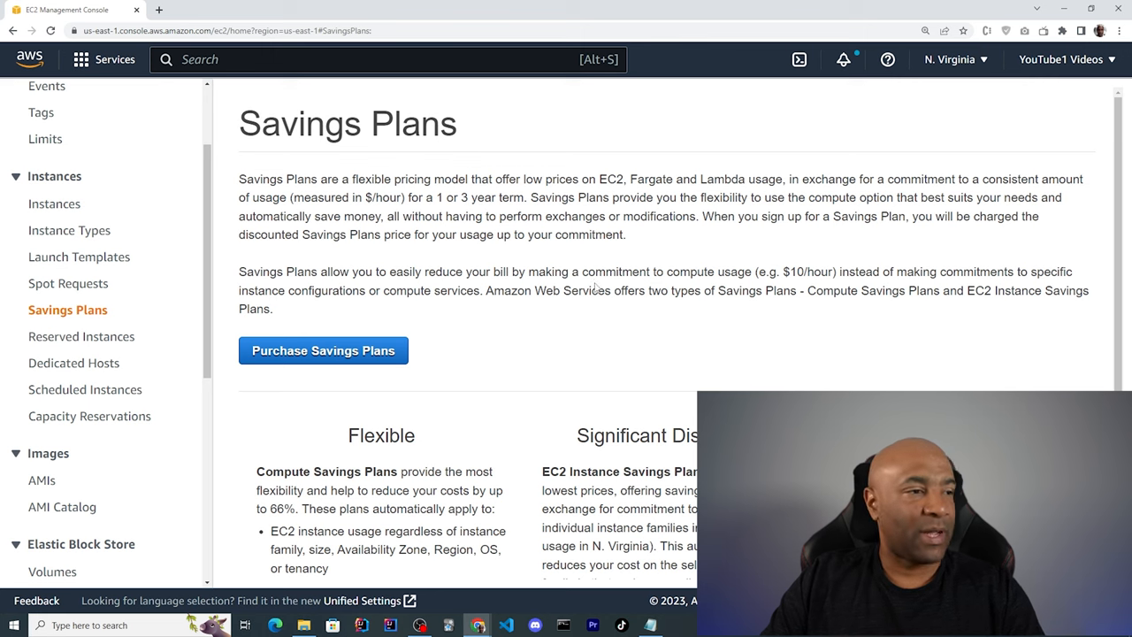
mouse_move(716, 343)
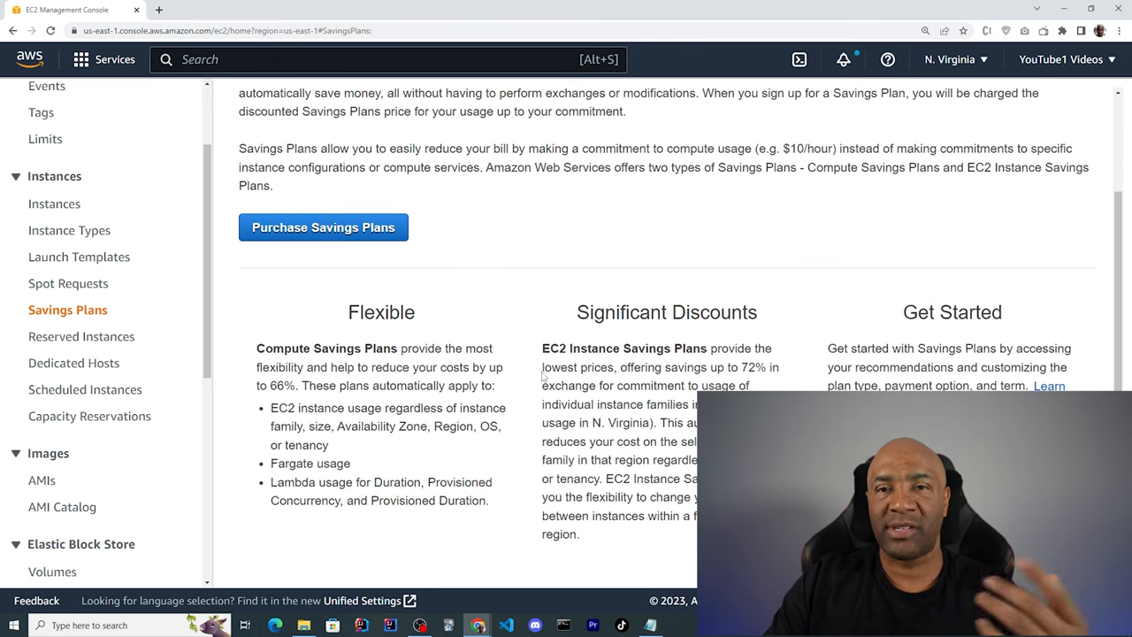
left_click_drag(542, 367, 765, 367)
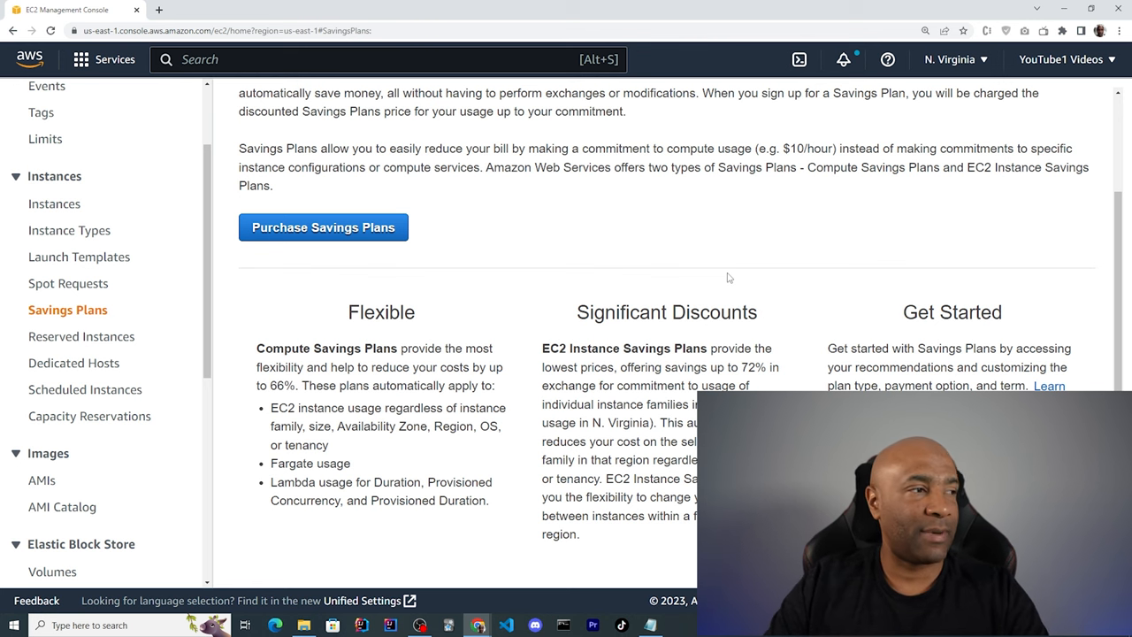
left_click(84, 336)
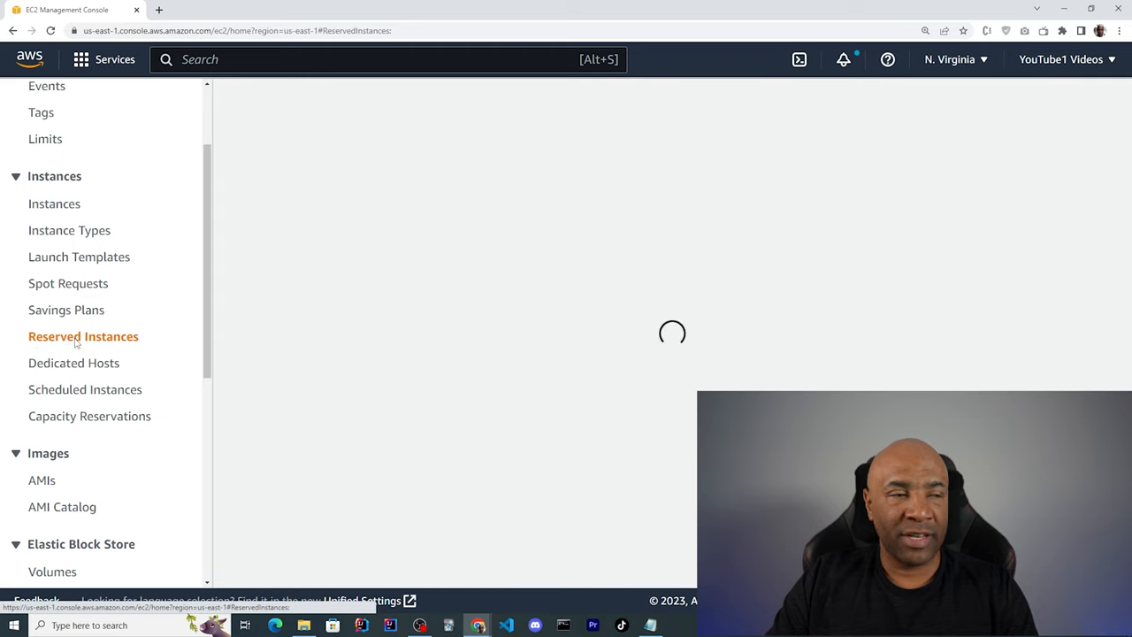
left_click(84, 336)
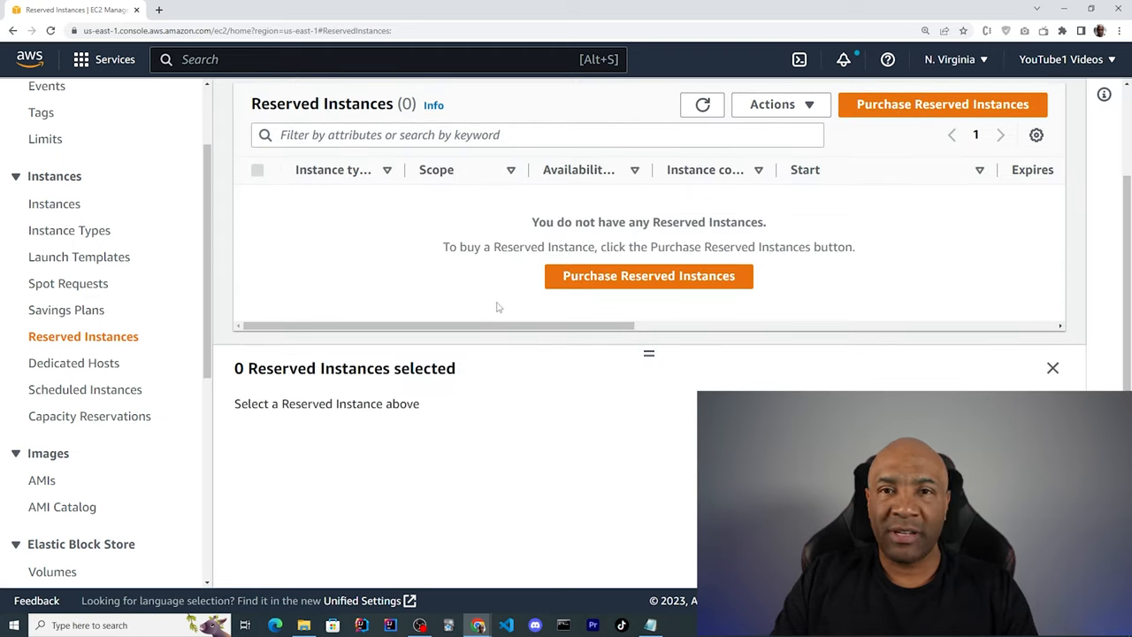
- View Dedicated Hosts and Scheduled Instances, ending on the empty Capacity Reservations page
left_click(75, 363)
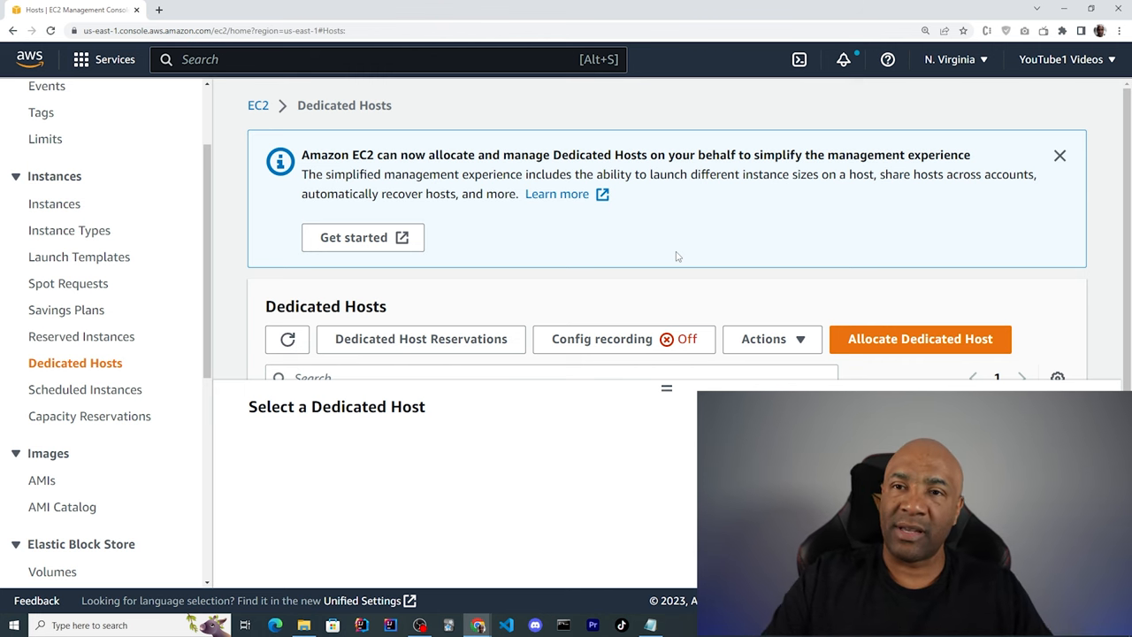
mouse_move(335, 296)
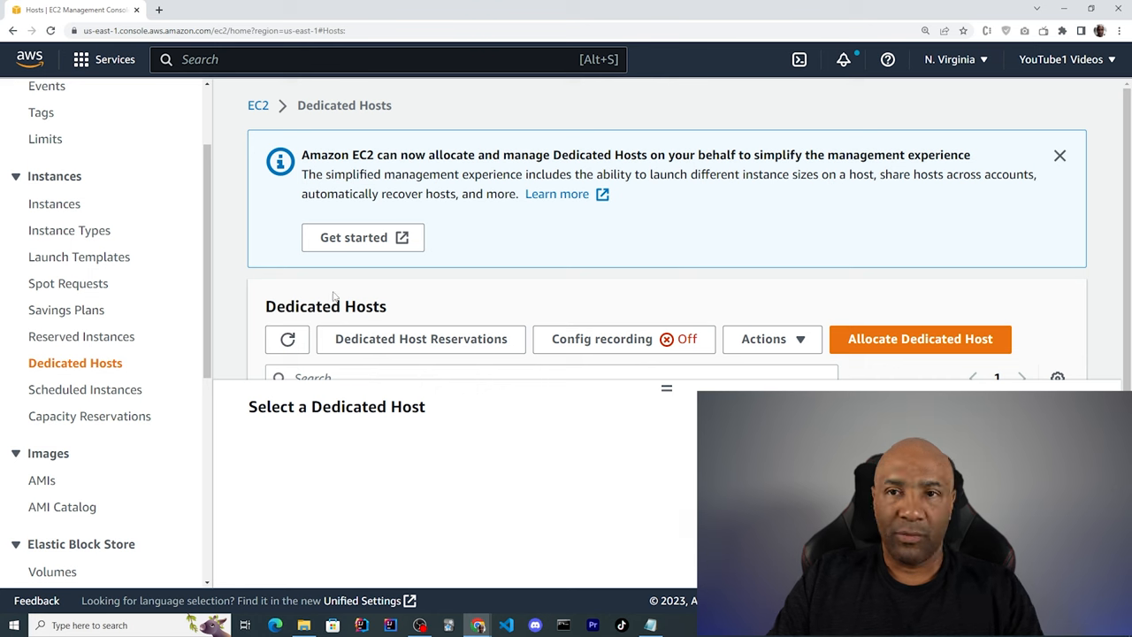
left_click(87, 390)
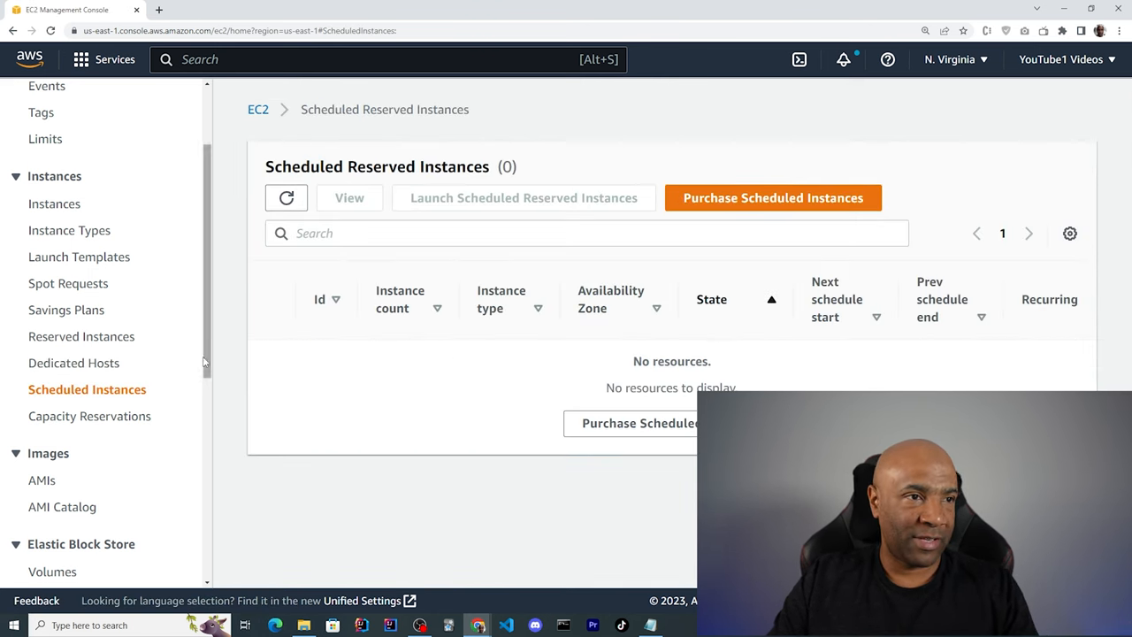
left_click(89, 416)
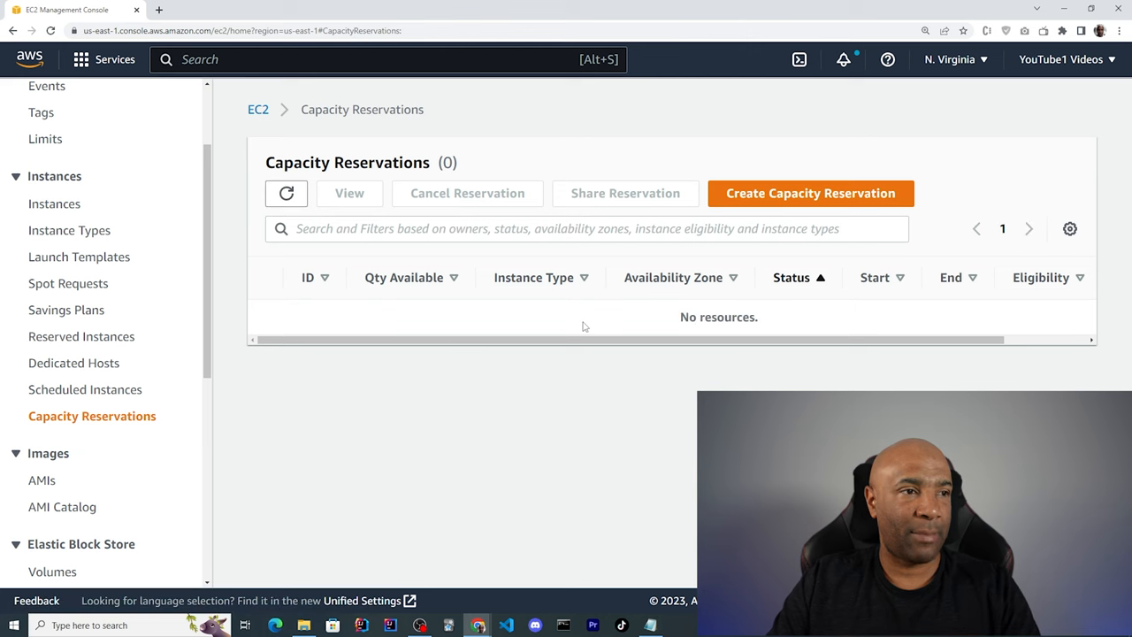
- View the empty AMIs, Volumes and Snapshots pages, then Data Lifecycle Manager
scroll("down", 3)
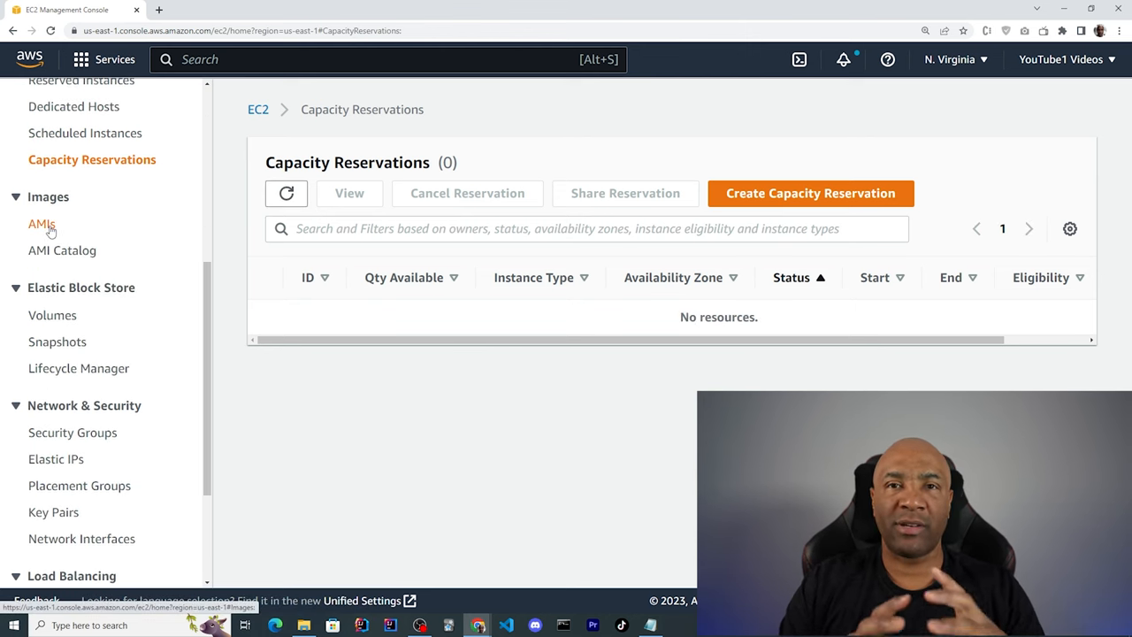
left_click(42, 224)
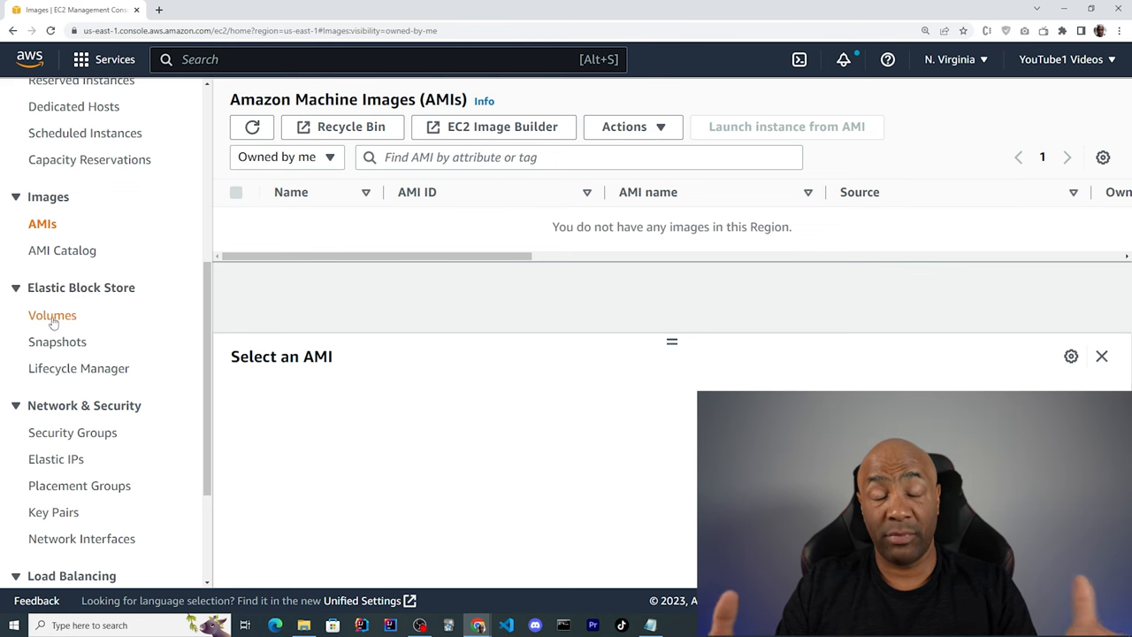
left_click(52, 315)
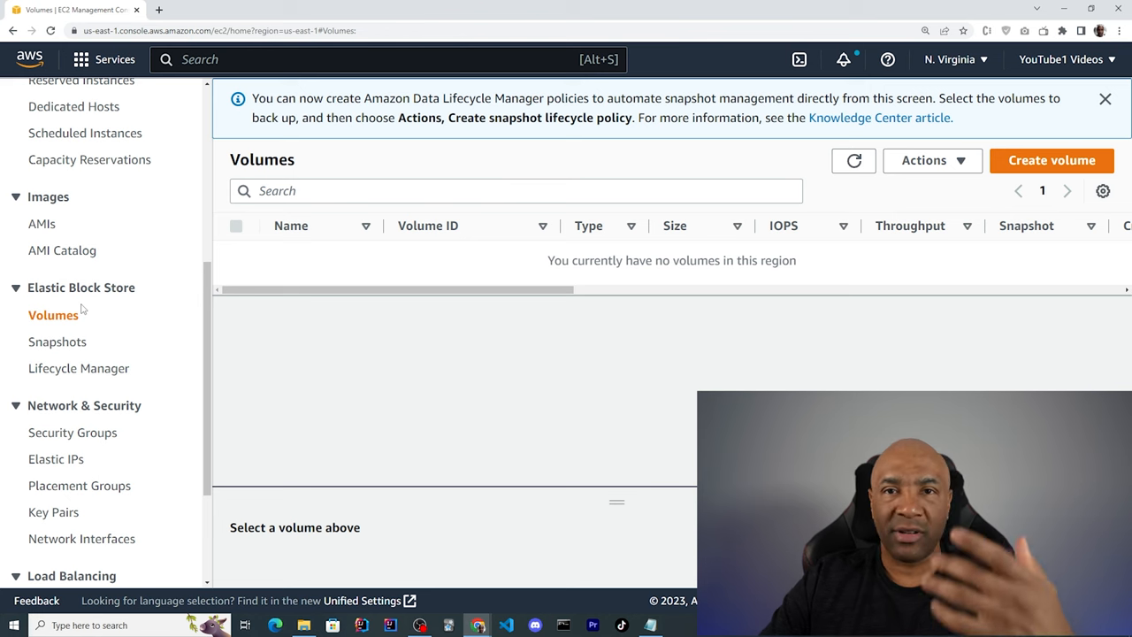
left_click(58, 342)
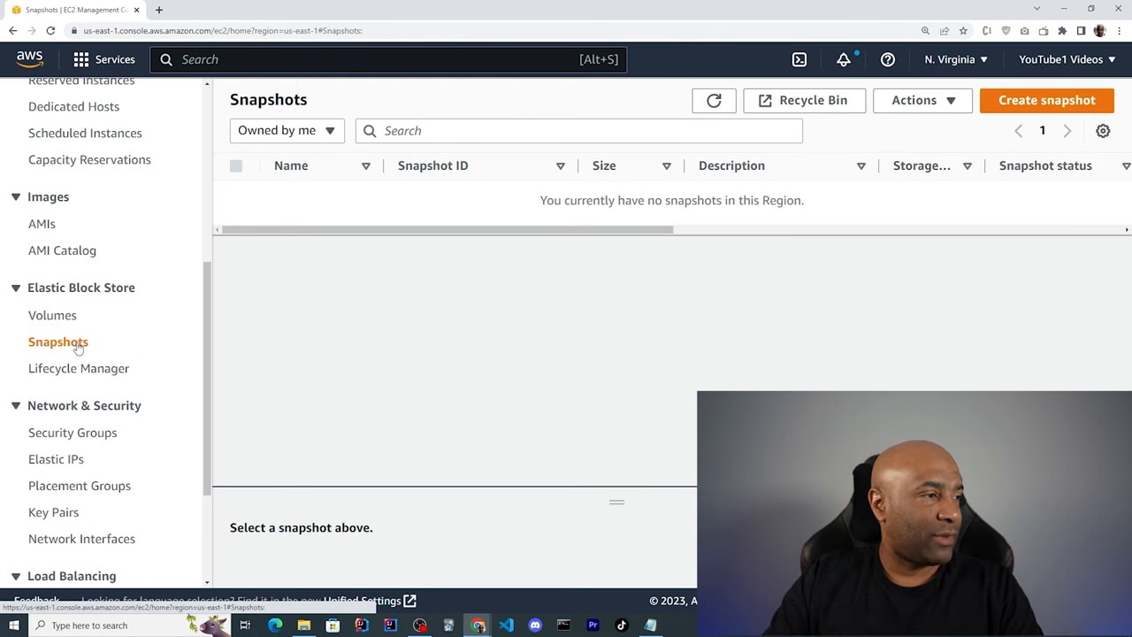
left_click(78, 368)
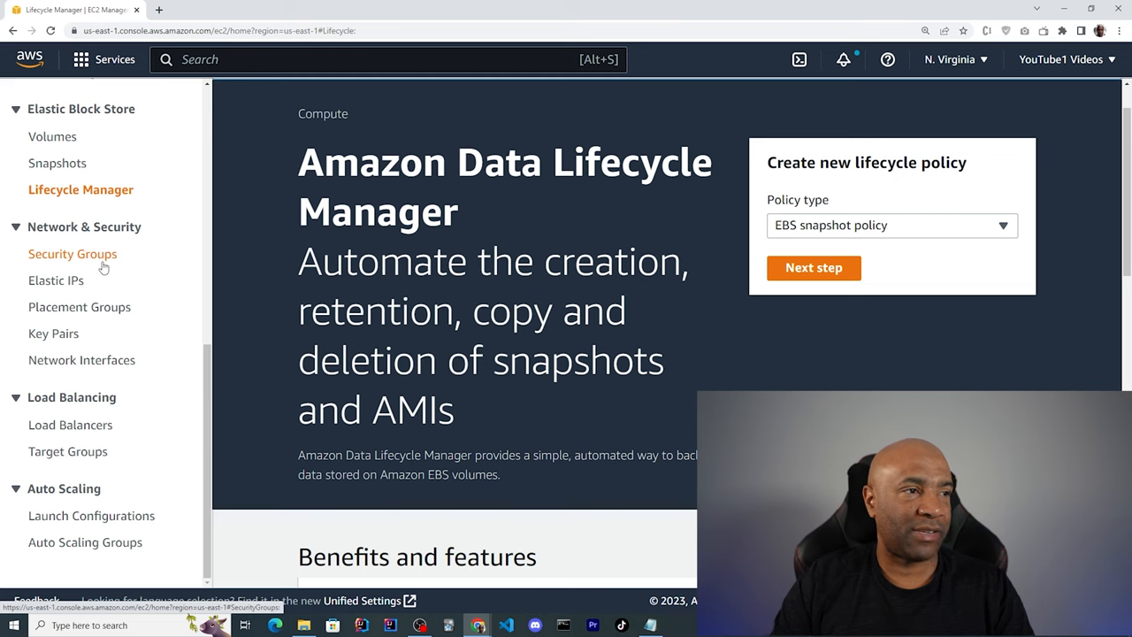
- Delete the launch-wizard-1 security group
left_click(74, 254)
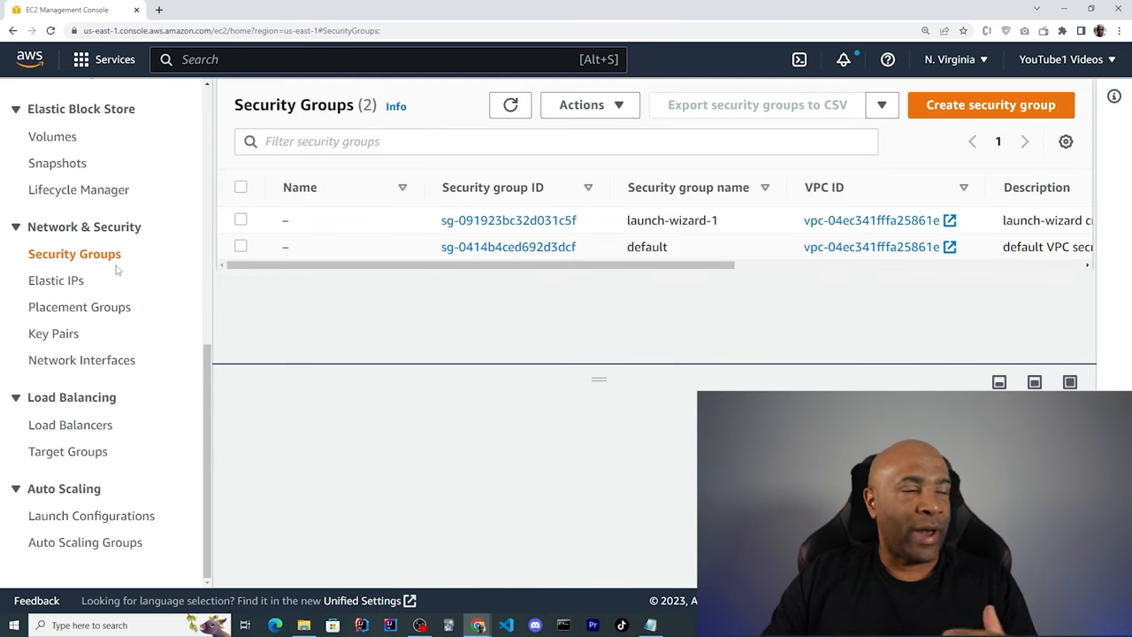
mouse_move(509, 220)
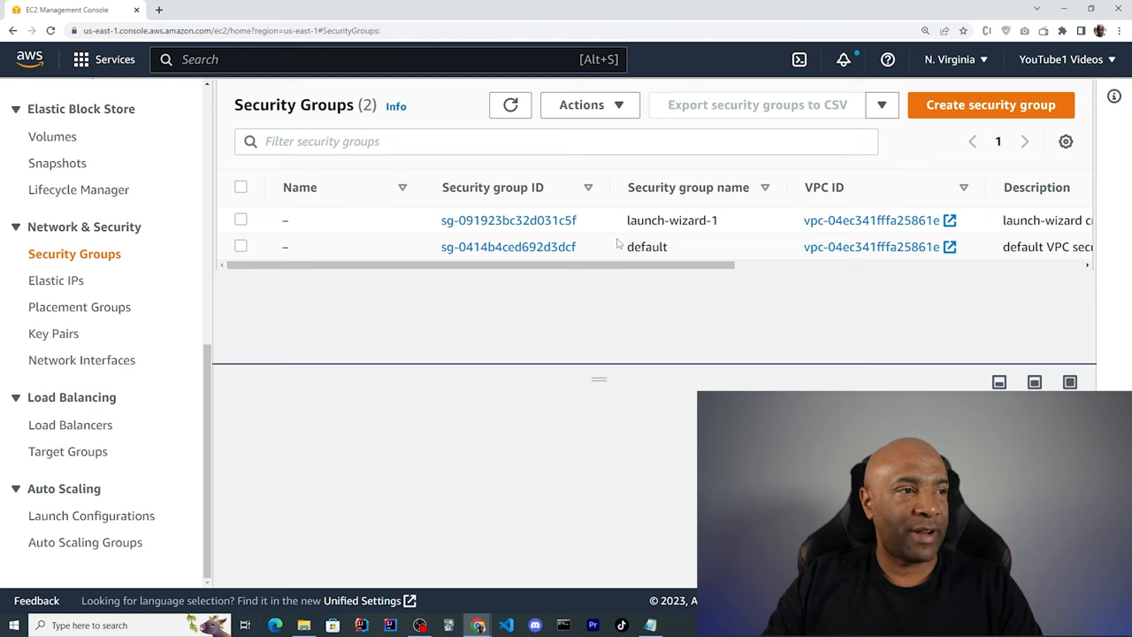
mouse_move(451, 239)
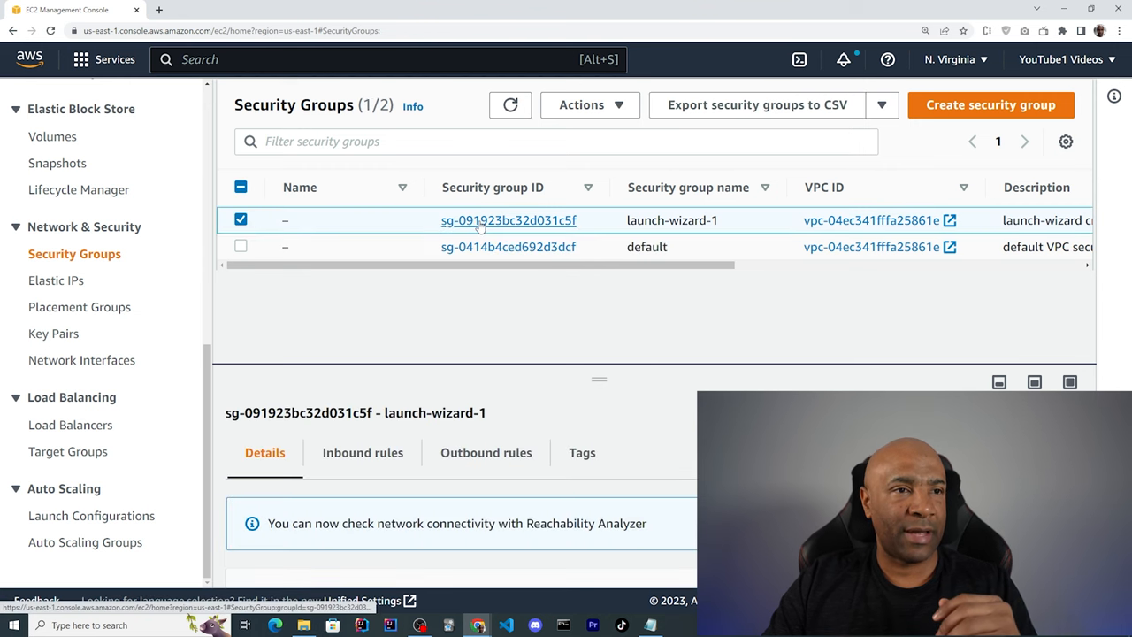
left_click(509, 220)
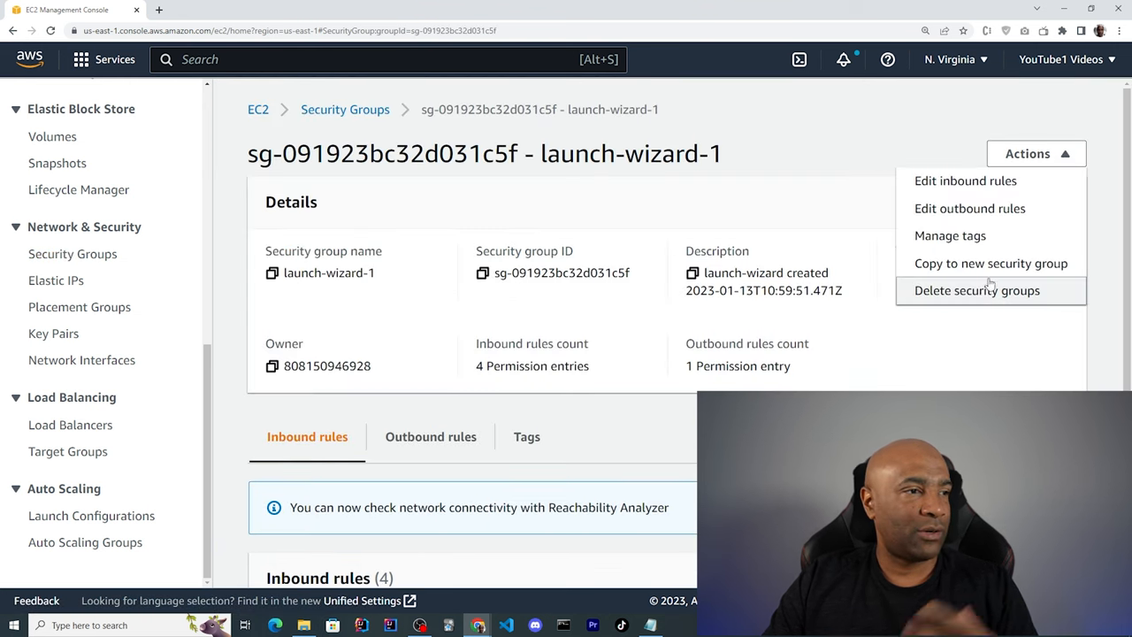
left_click(977, 290)
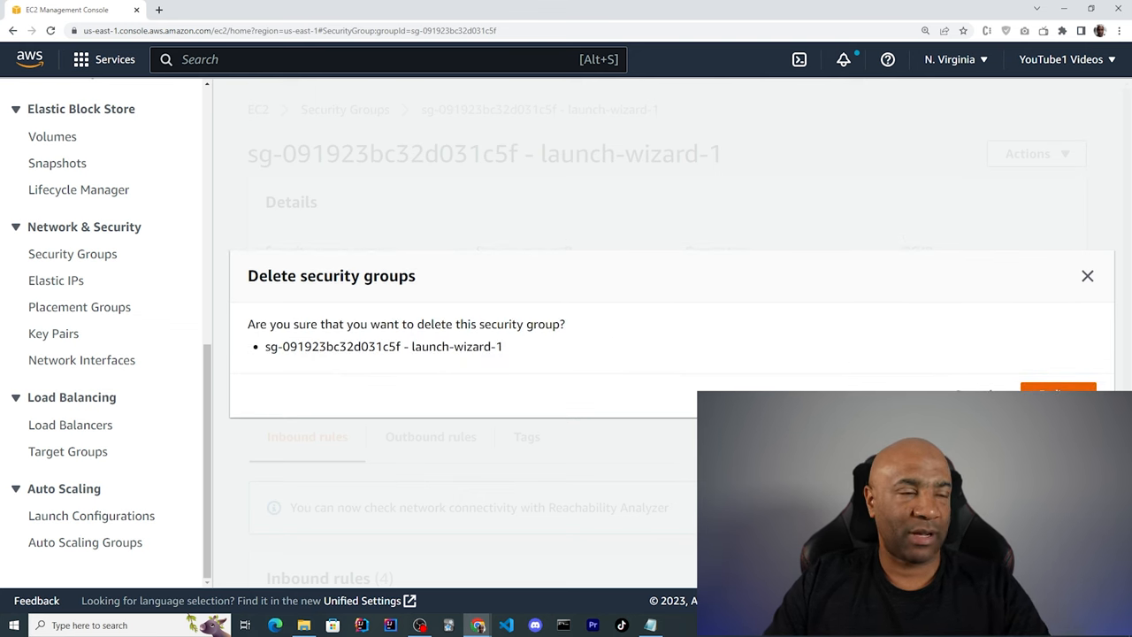
left_click(1059, 392)
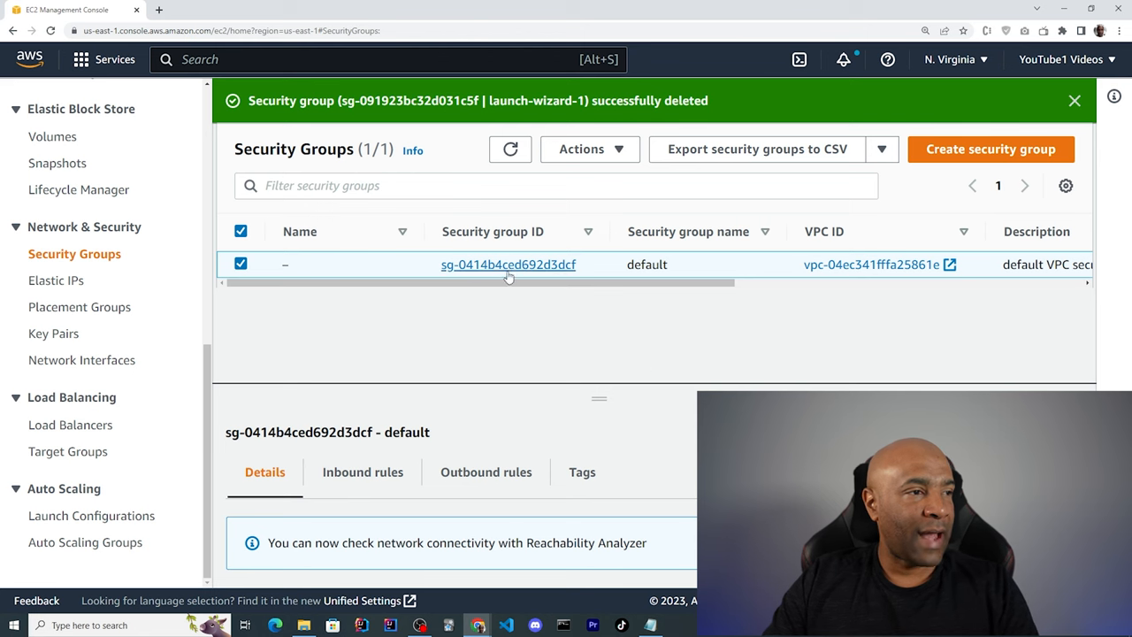
- Open the default security group's details and scroll to its inbound rule
left_click(508, 263)
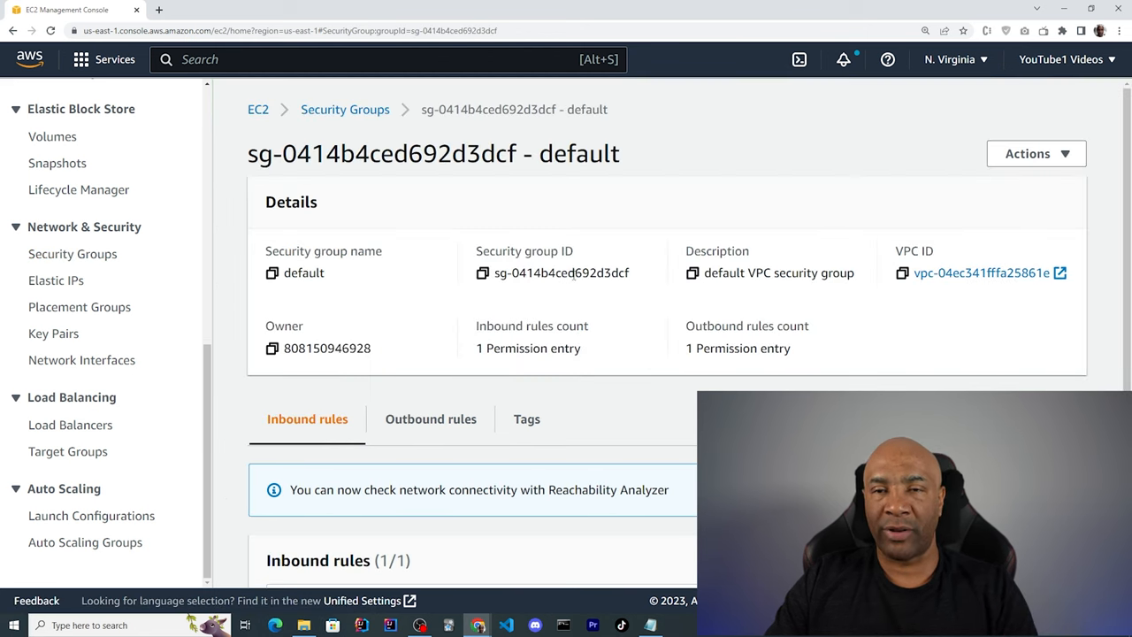
scroll("down", 3)
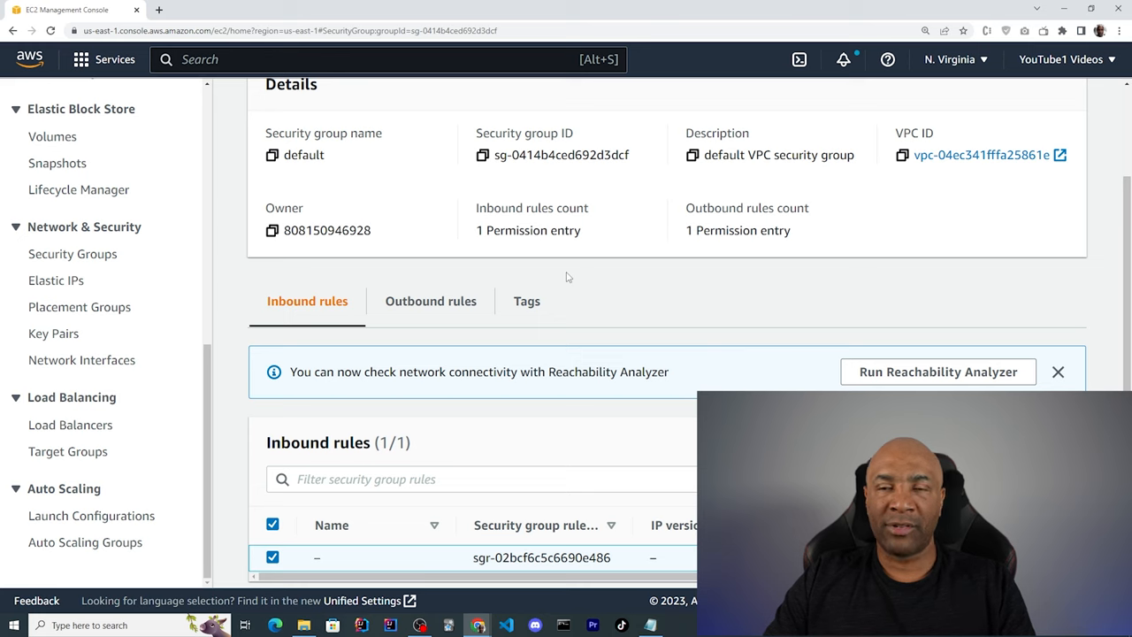
scroll("down", 3)
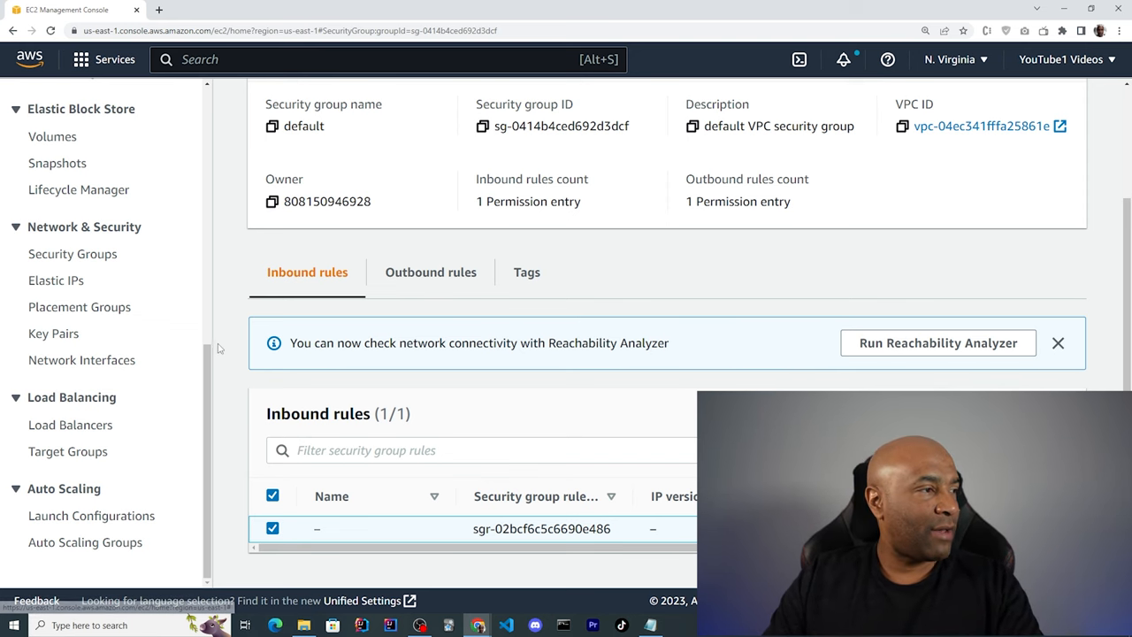
mouse_move(56, 281)
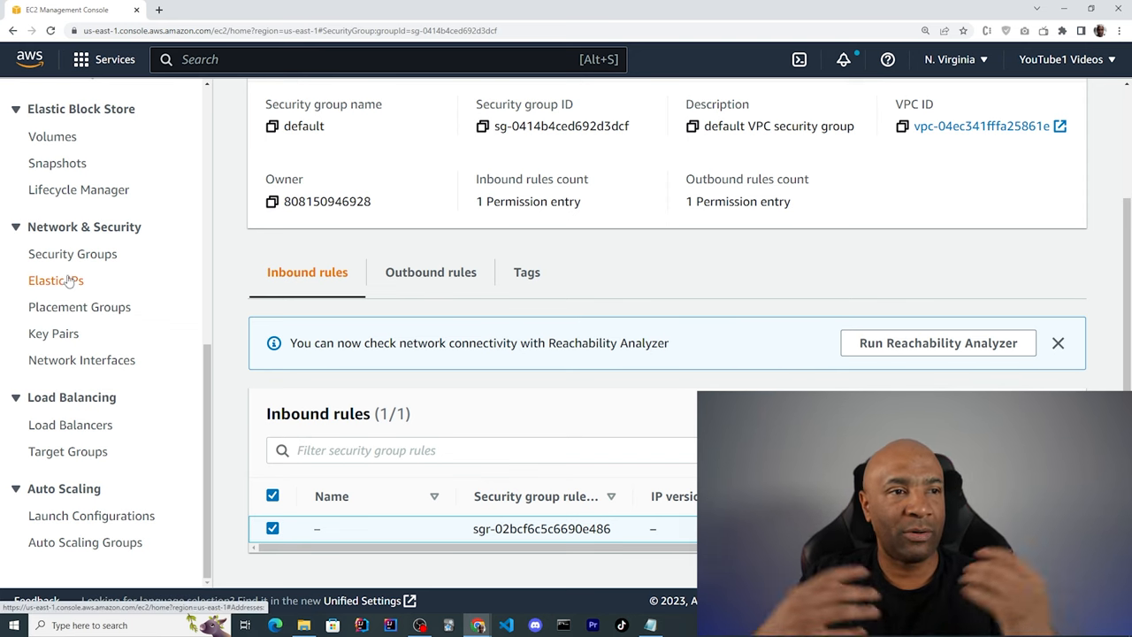
- Check Elastic IPs, Placement Groups, and the Key Pairs page showing windows1
left_click(56, 280)
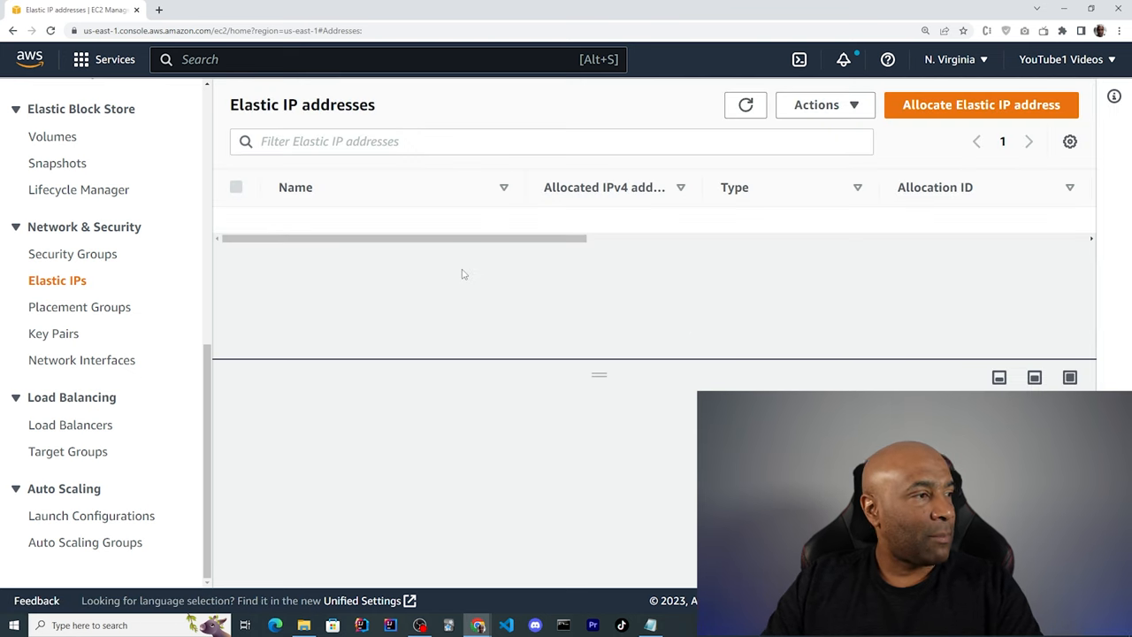
left_click(81, 307)
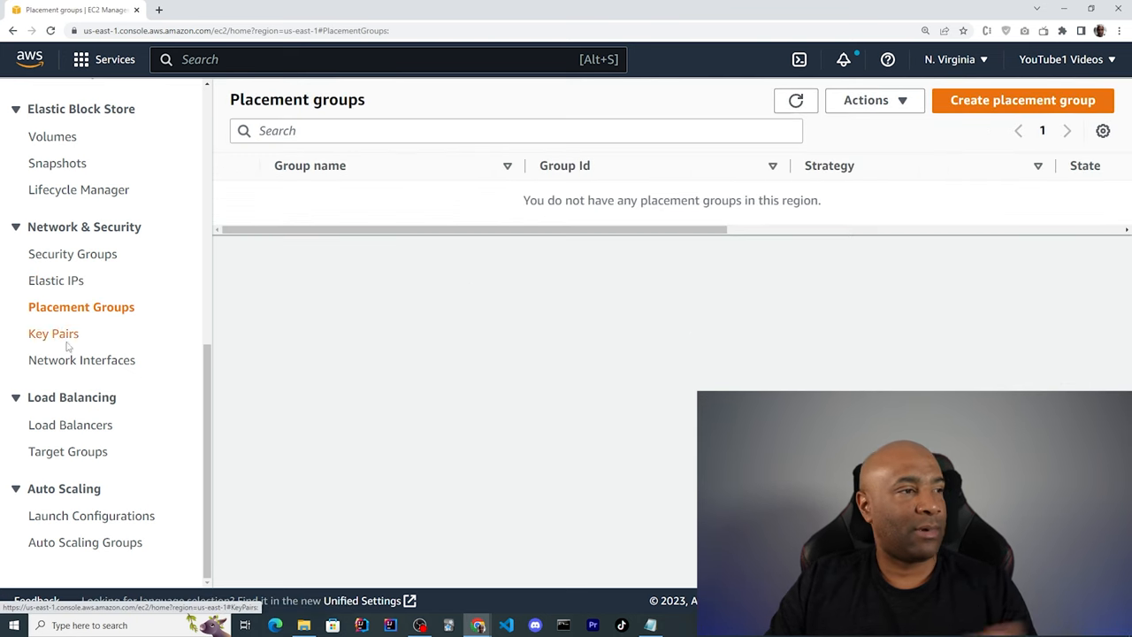
left_click(53, 334)
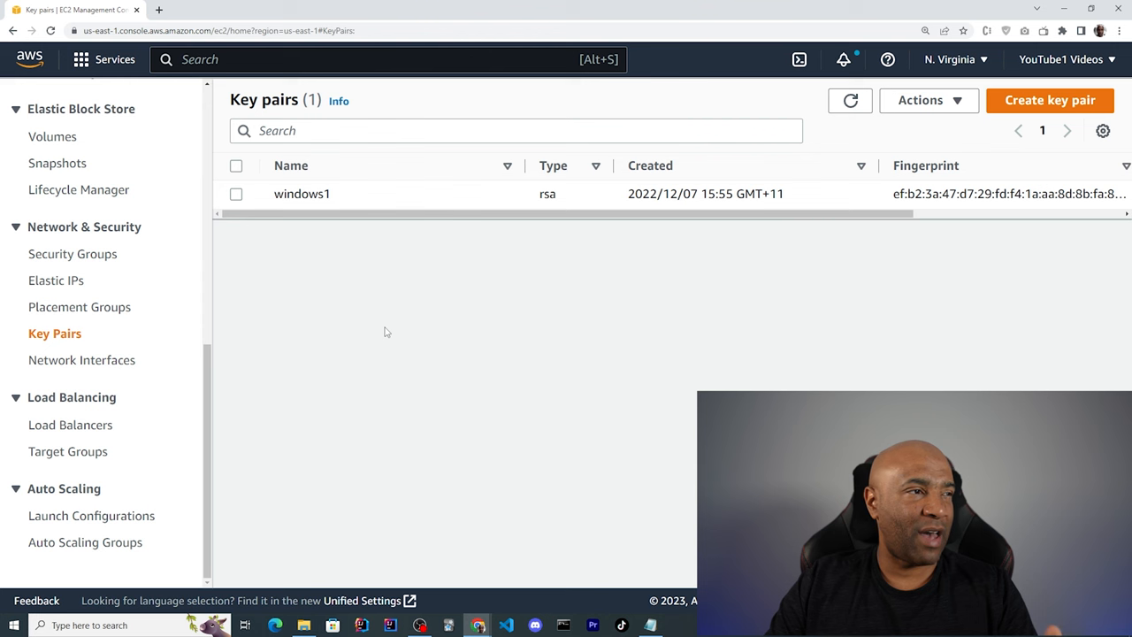
mouse_move(336, 184)
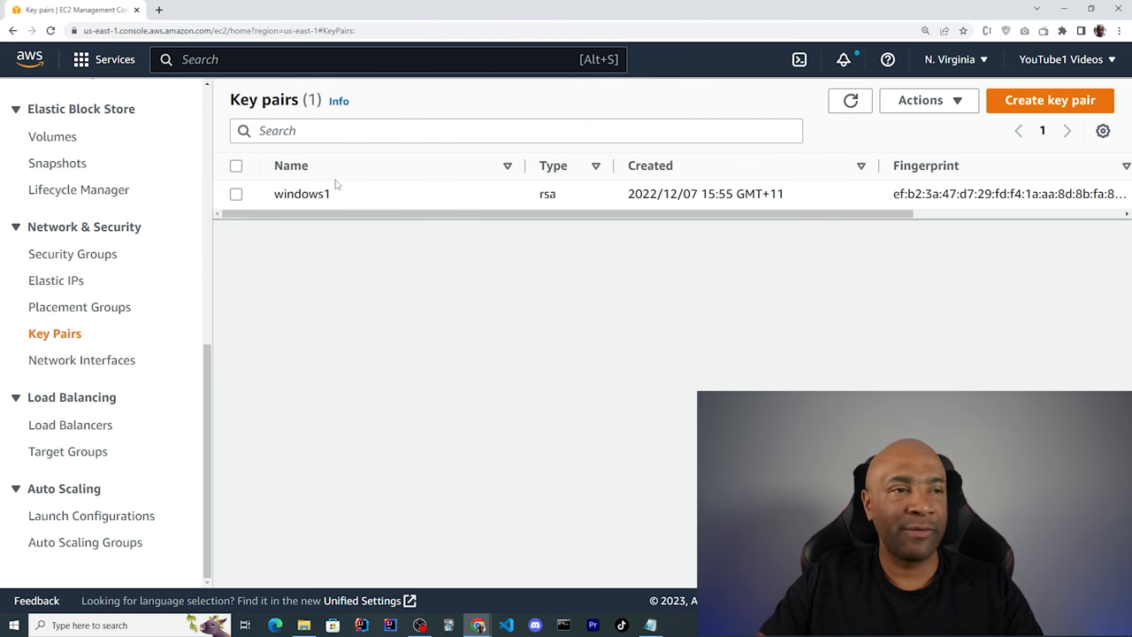
mouse_move(100, 373)
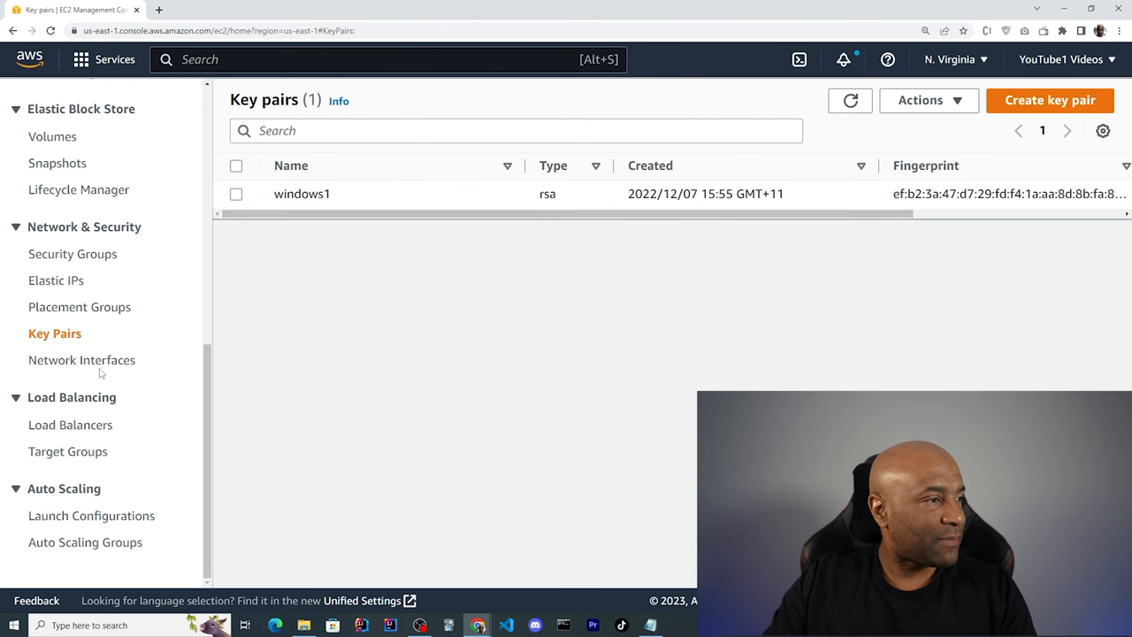
- Check the empty Load Balancers and Target Groups pages, then Launch Configurations
left_click(70, 425)
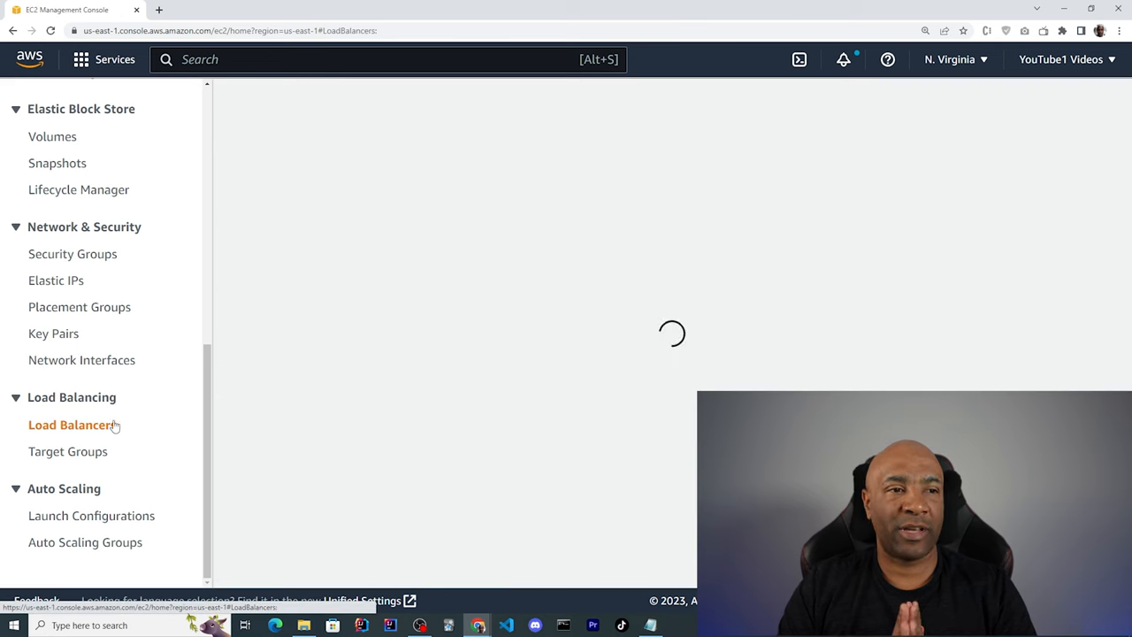
left_click(71, 425)
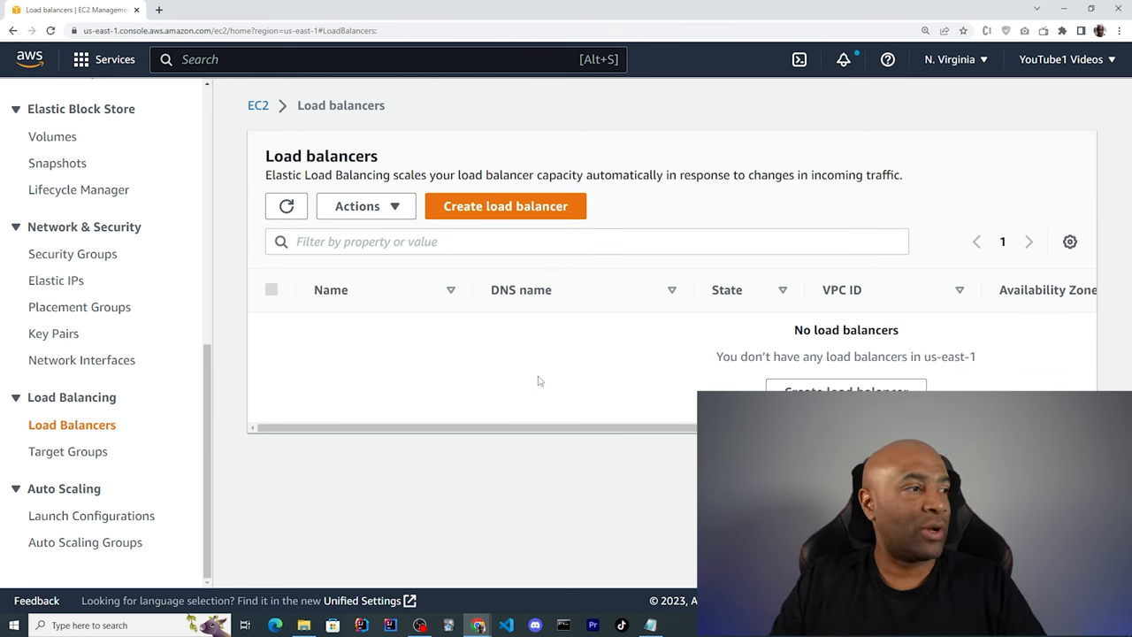
mouse_move(492, 394)
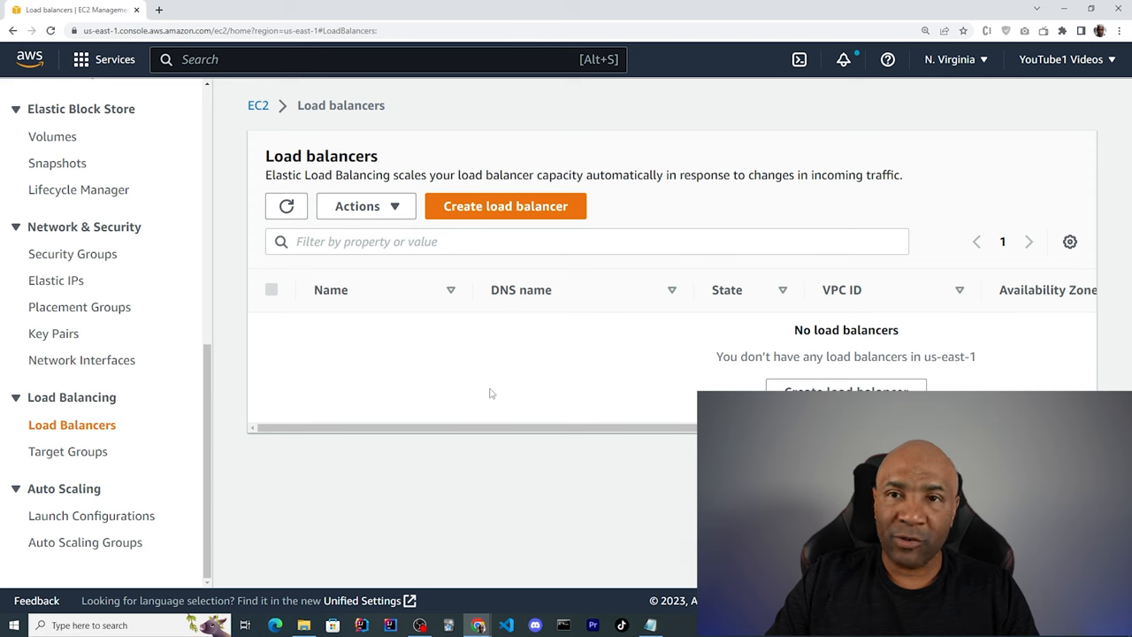
left_click(69, 451)
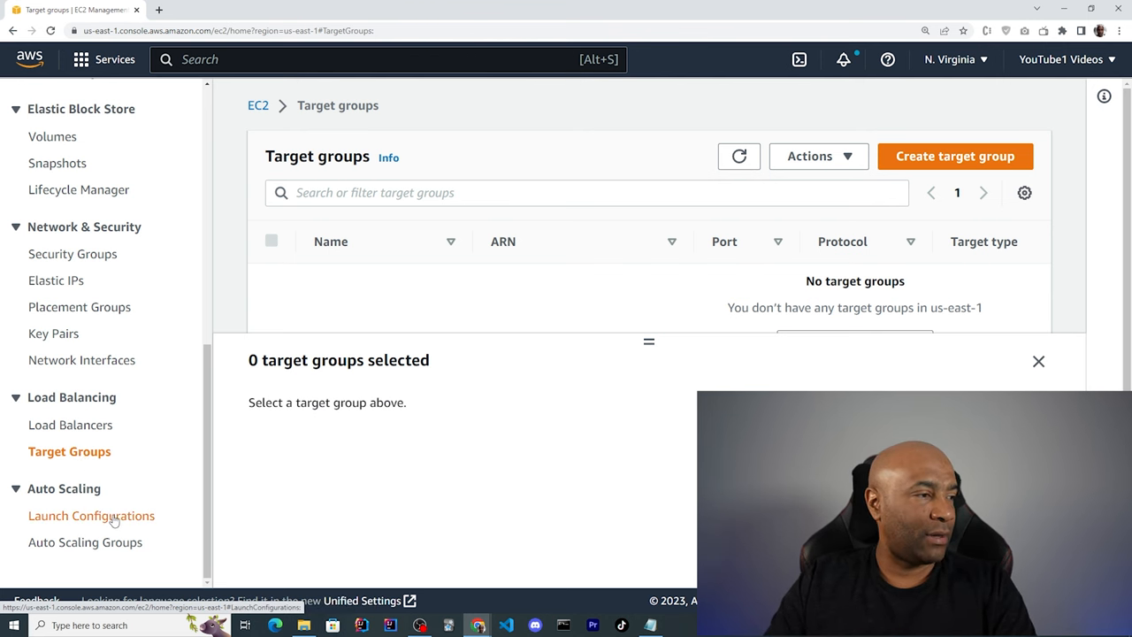
left_click(91, 514)
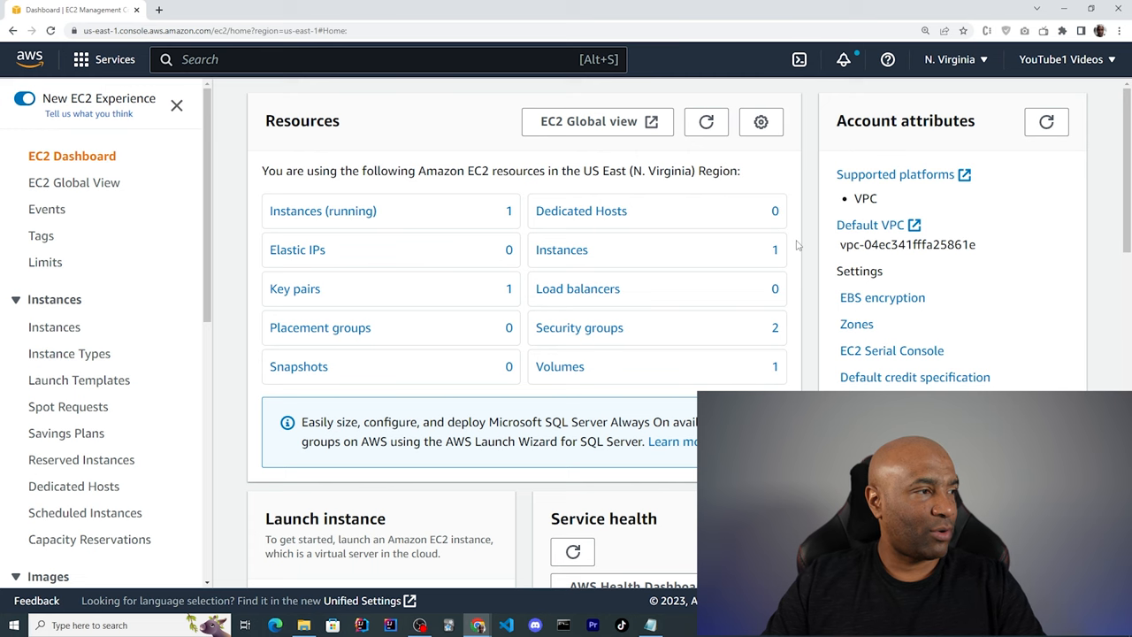
mouse_move(54, 326)
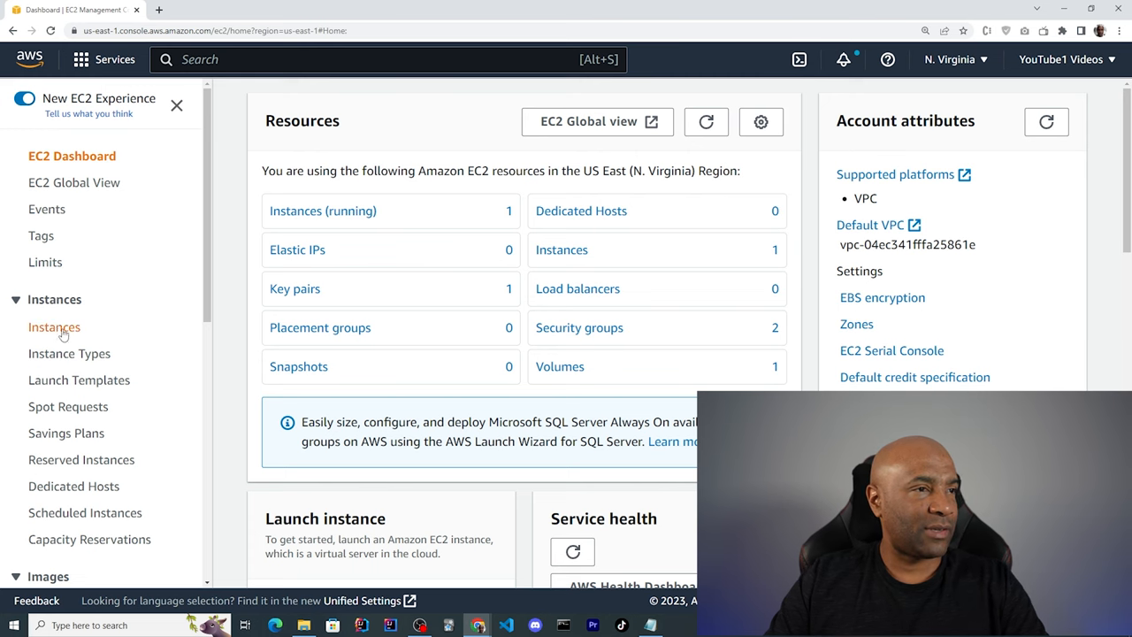
- Open the EC2 Instances list, where MyTestInstance appears as terminated
left_click(54, 326)
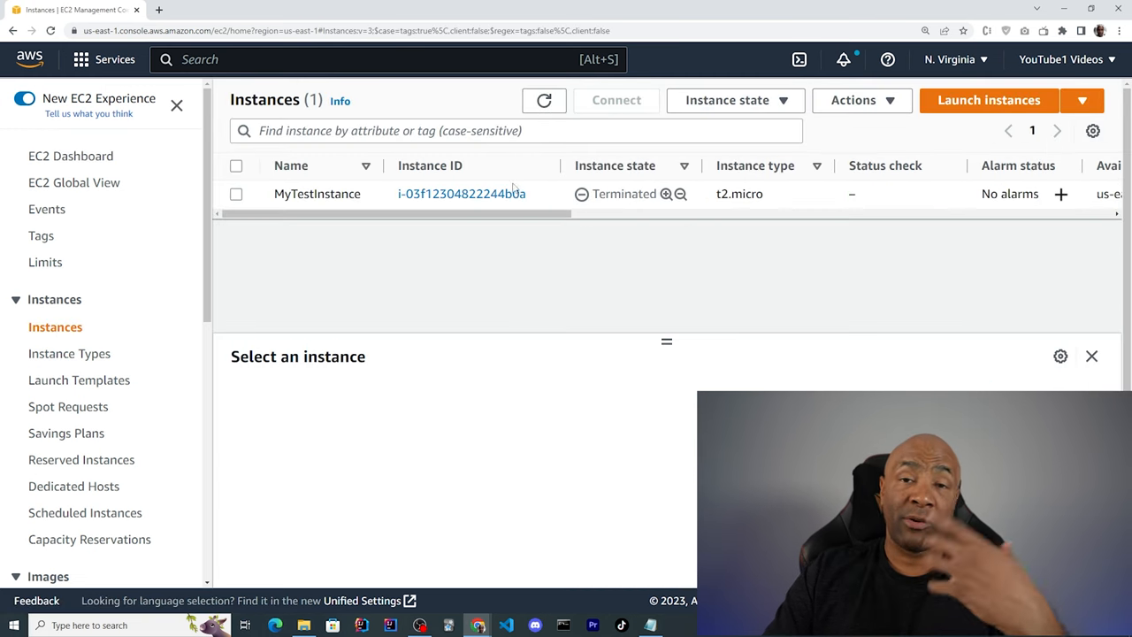
mouse_move(651, 241)
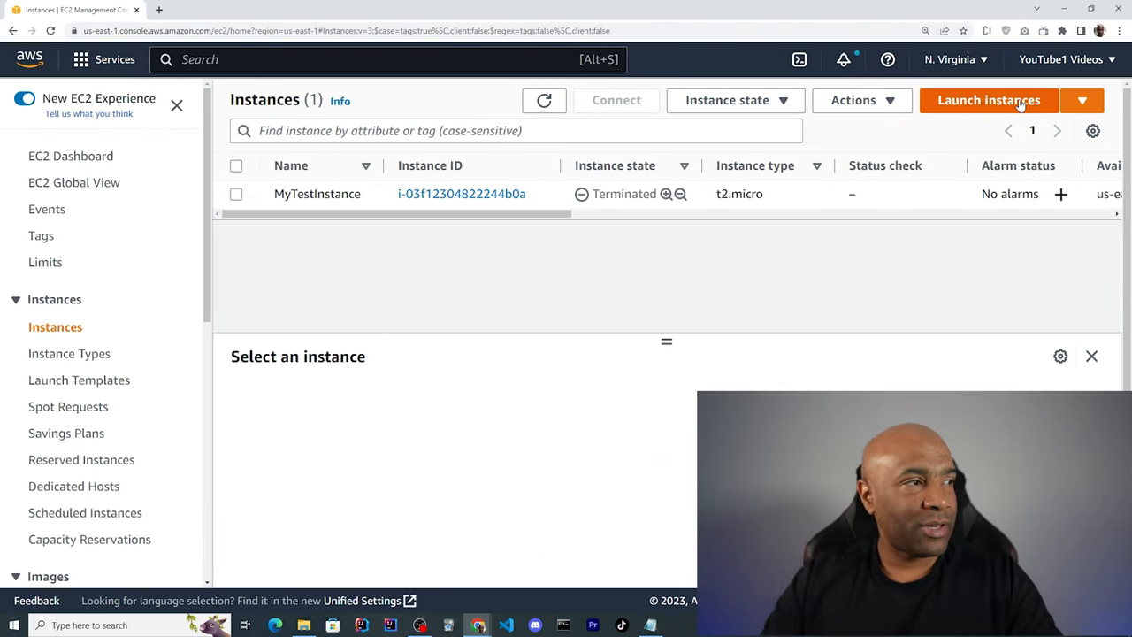
- Start launching a new EC2 instance and name it MyDemoInstance
left_click(988, 100)
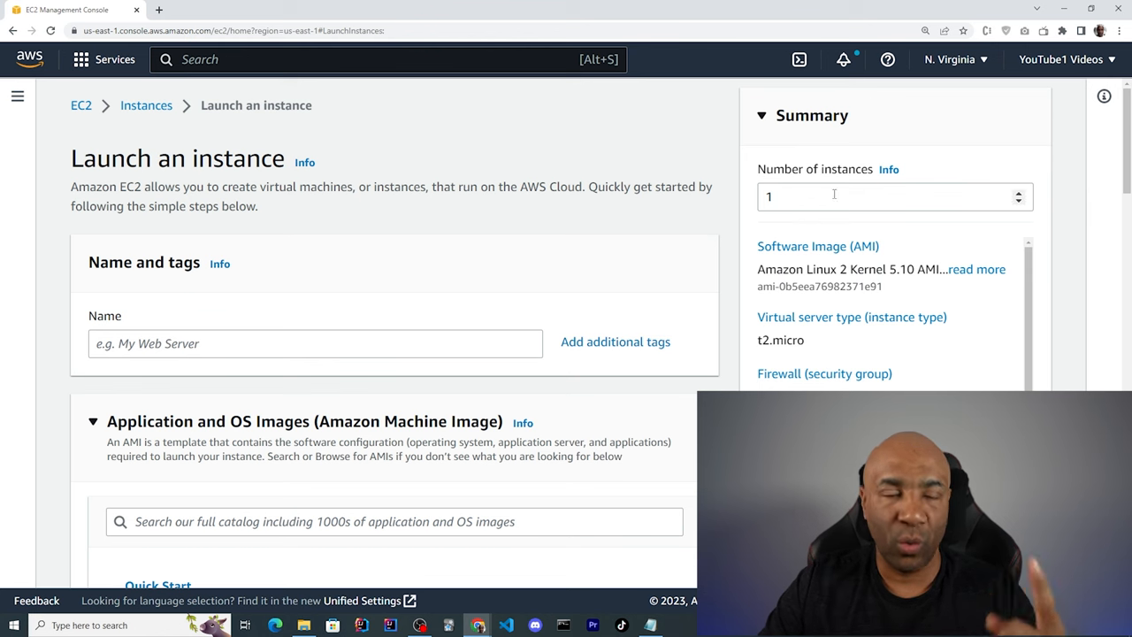
scroll("down", 3)
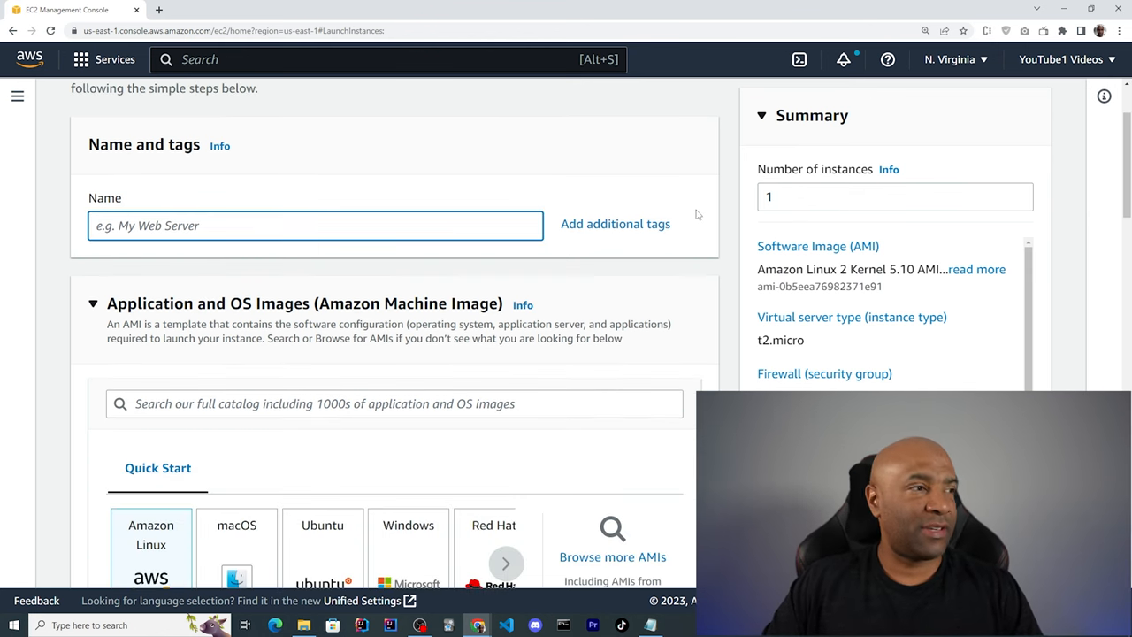
mouse_move(717, 232)
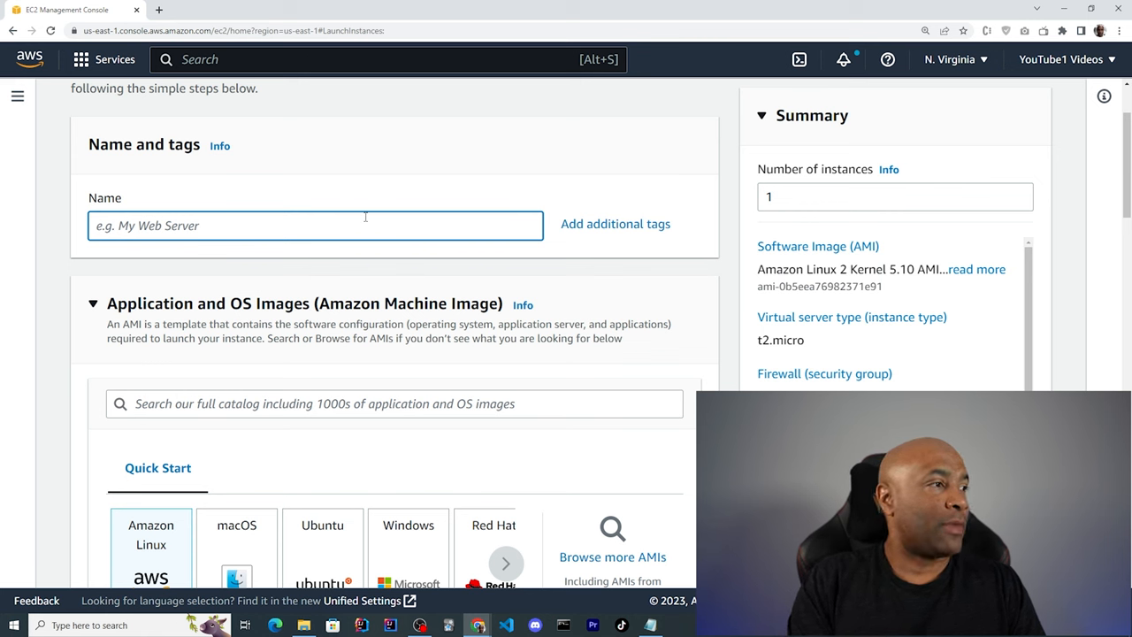
type("My")
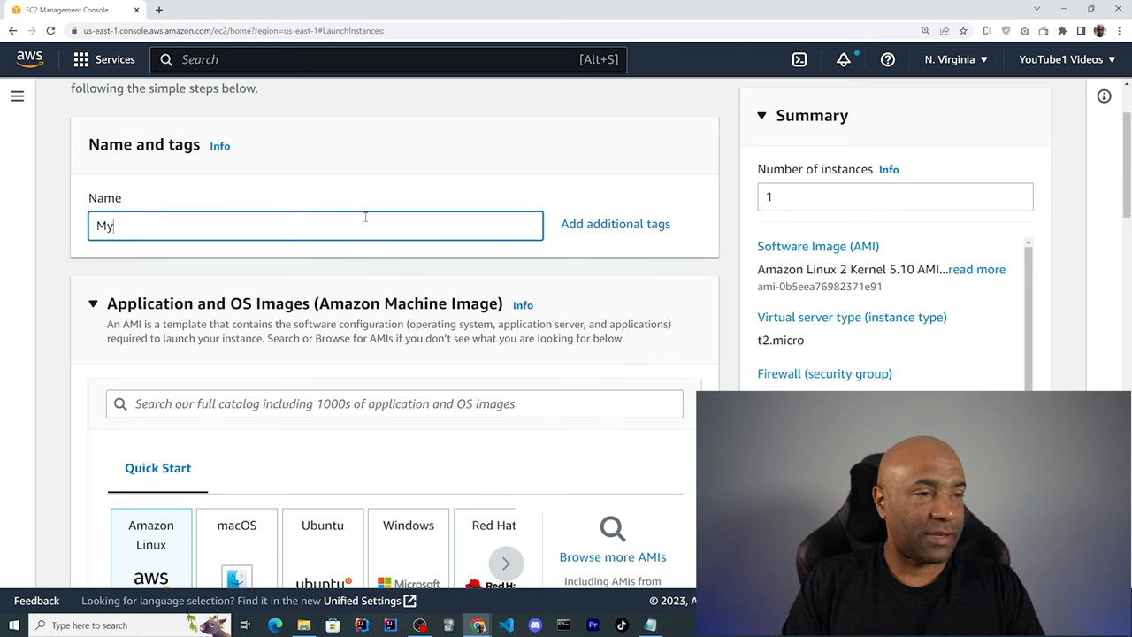
type("DemoInstance")
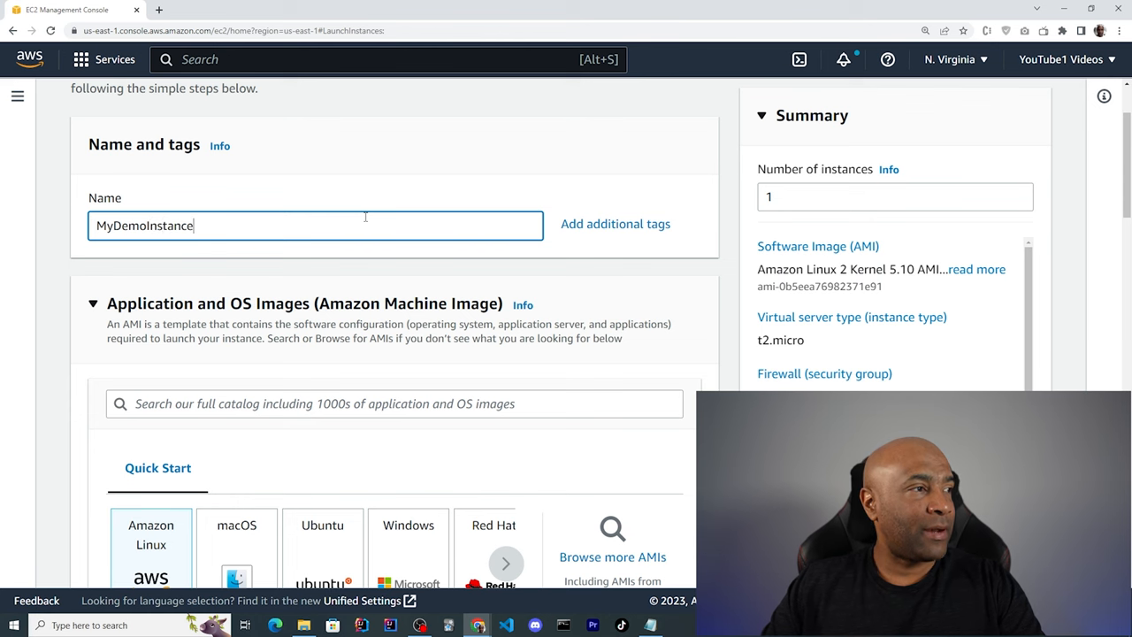
- Browse the Quick Start OS choices and keep Amazon Linux 2 AMI (Kernel 5.10) selected
scroll("down", 3)
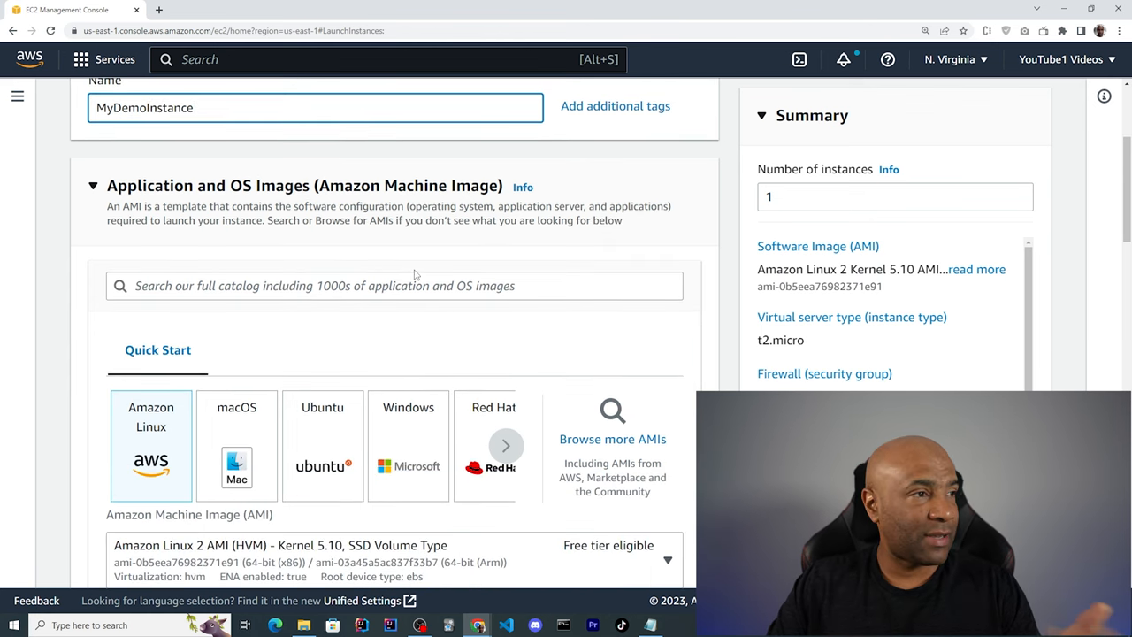
mouse_move(350, 199)
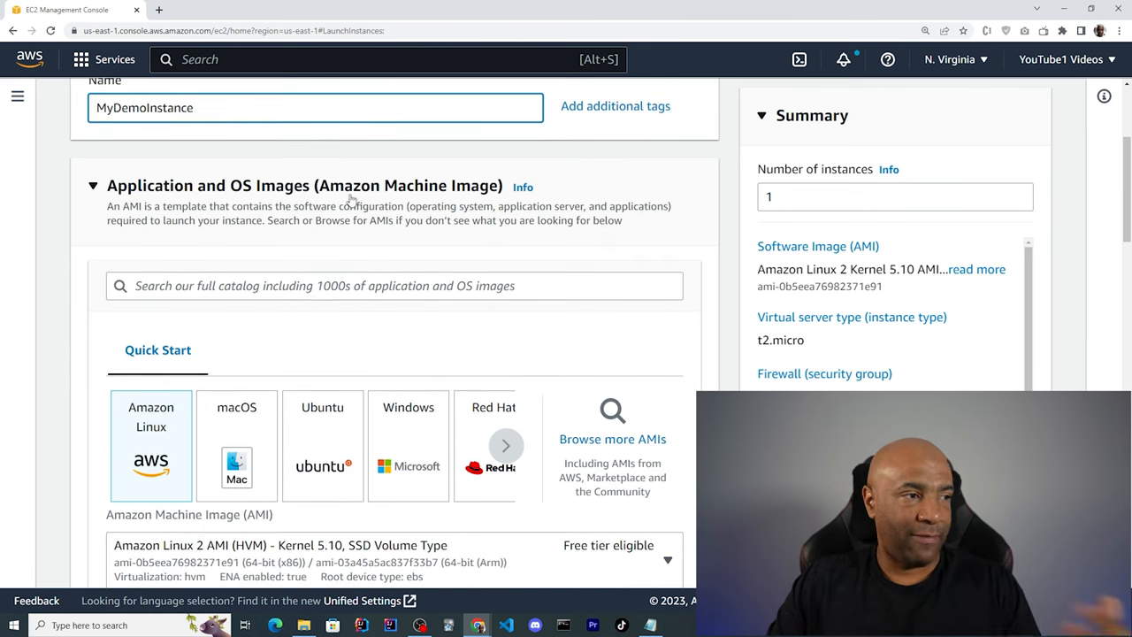
scroll("down", 3)
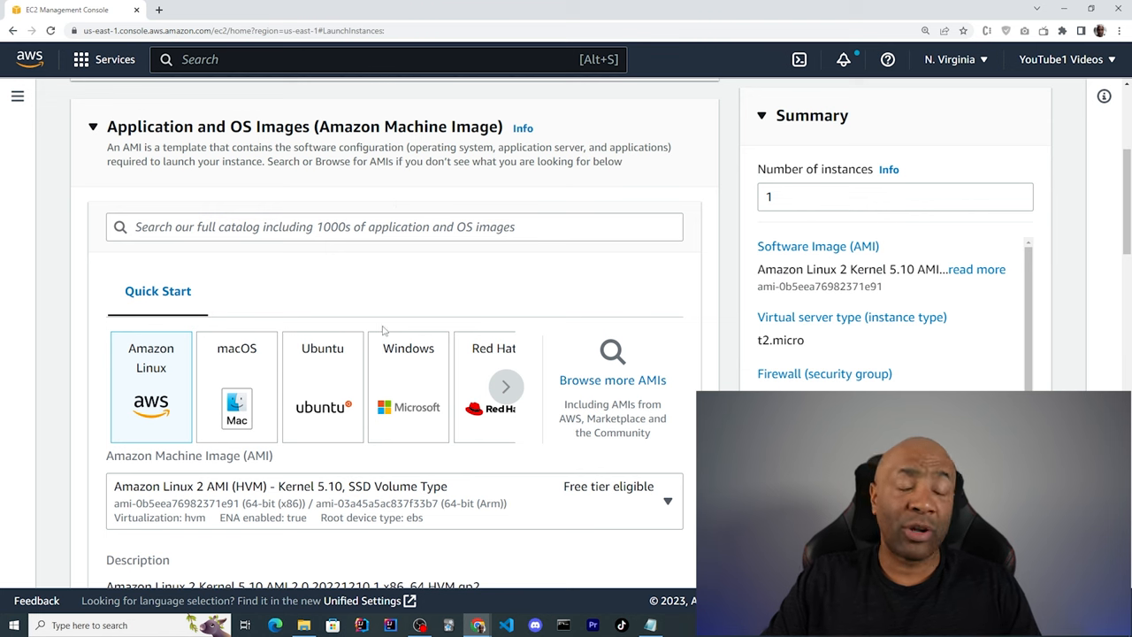
mouse_move(148, 370)
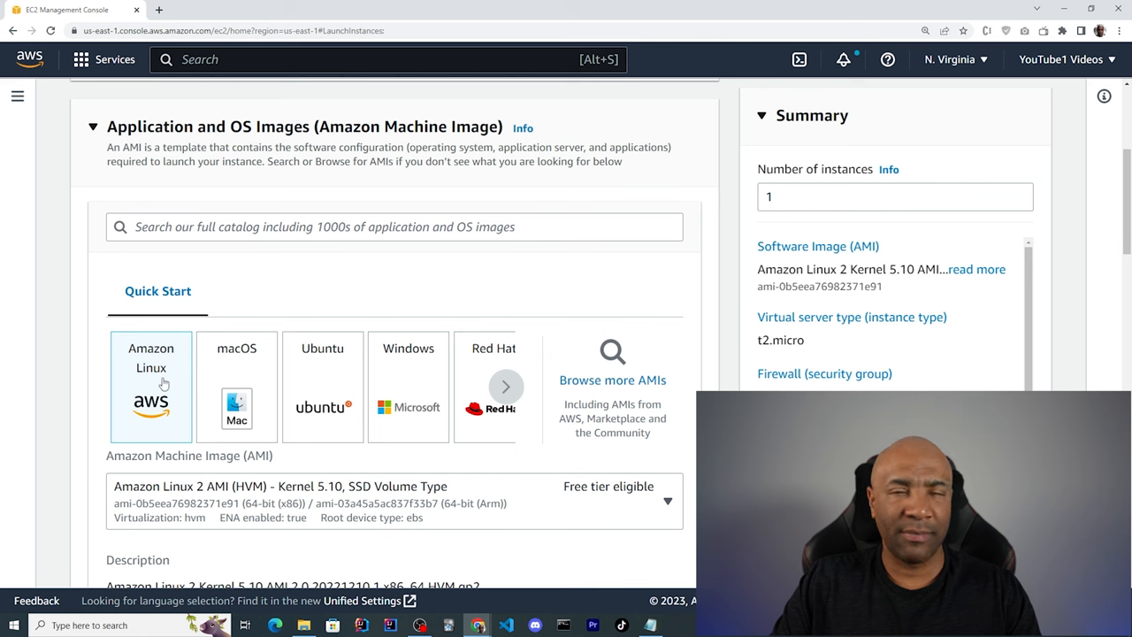
mouse_move(164, 382)
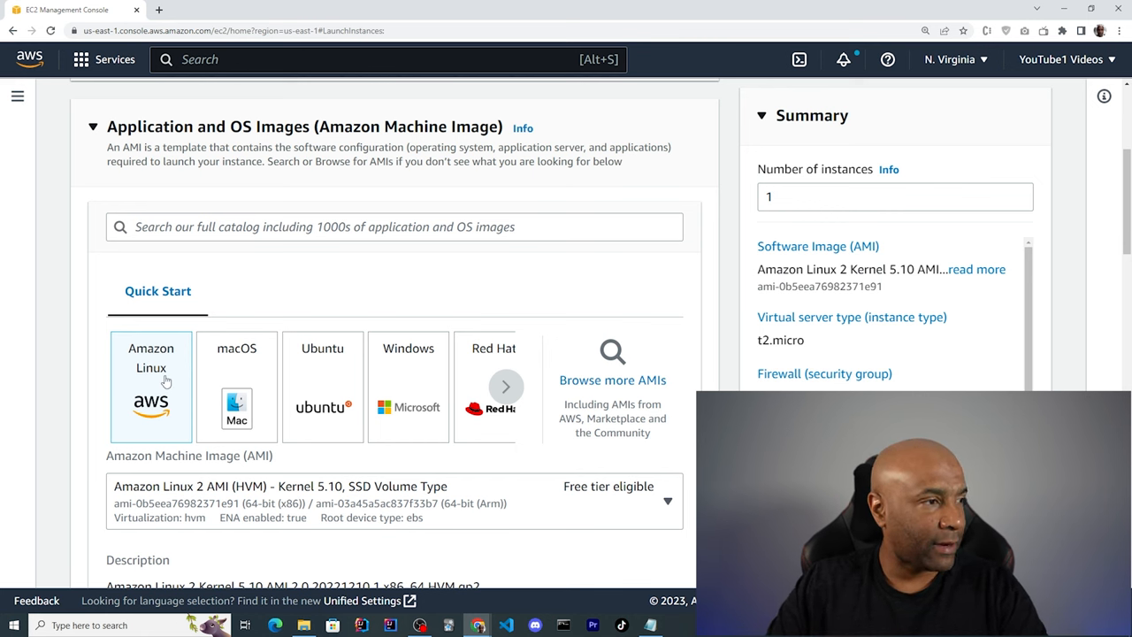
mouse_move(273, 378)
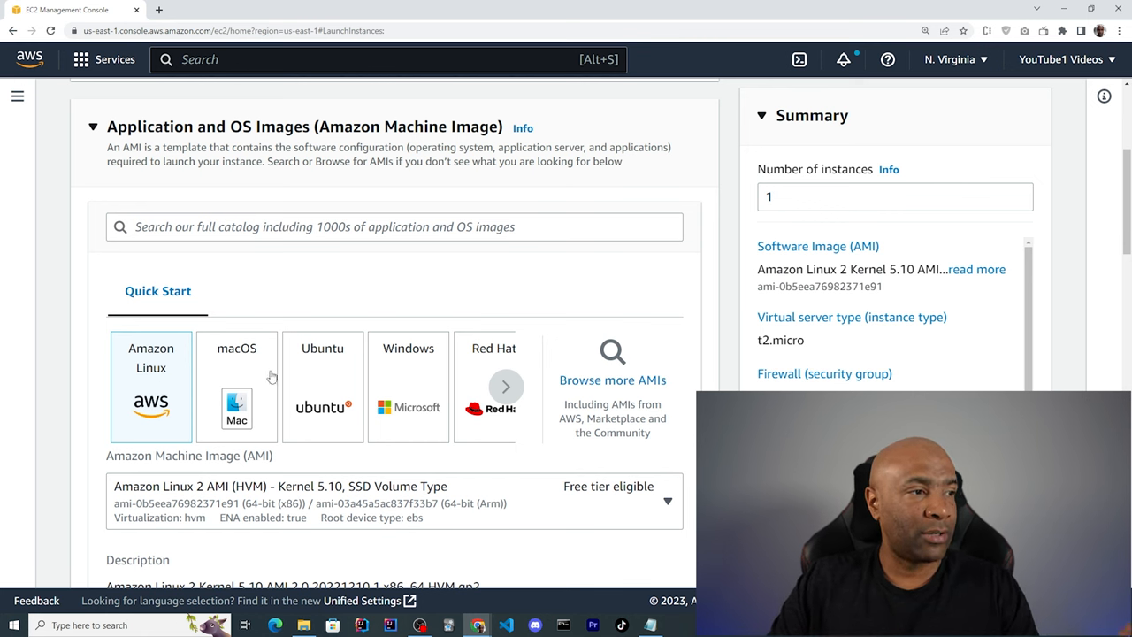
mouse_move(434, 386)
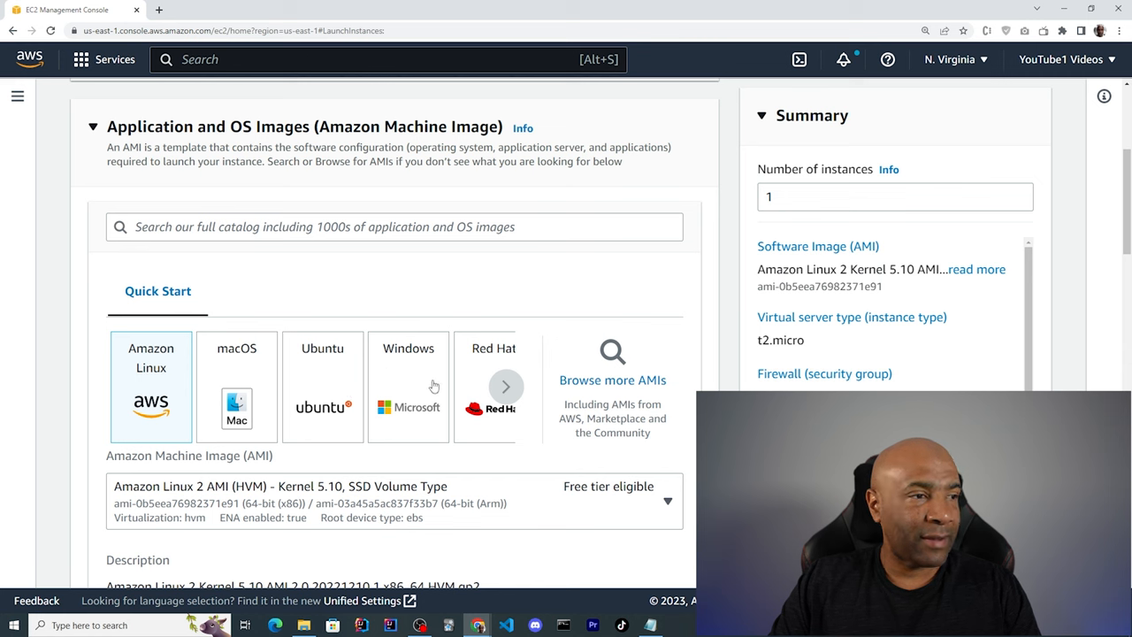
left_click(506, 387)
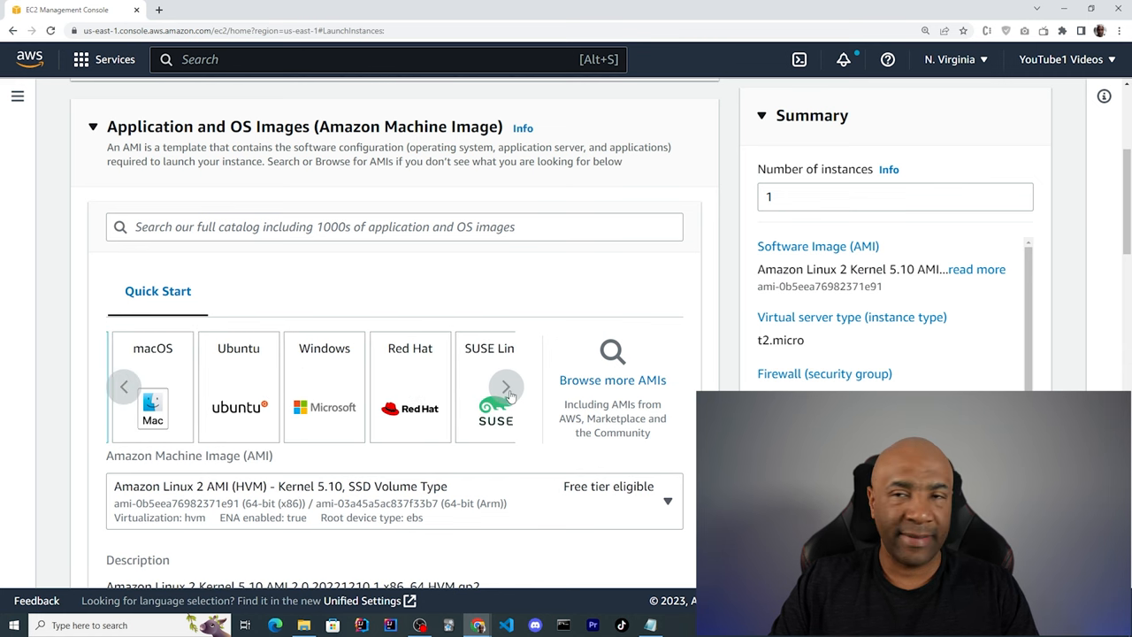
left_click(507, 387)
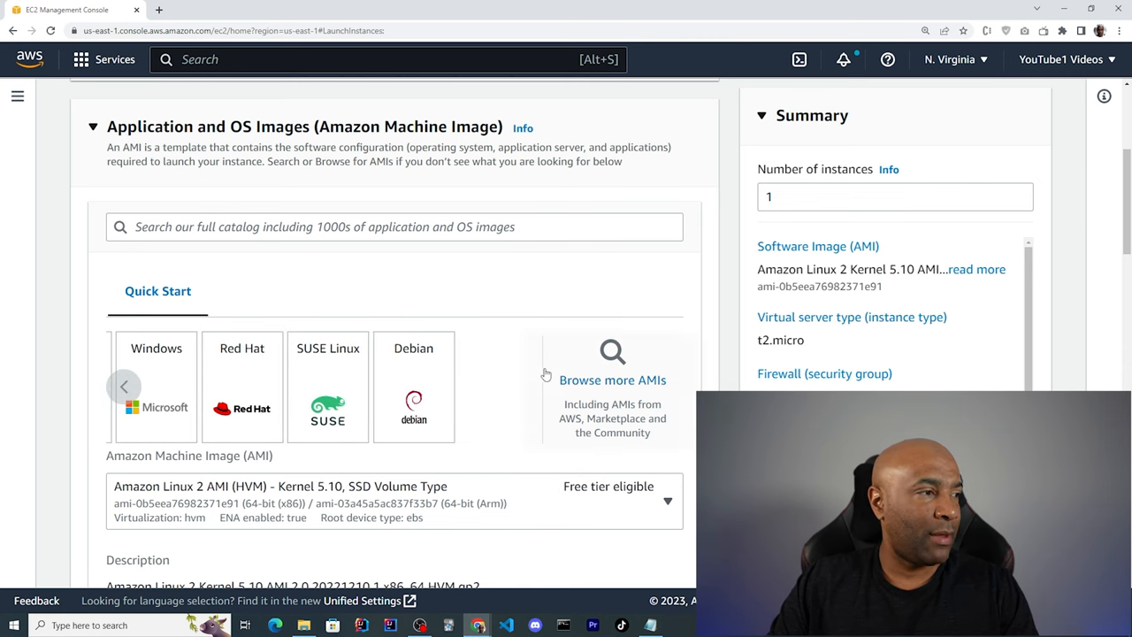
scroll("down", 3)
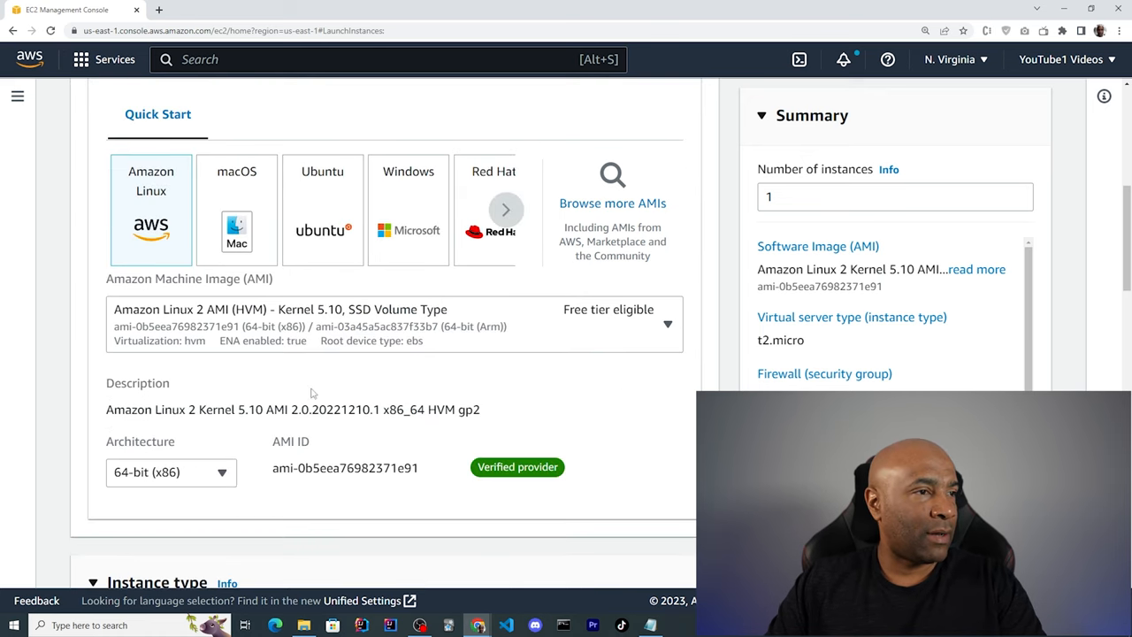
scroll("down", 3)
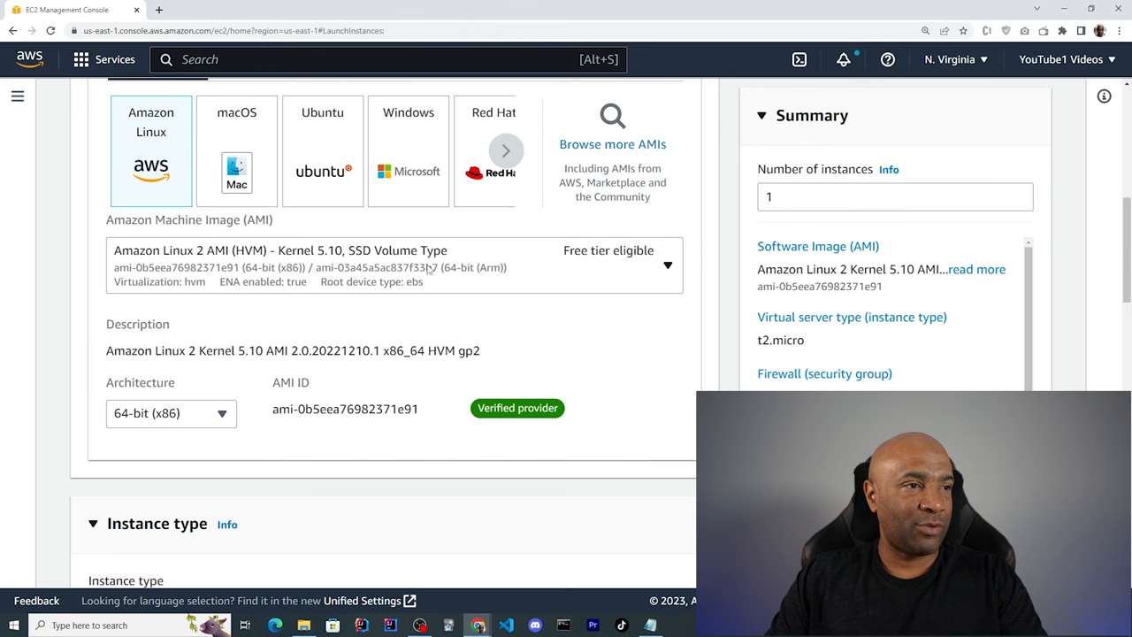
mouse_move(634, 263)
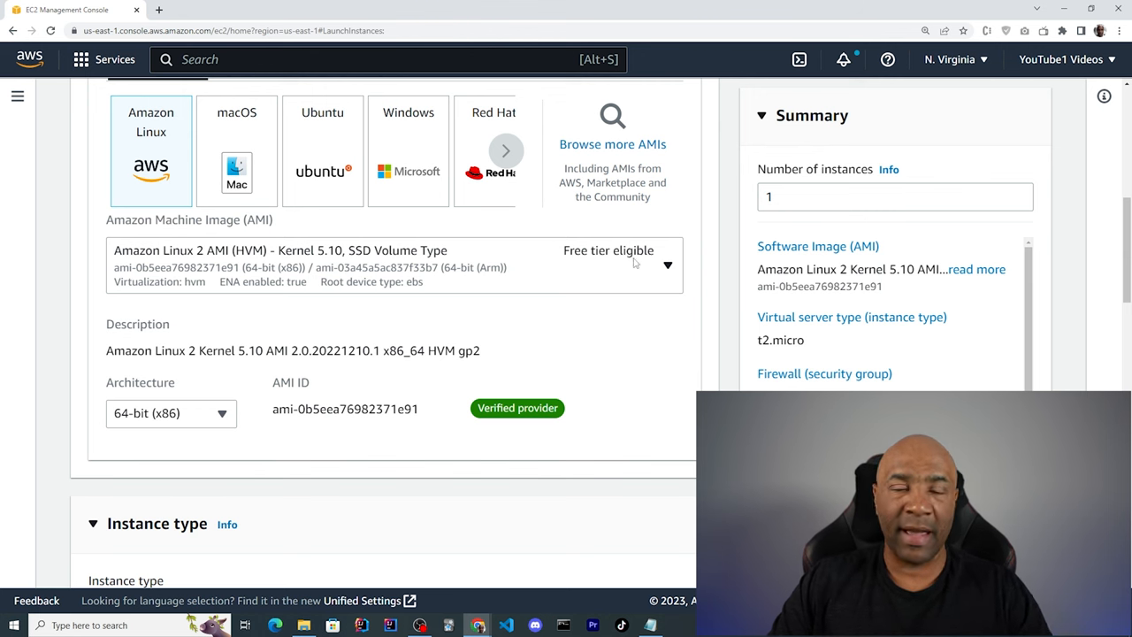
scroll("down", 3)
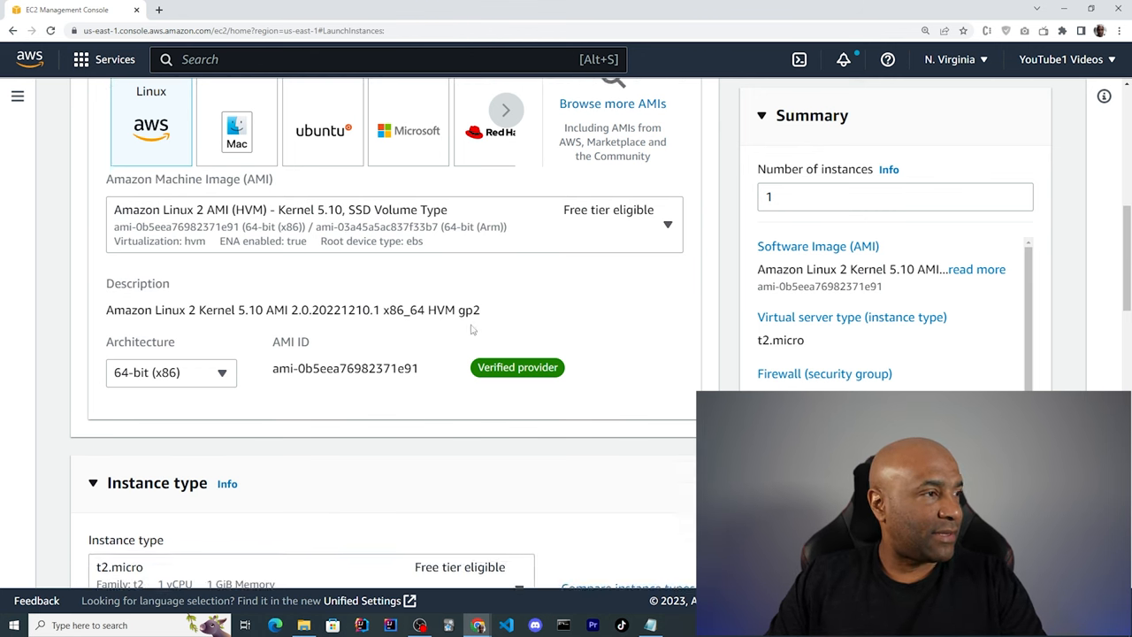
- Choose the existing windows1 key pair for logging into the new instance
scroll("down", 3)
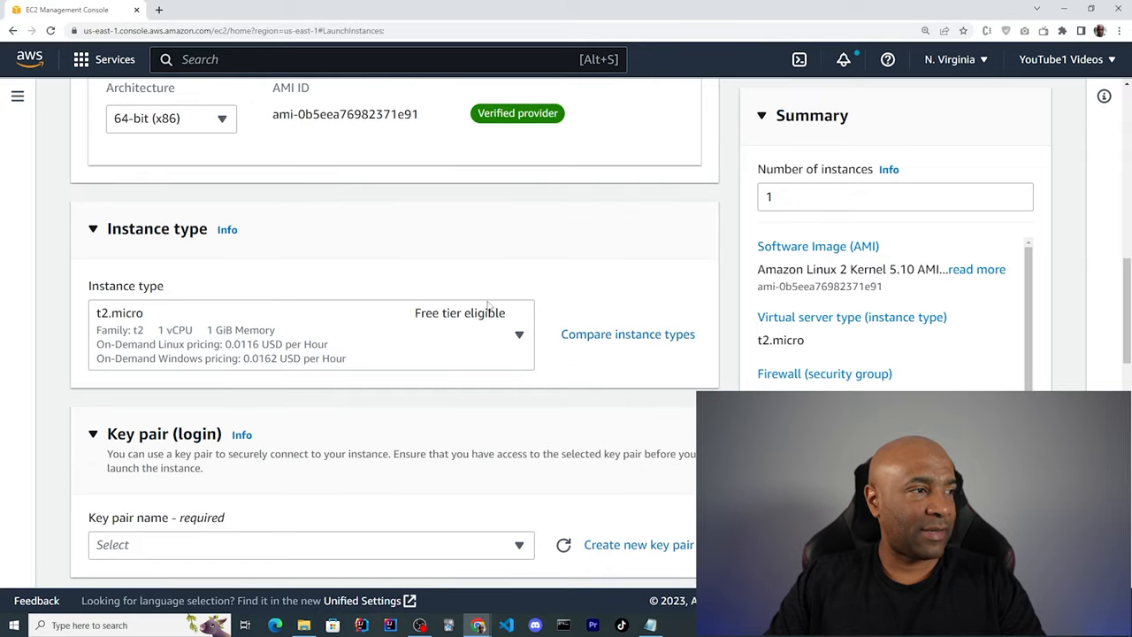
mouse_move(296, 316)
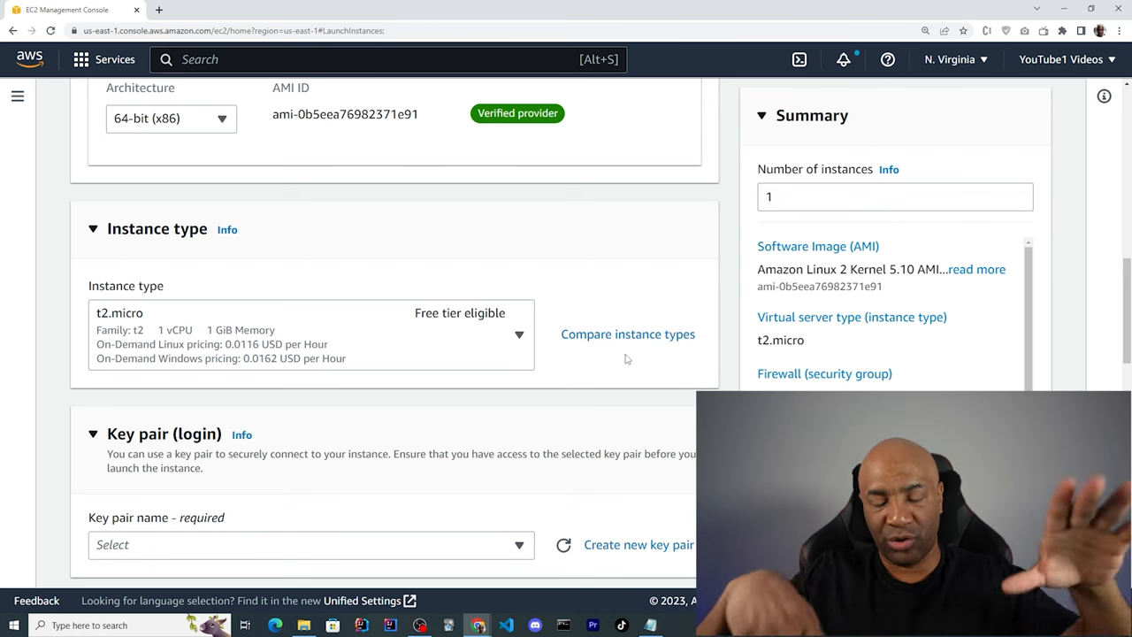
scroll("down", 3)
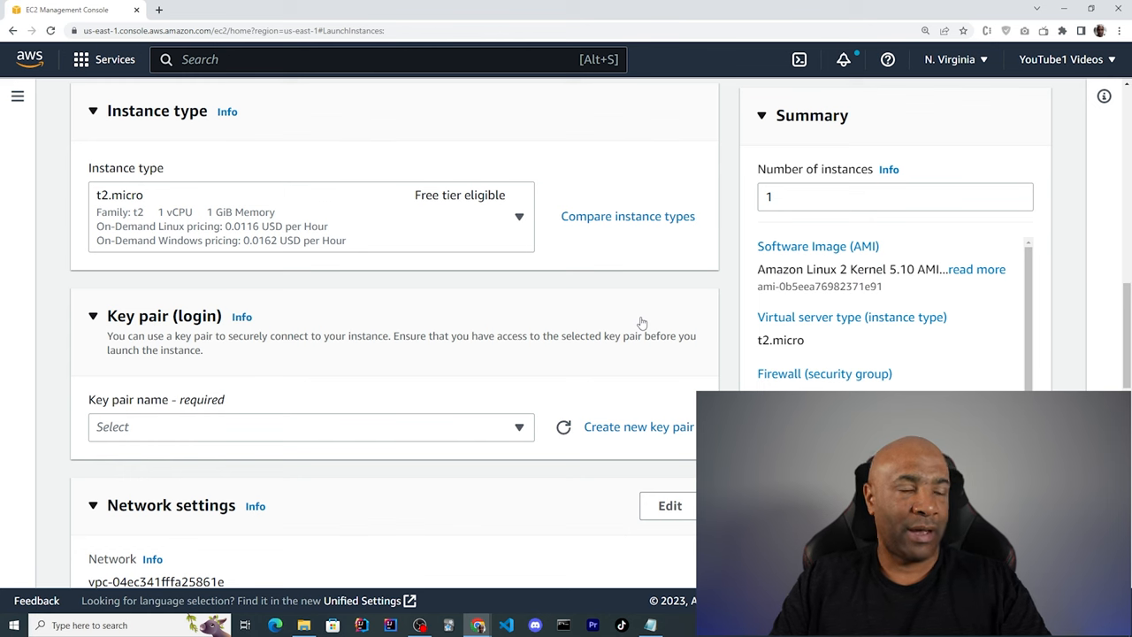
mouse_move(706, 299)
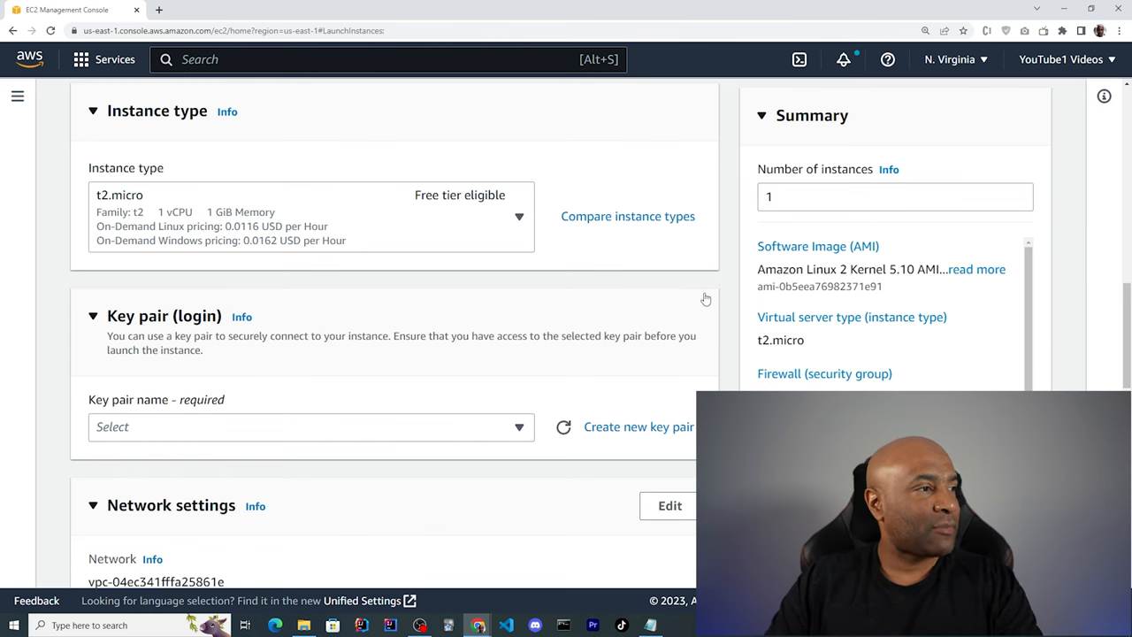
scroll("down", 3)
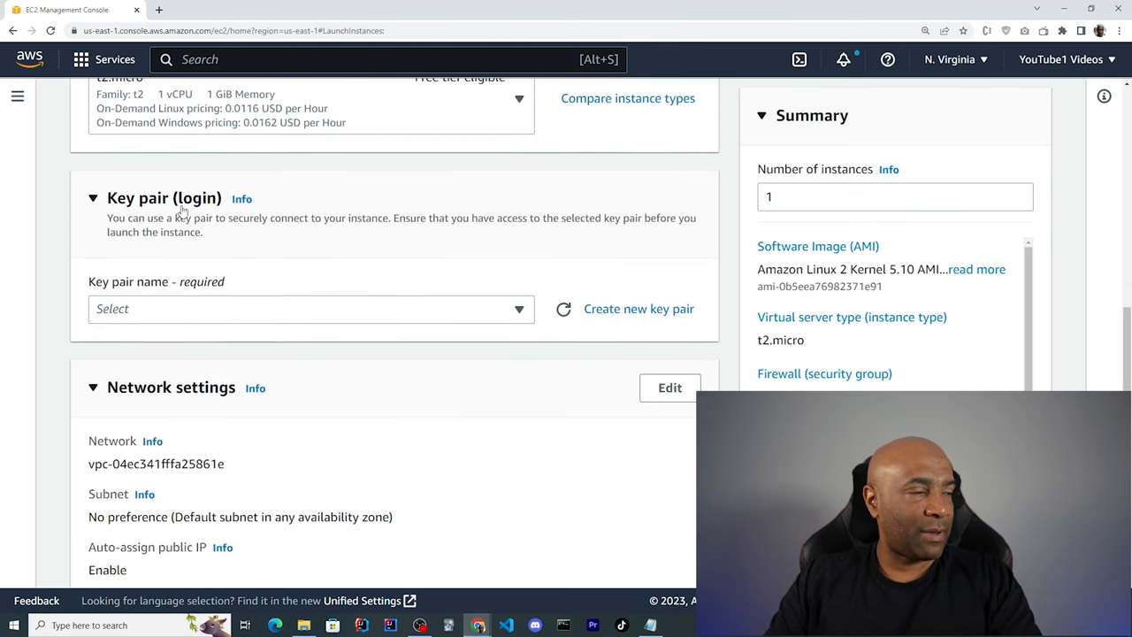
left_click(311, 309)
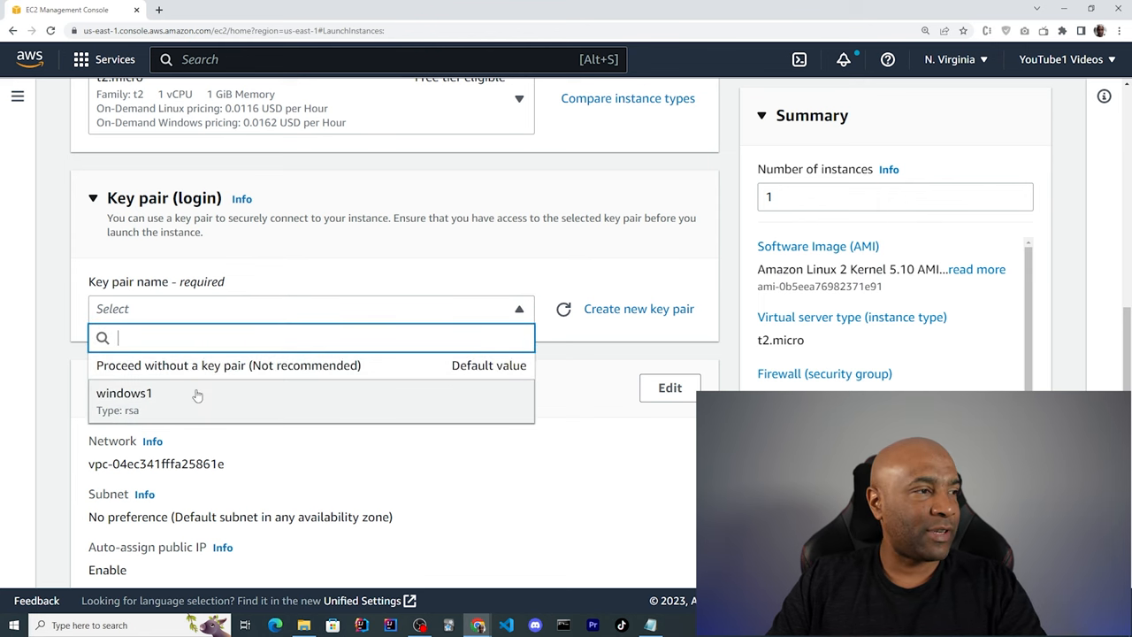
mouse_move(277, 404)
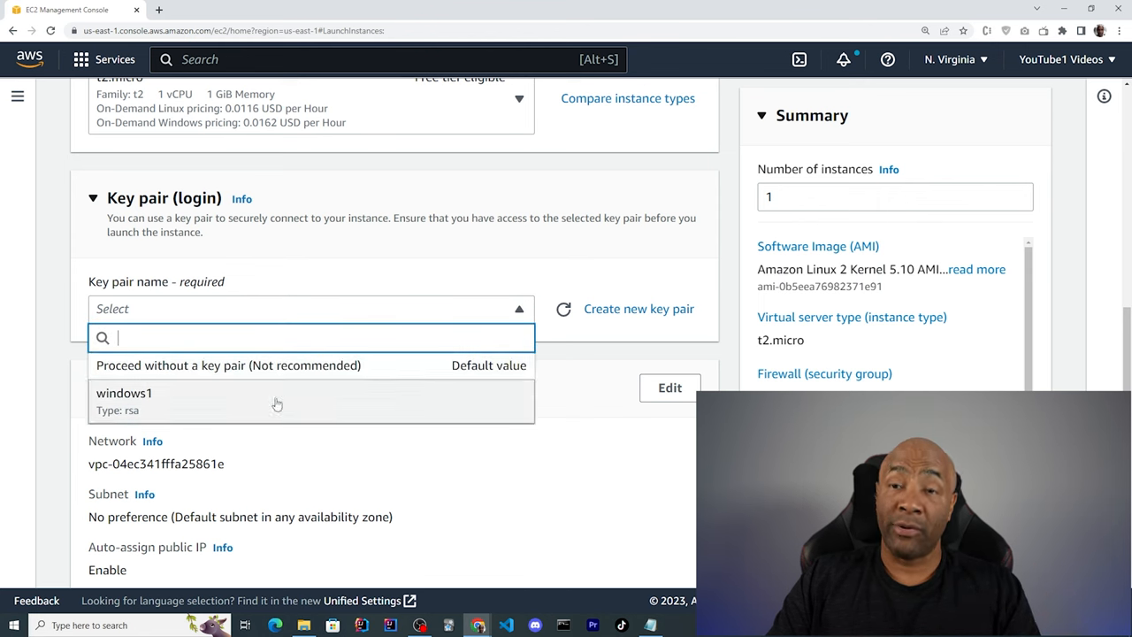
left_click(124, 393)
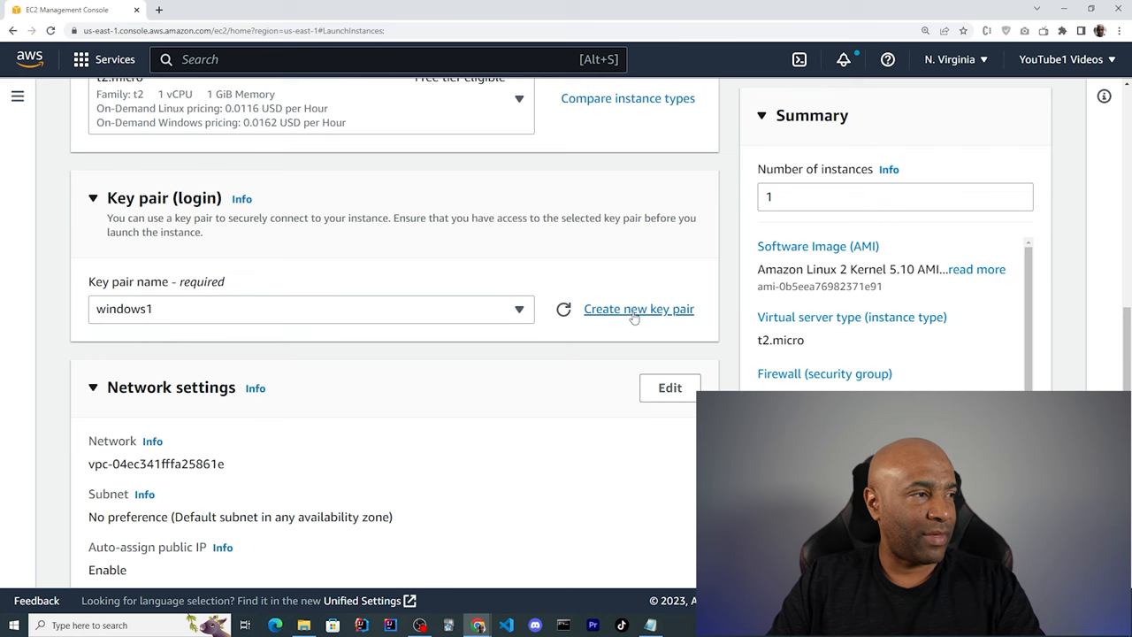
mouse_move(422, 351)
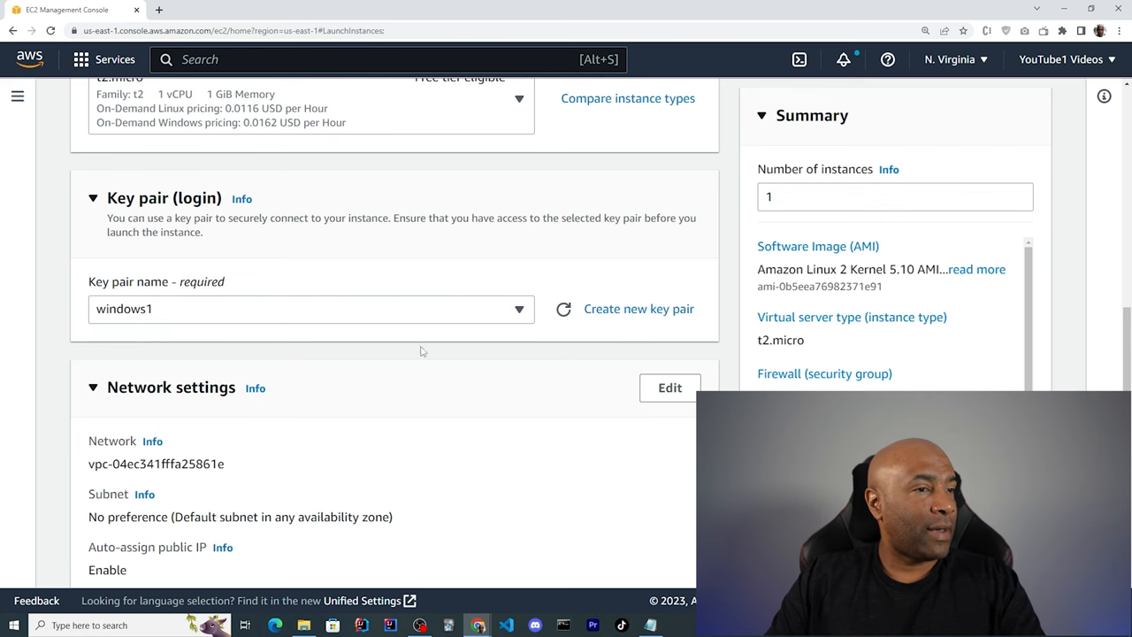
- Allow HTTPS and HTTP traffic from the internet in the launch-wizard-1 security group
scroll("down", 3)
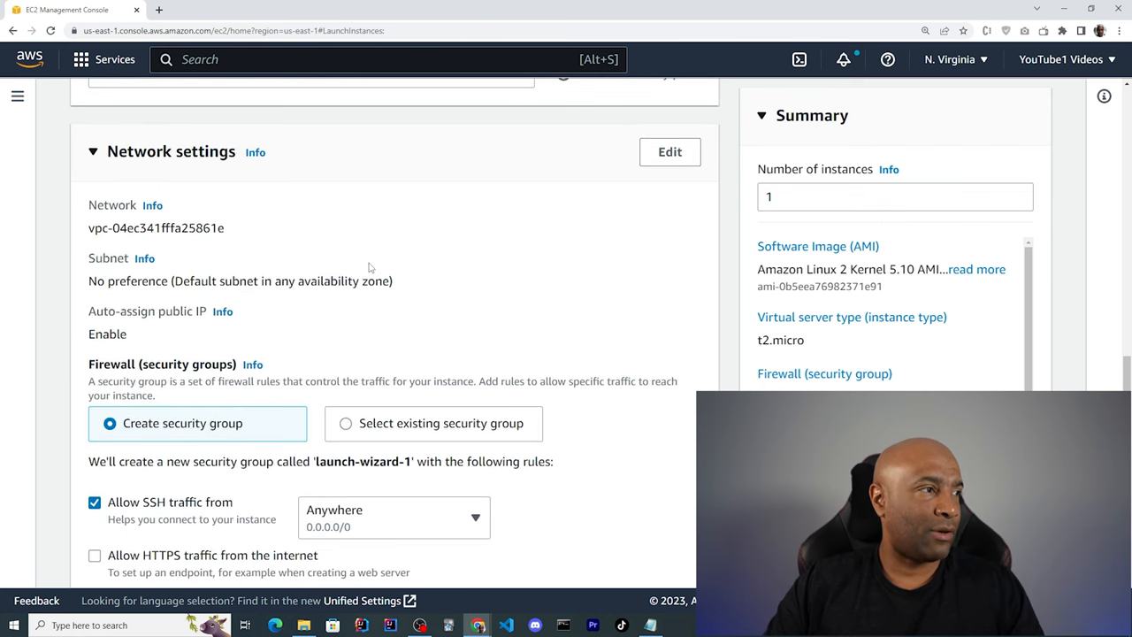
mouse_move(433, 256)
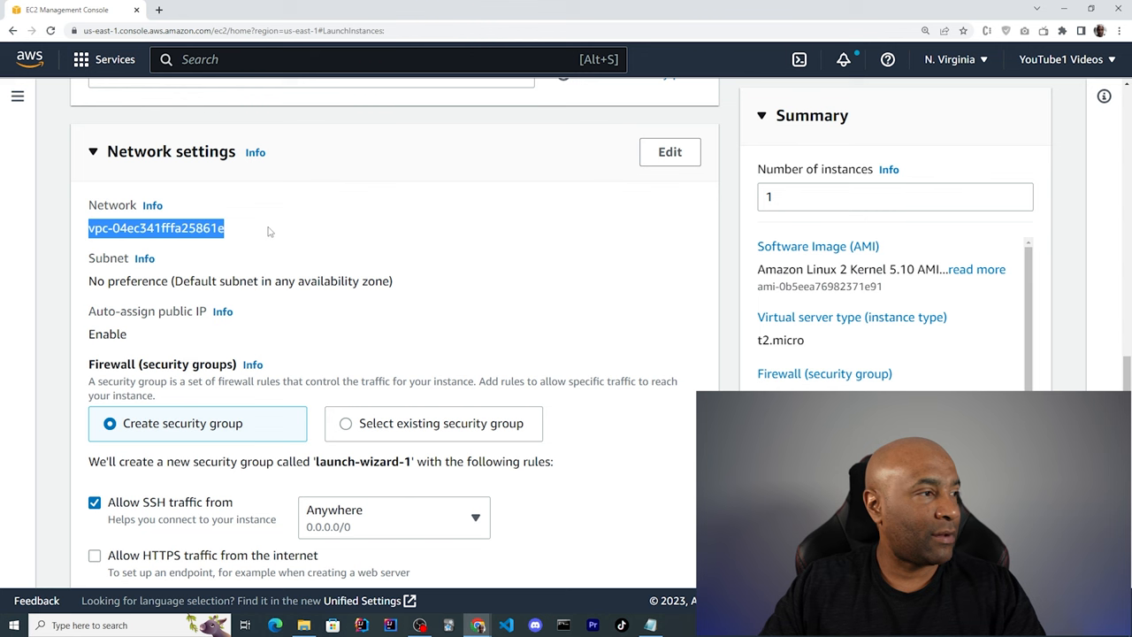
scroll("down", 3)
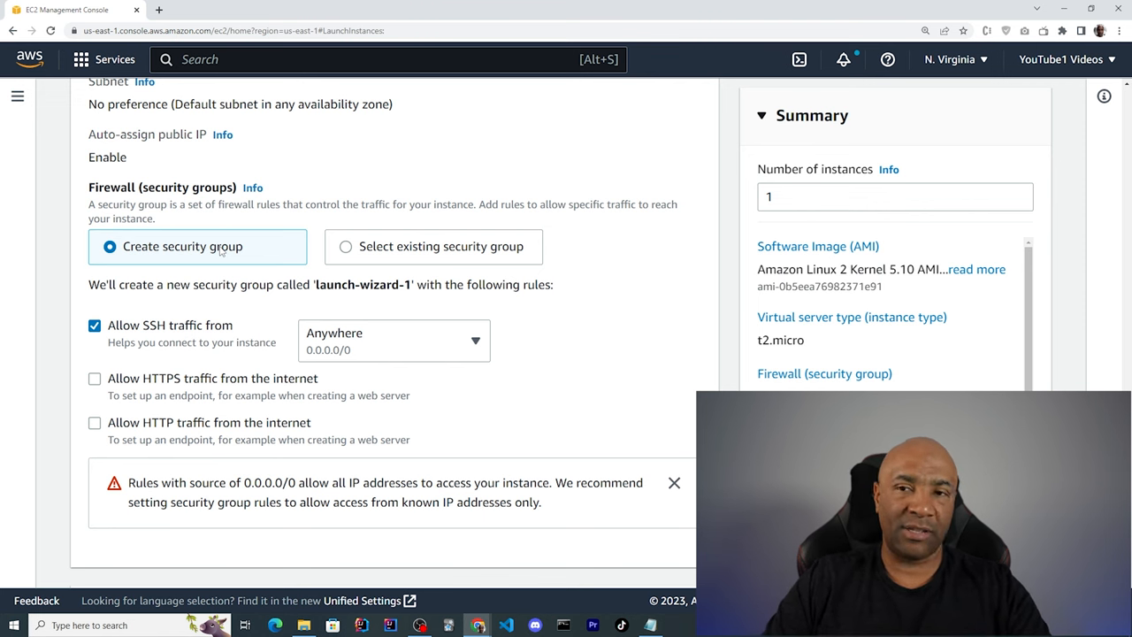
mouse_move(370, 274)
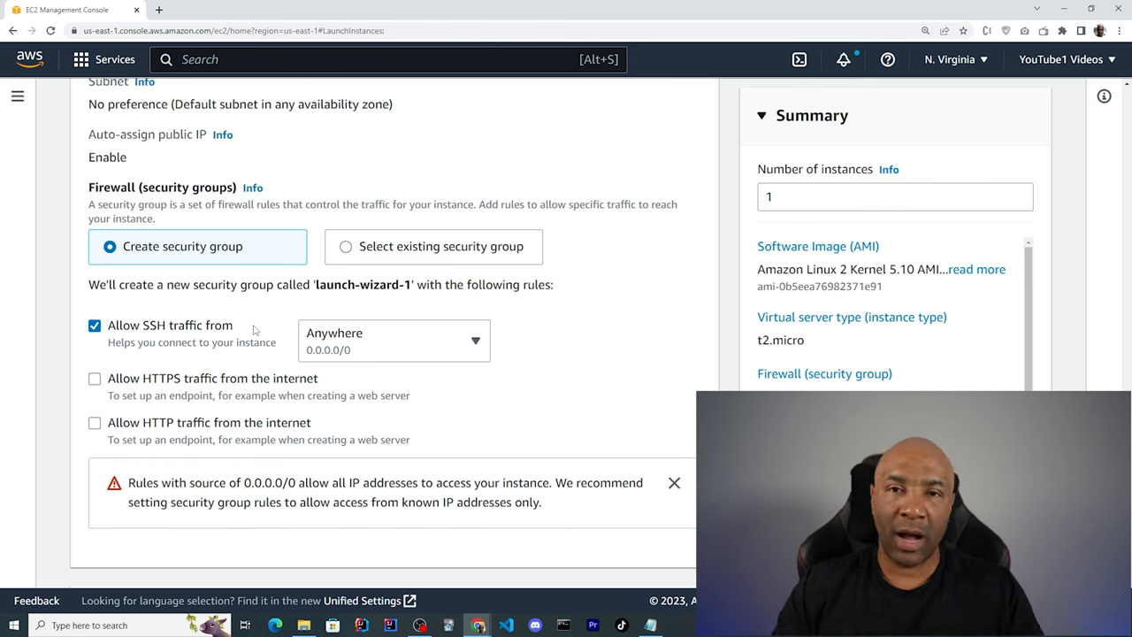
mouse_move(260, 326)
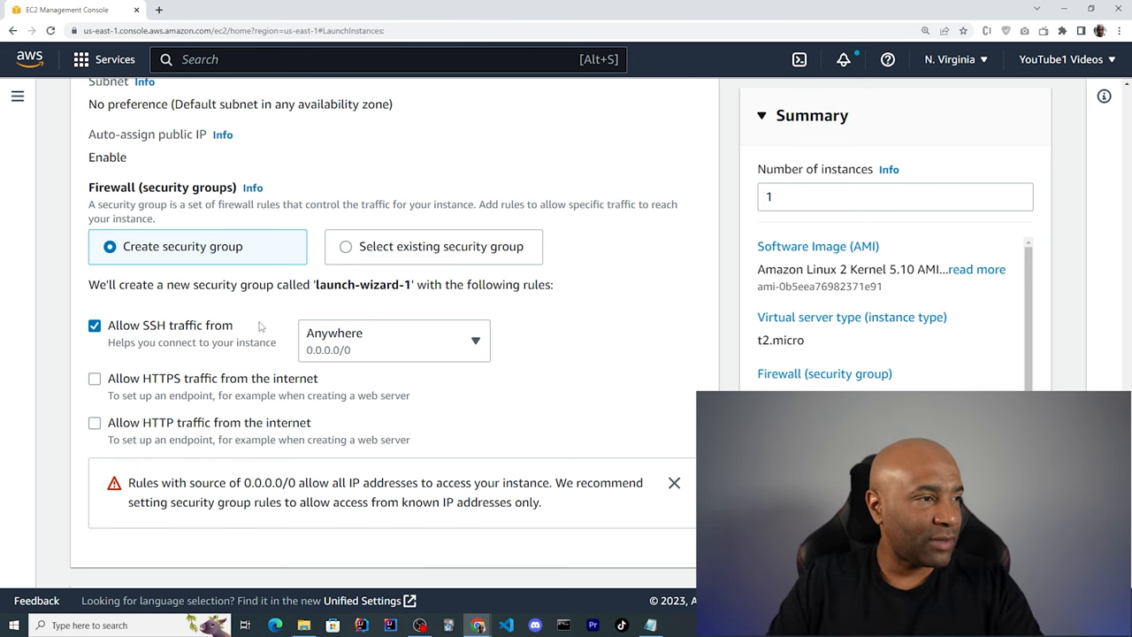
mouse_move(306, 337)
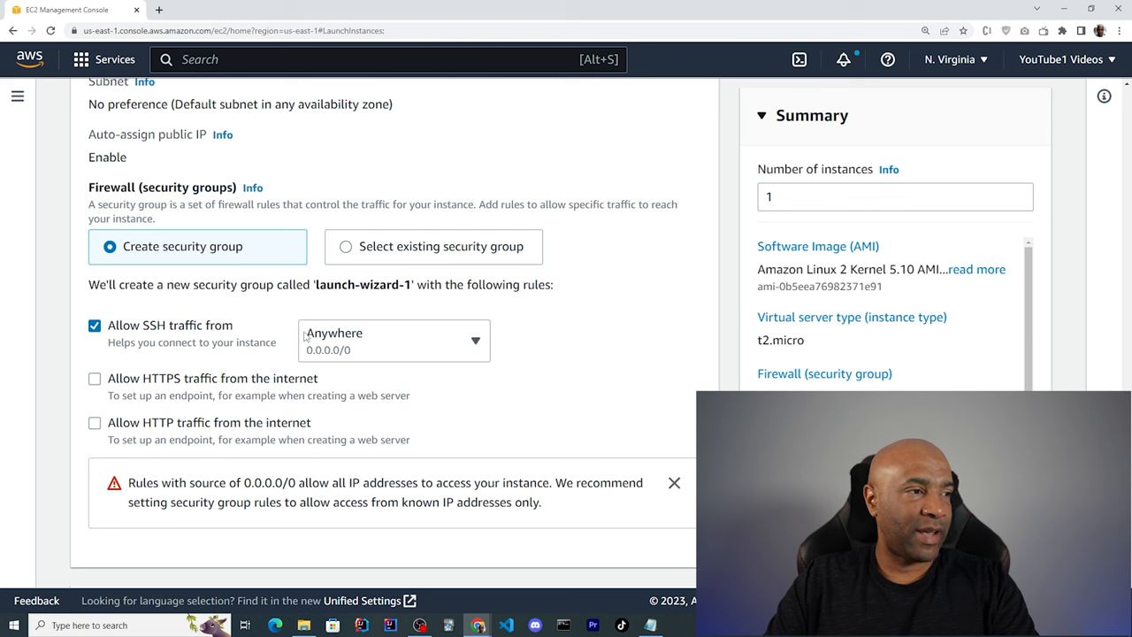
mouse_move(336, 355)
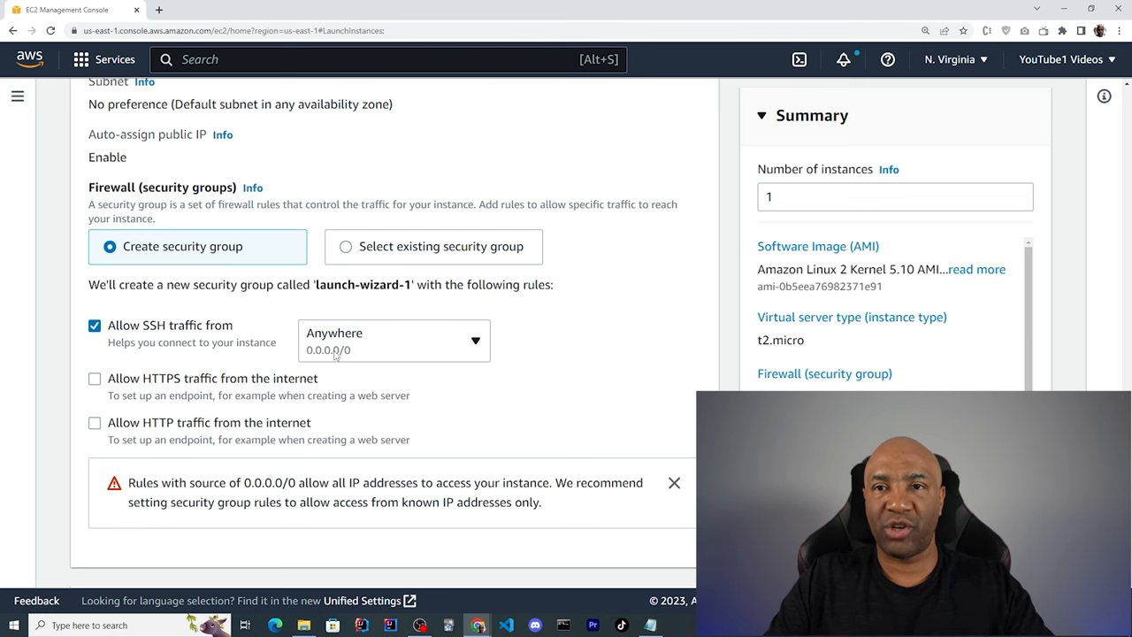
mouse_move(349, 352)
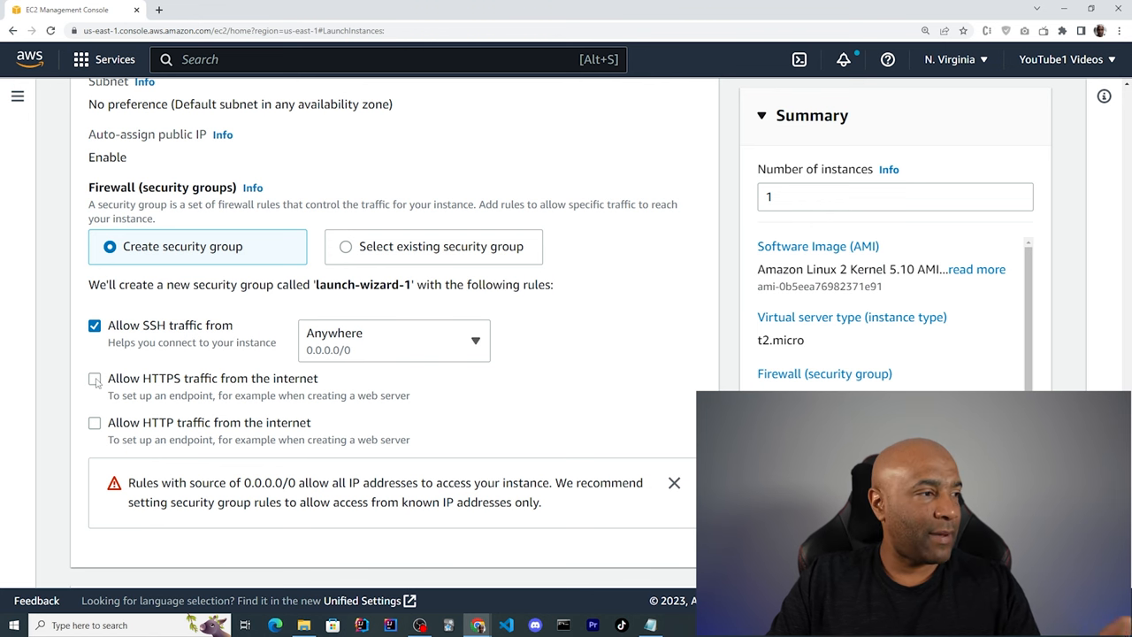
left_click(94, 379)
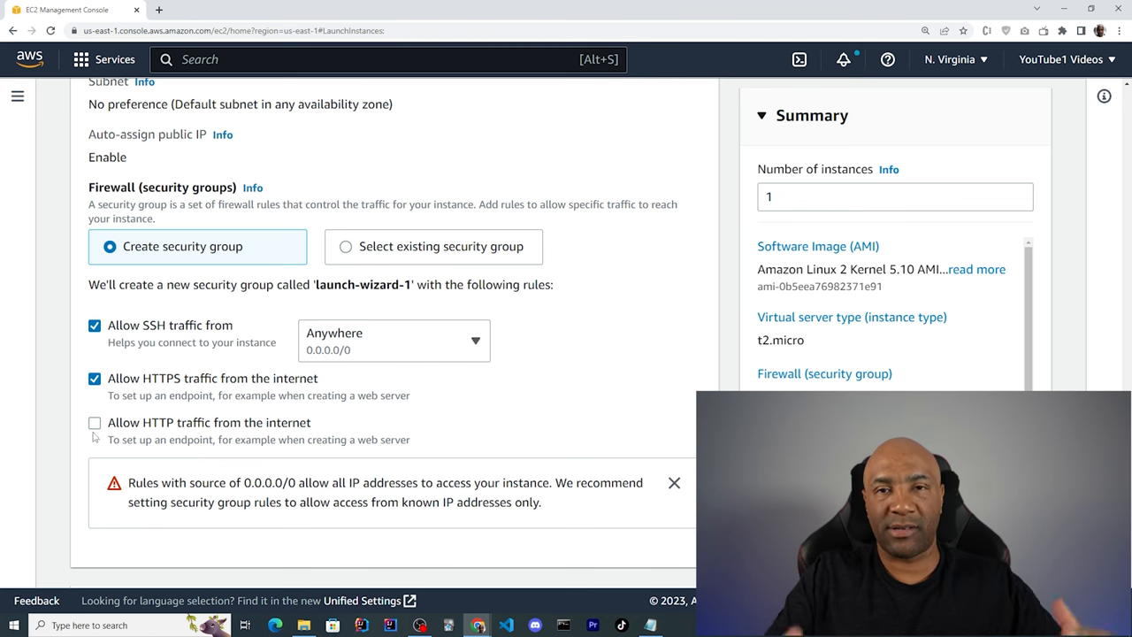
left_click(95, 423)
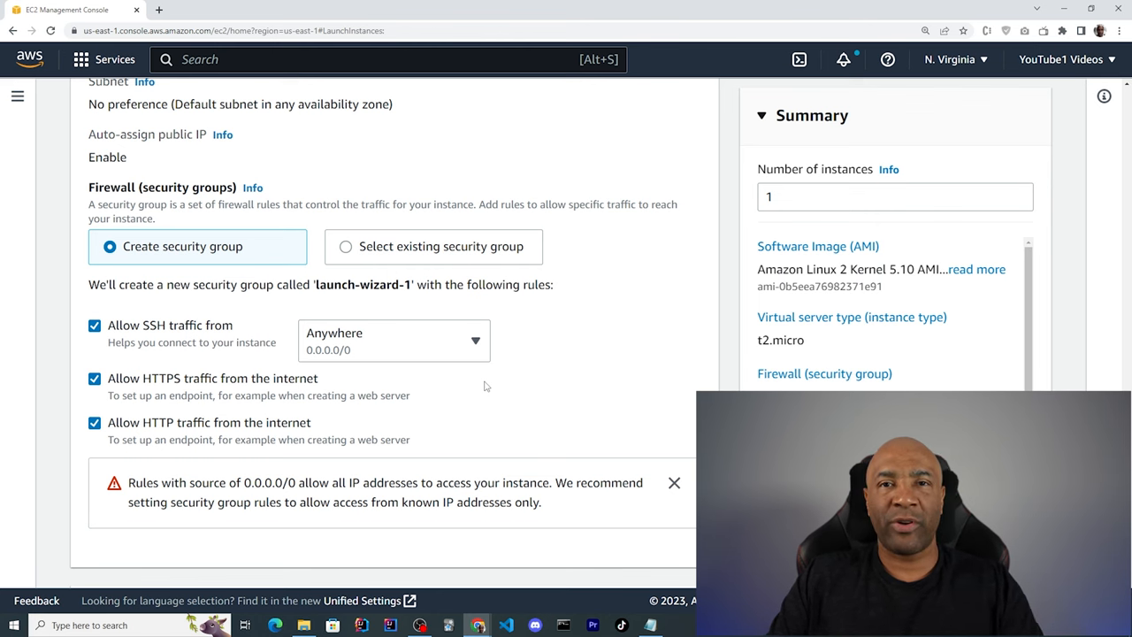
scroll("down", 3)
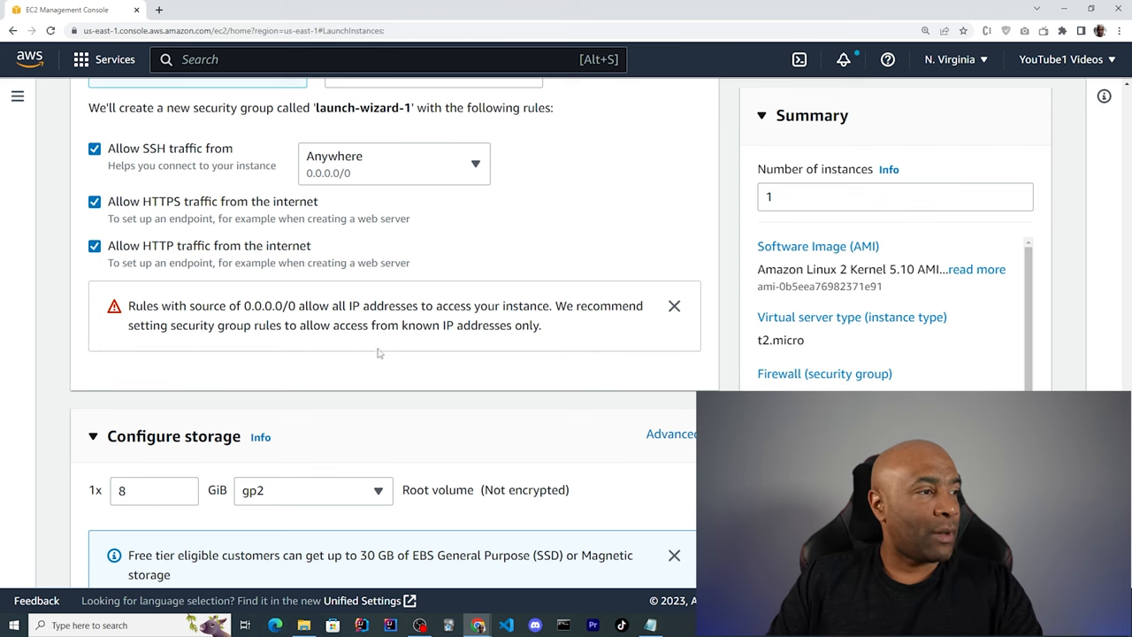
- Review the launch settings: Amazon Linux 2 AMI, t2.micro, 1 instance
scroll("down", 3)
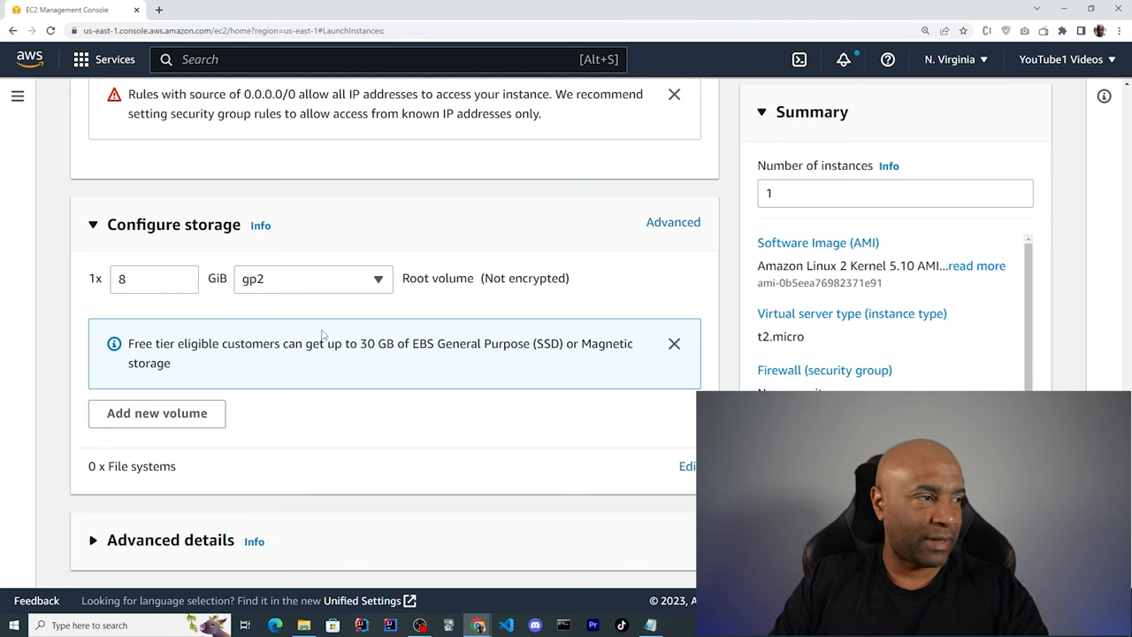
mouse_move(317, 430)
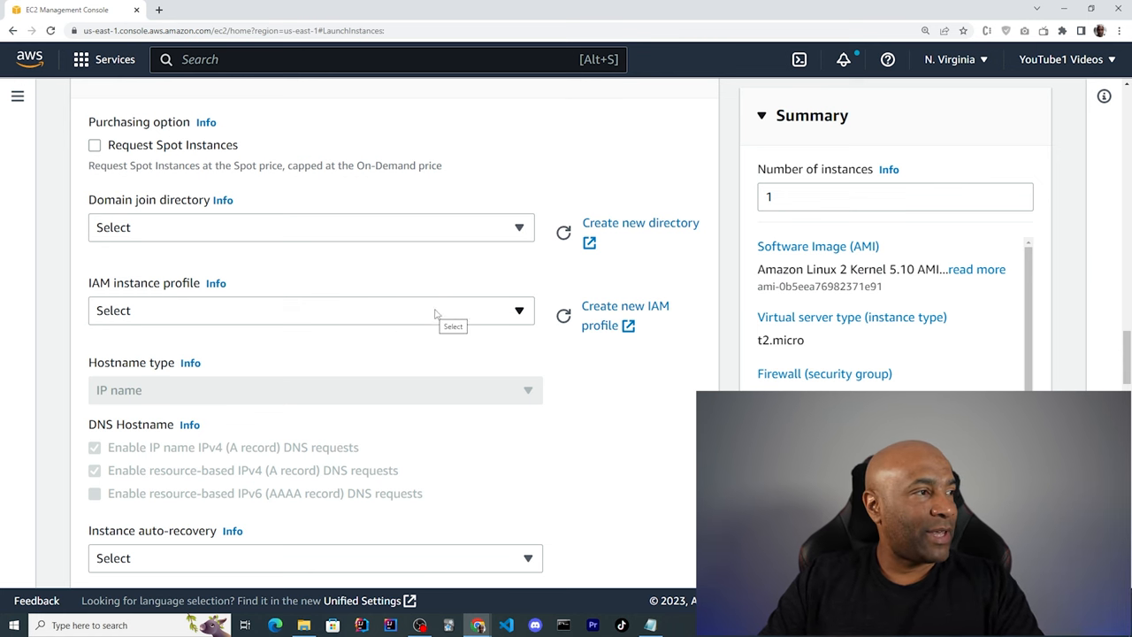
mouse_move(95, 150)
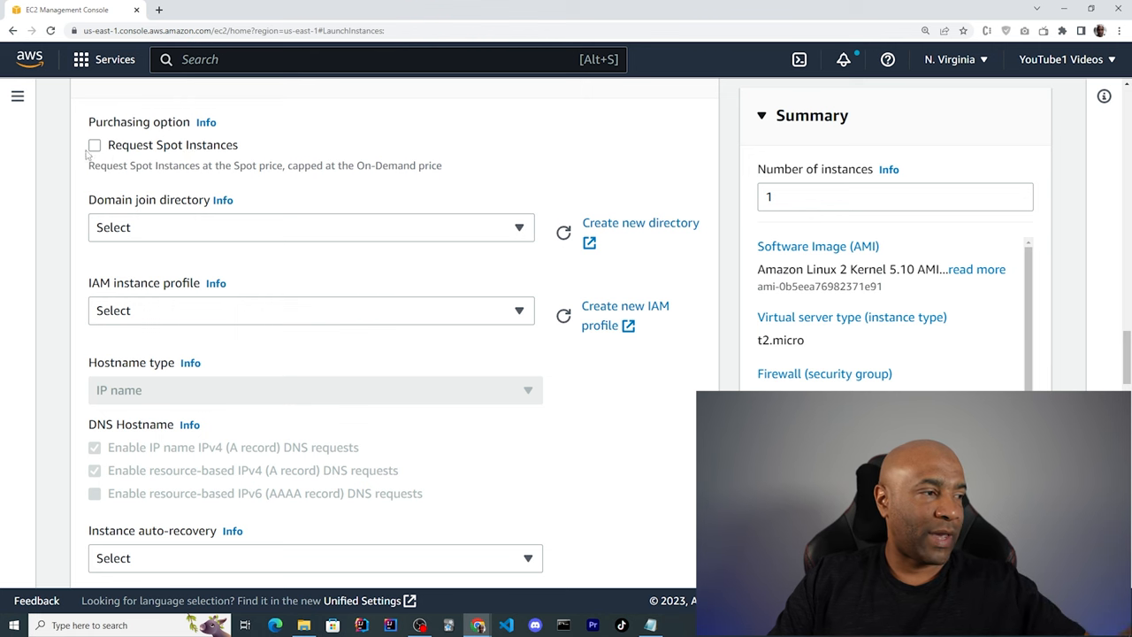
scroll("down", 3)
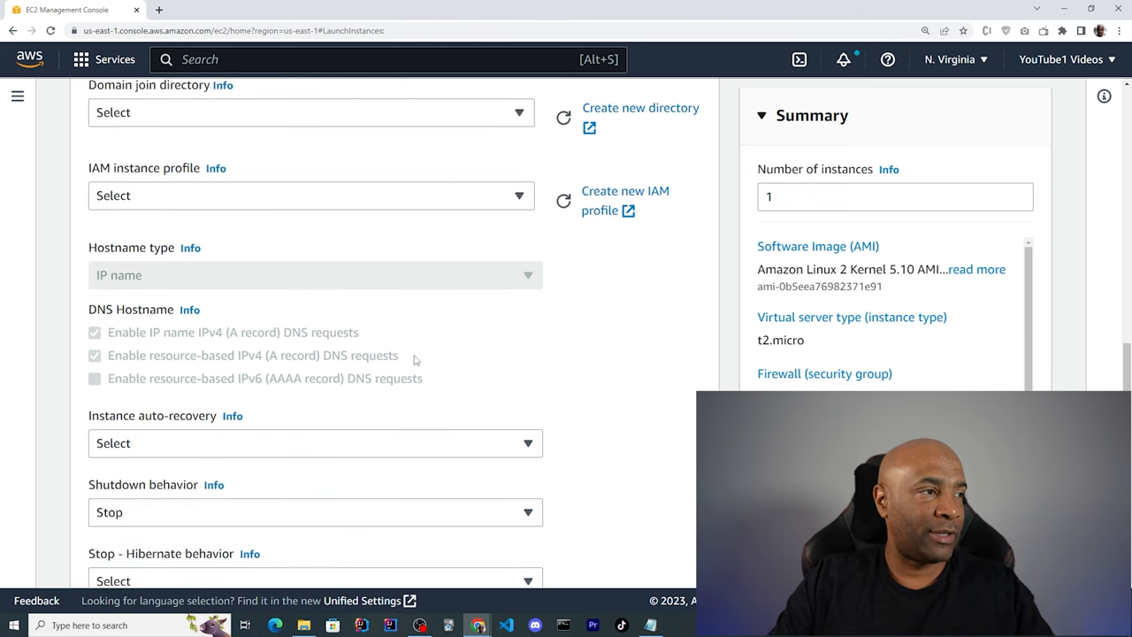
scroll("down", 3)
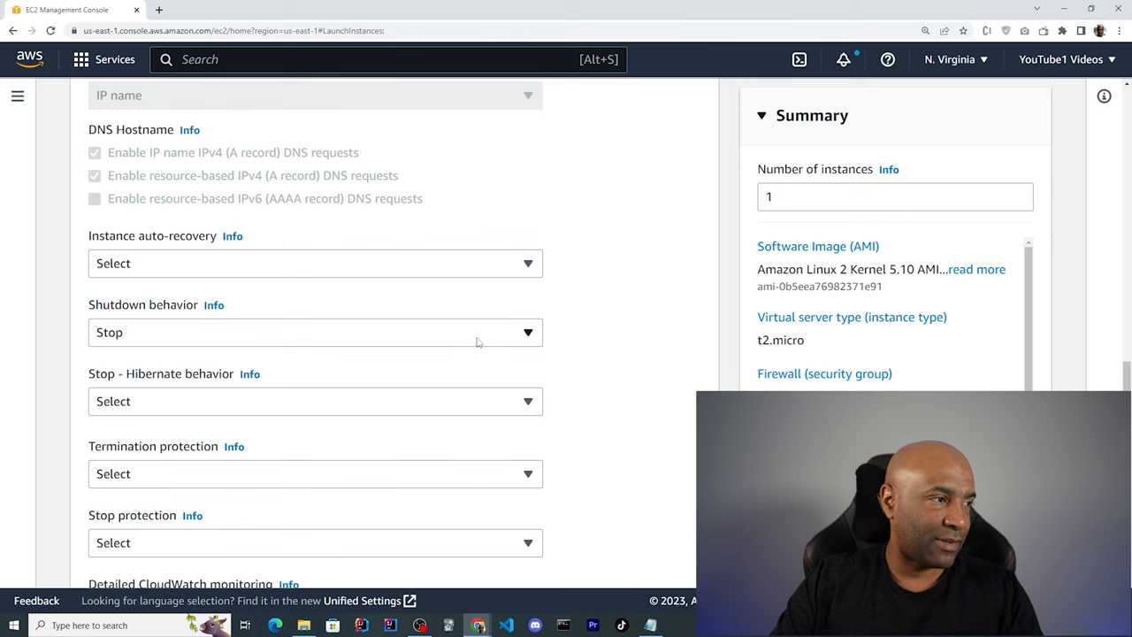
scroll("down", 3)
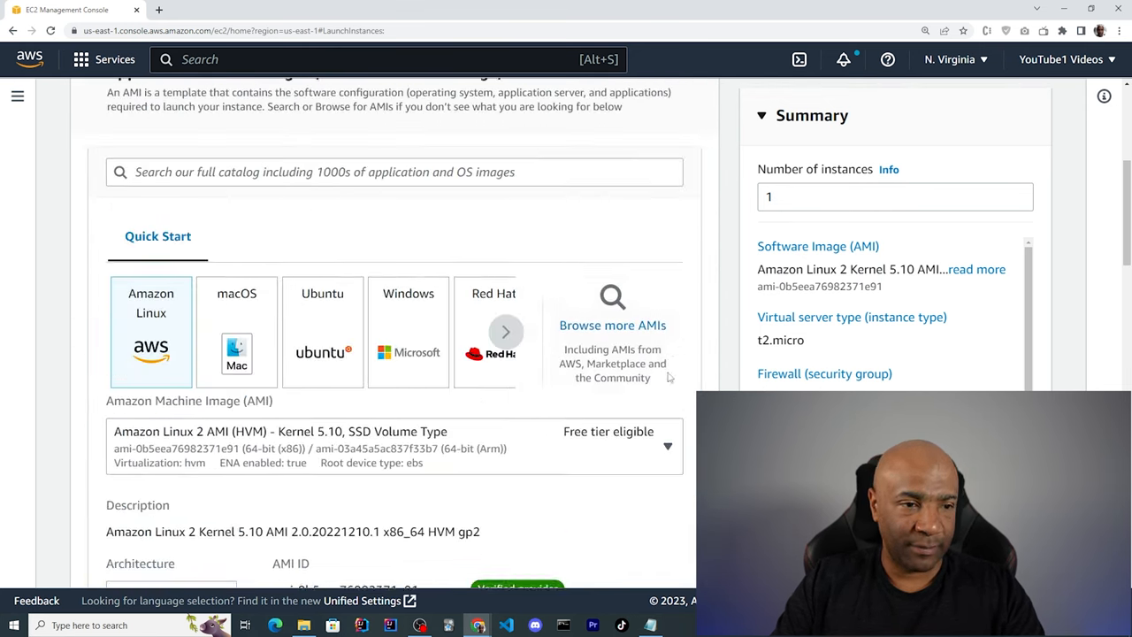
scroll("up", 3)
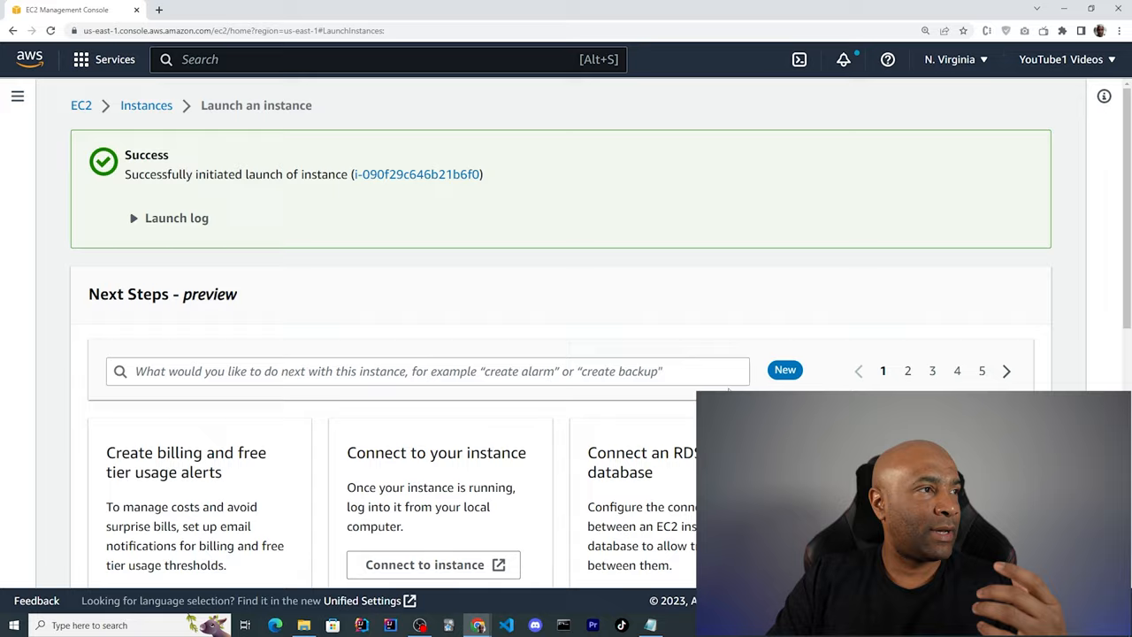
- Go to the instances list, check MyDemoInstance's running state, and open its details
left_click(415, 173)
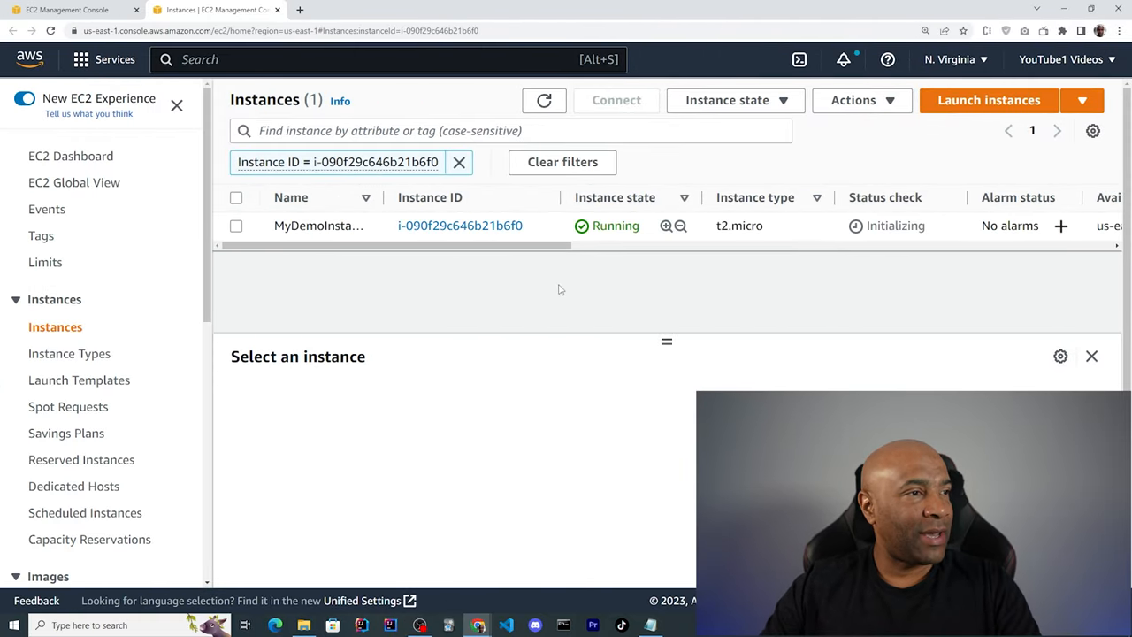
mouse_move(311, 266)
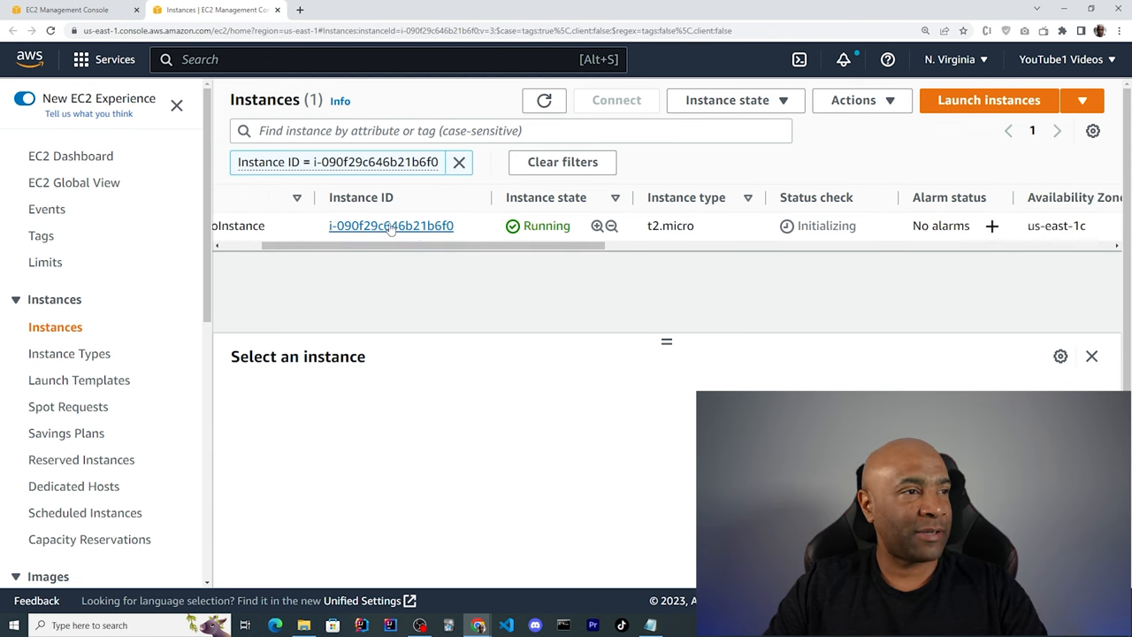
scroll("right", 3)
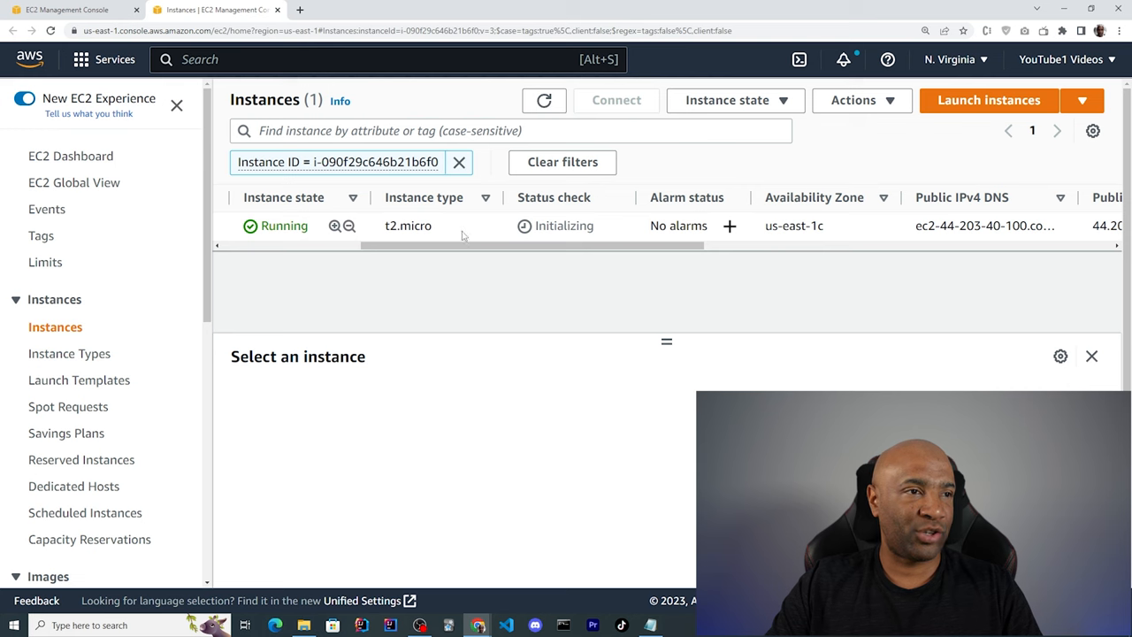
scroll("right", 3)
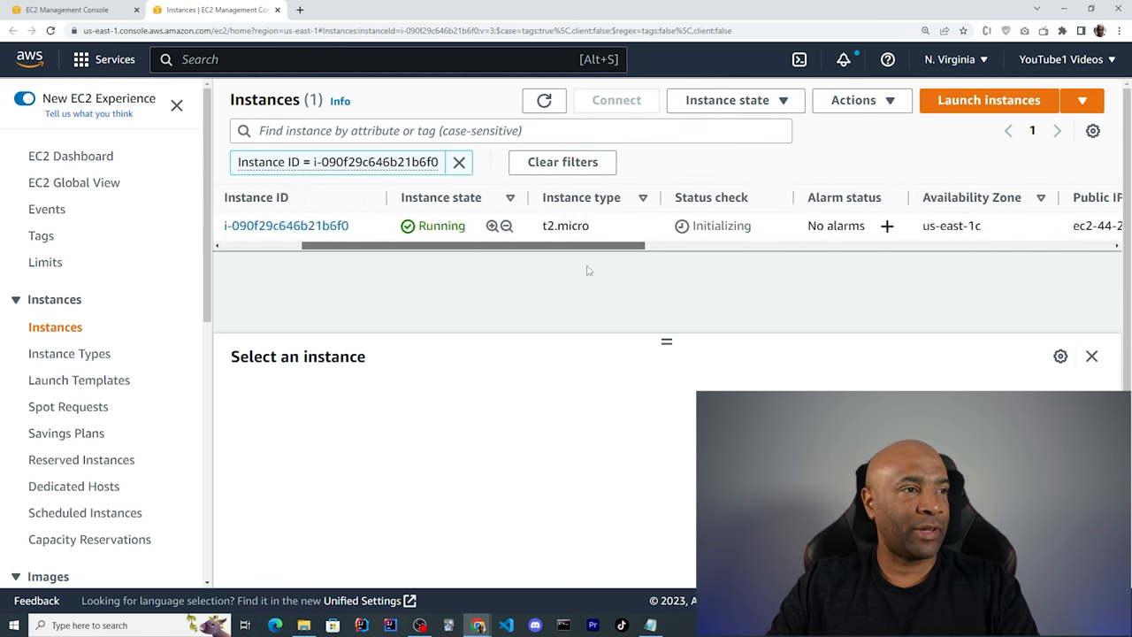
left_click(285, 226)
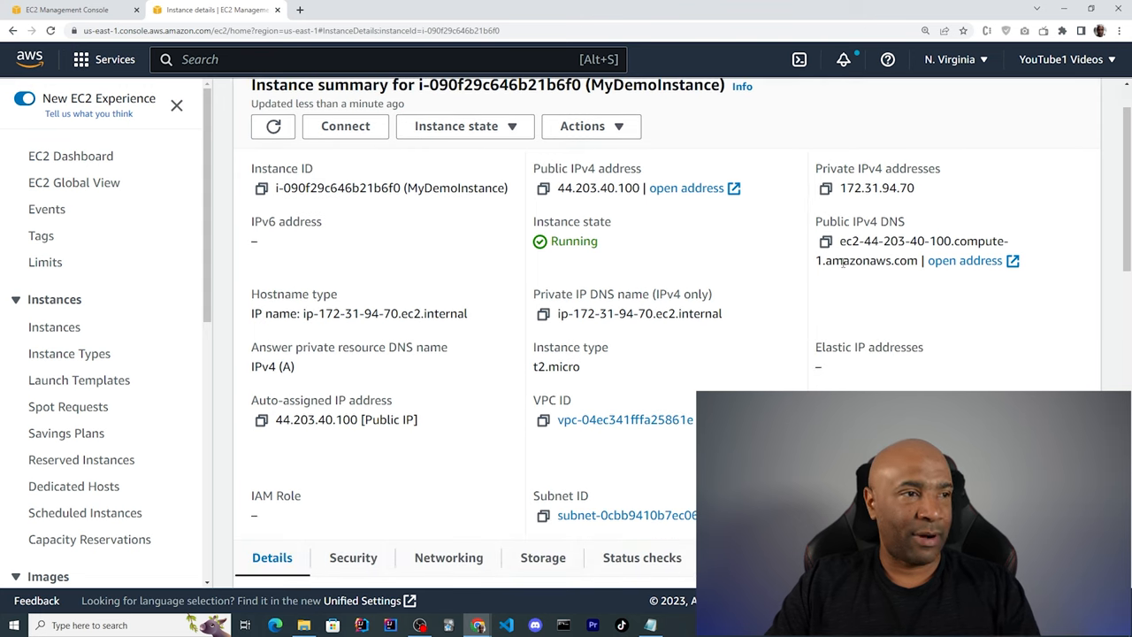
- Open the public IPv4 address 44.203.40.100 in a new browser tab
scroll("down", 3)
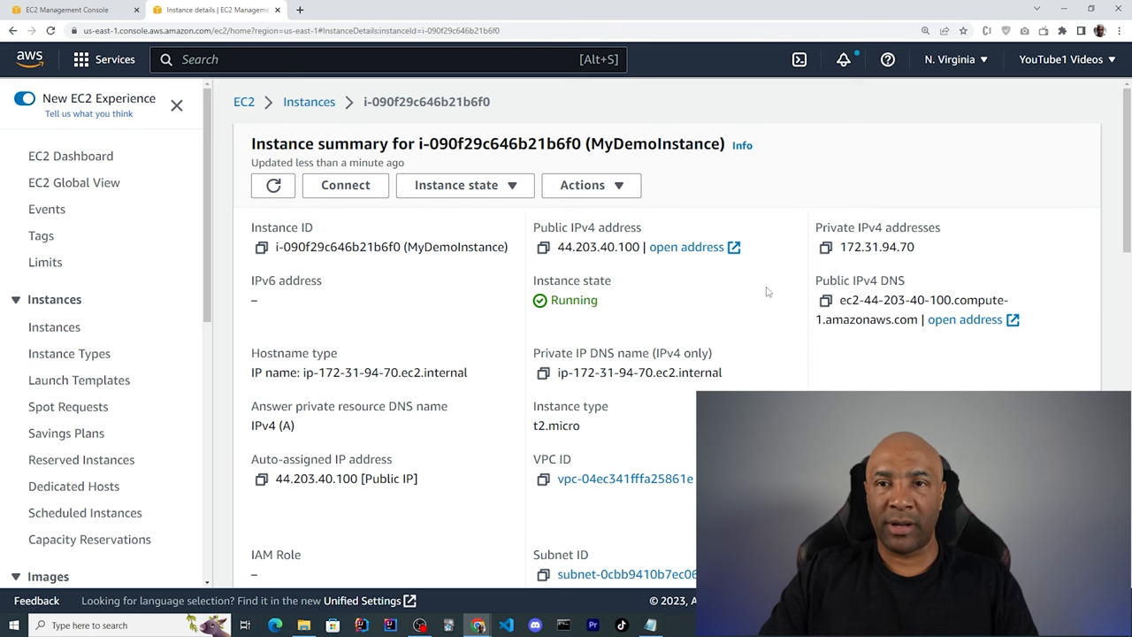
mouse_move(737, 359)
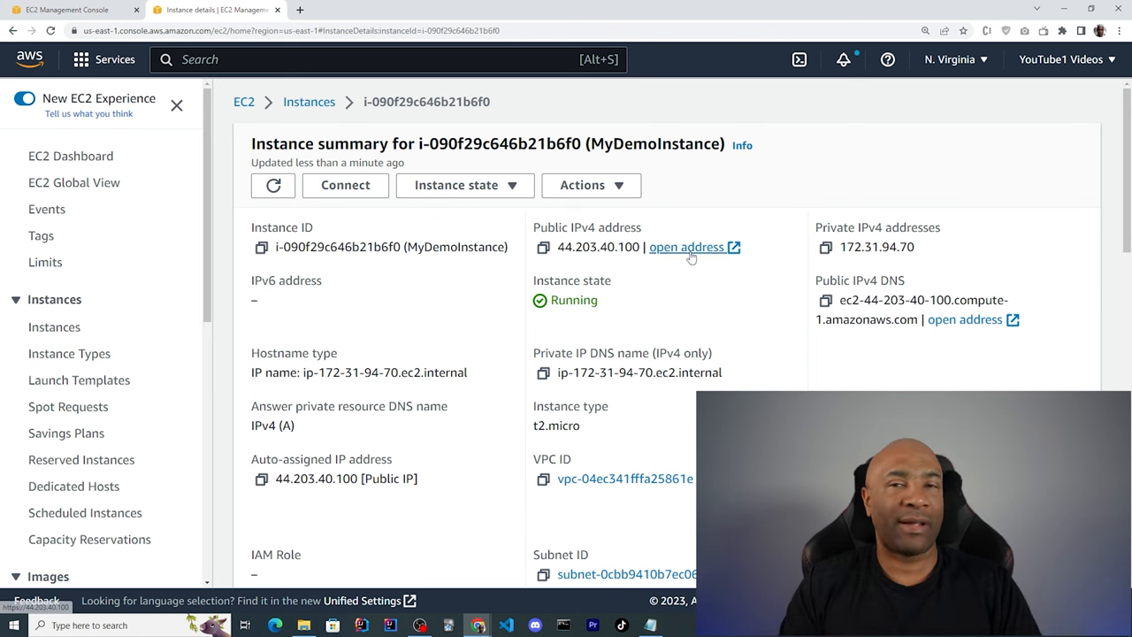
left_click(687, 246)
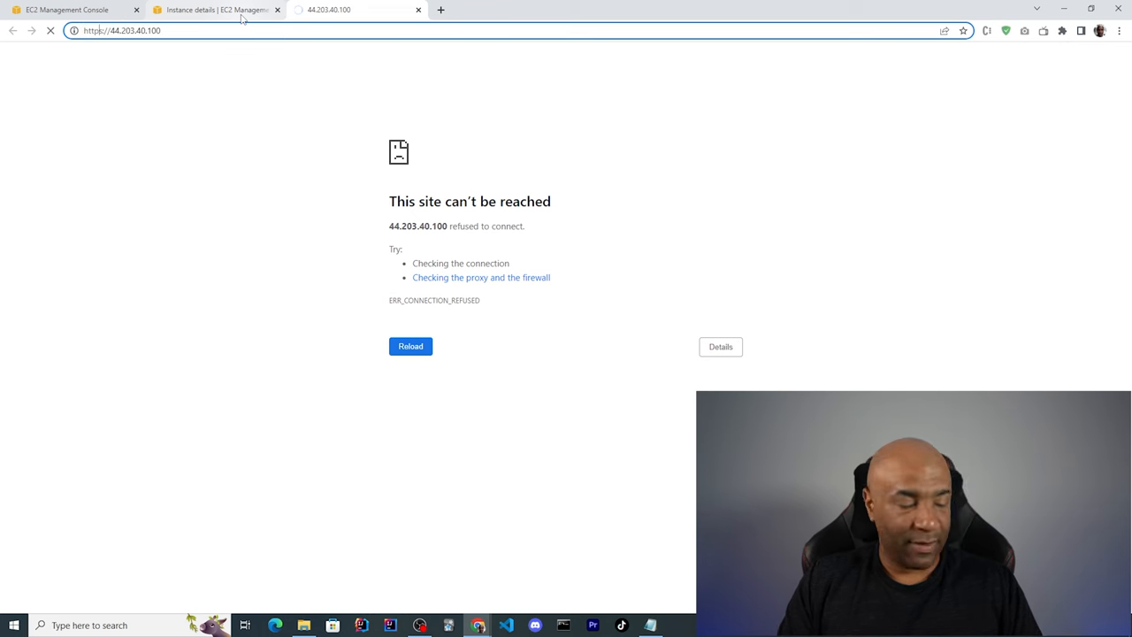
- Retry 44.203.40.100 over http, then switch to the EC2 Instance Connect shell tab
key("ctrl+plus")
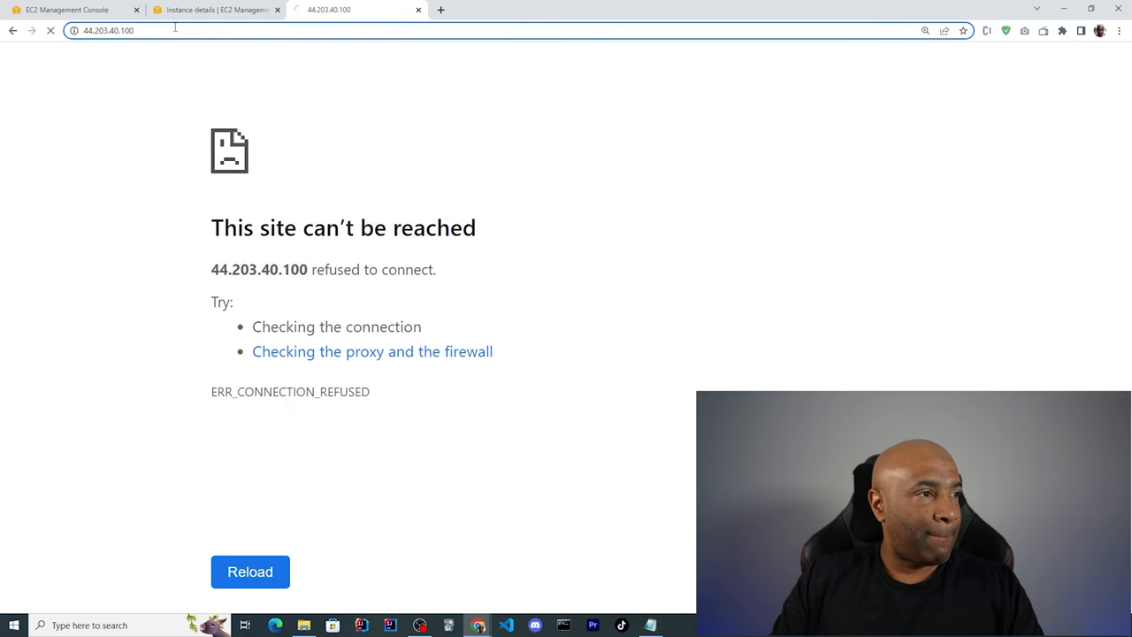
left_click(213, 10)
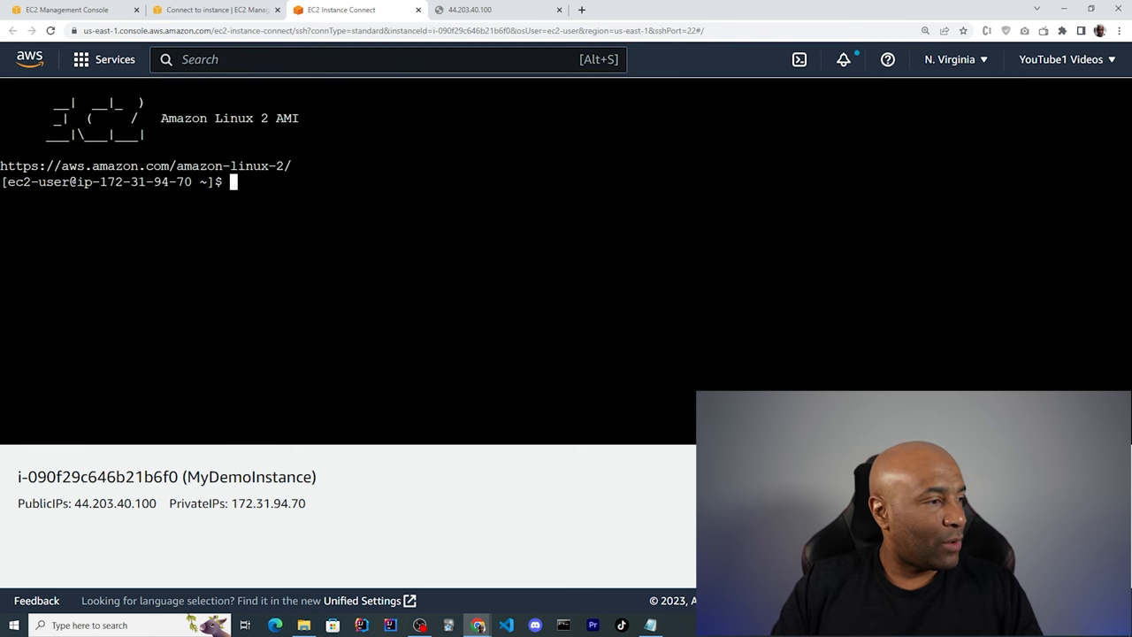
- Run pwd, then install Apache httpd via sudo yum install, confirming with Y
type("pwd")
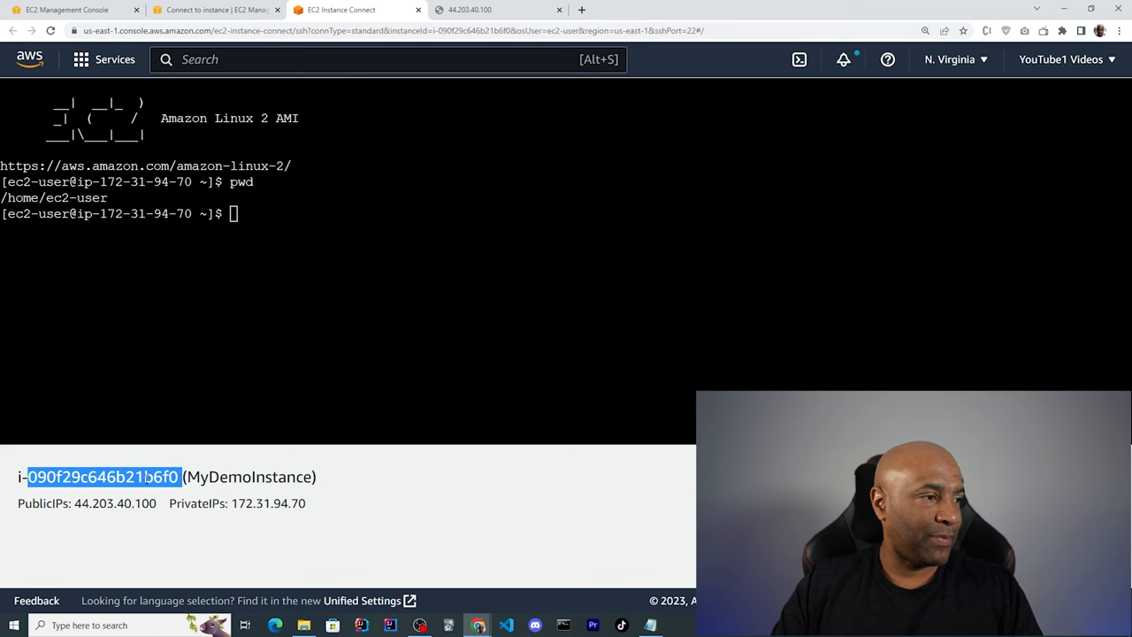
left_click(250, 476)
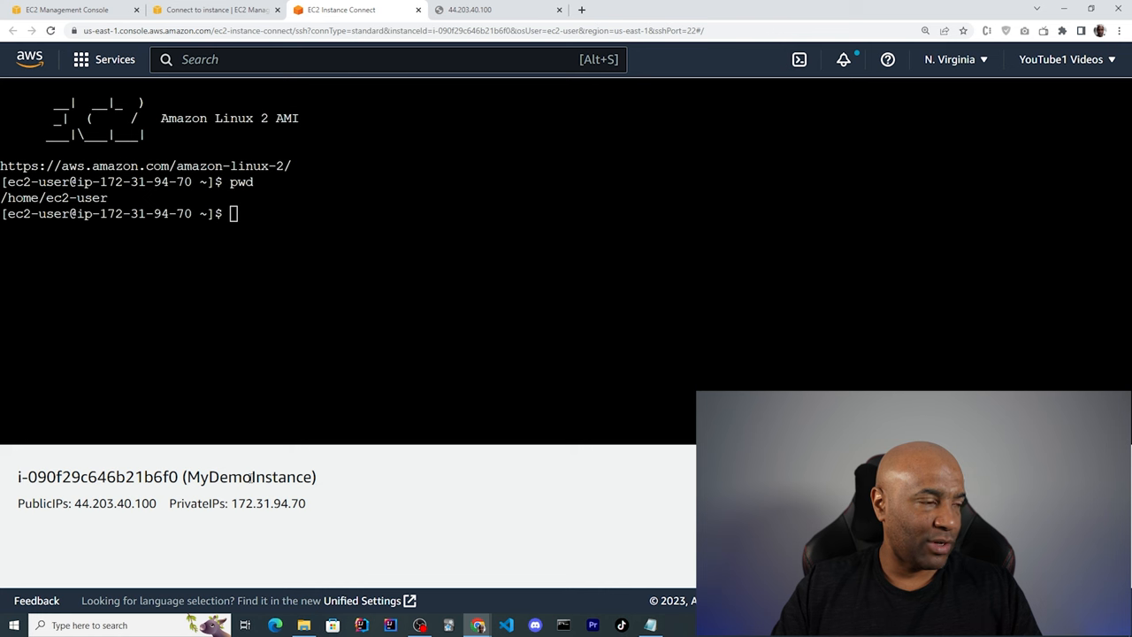
double_click(250, 476)
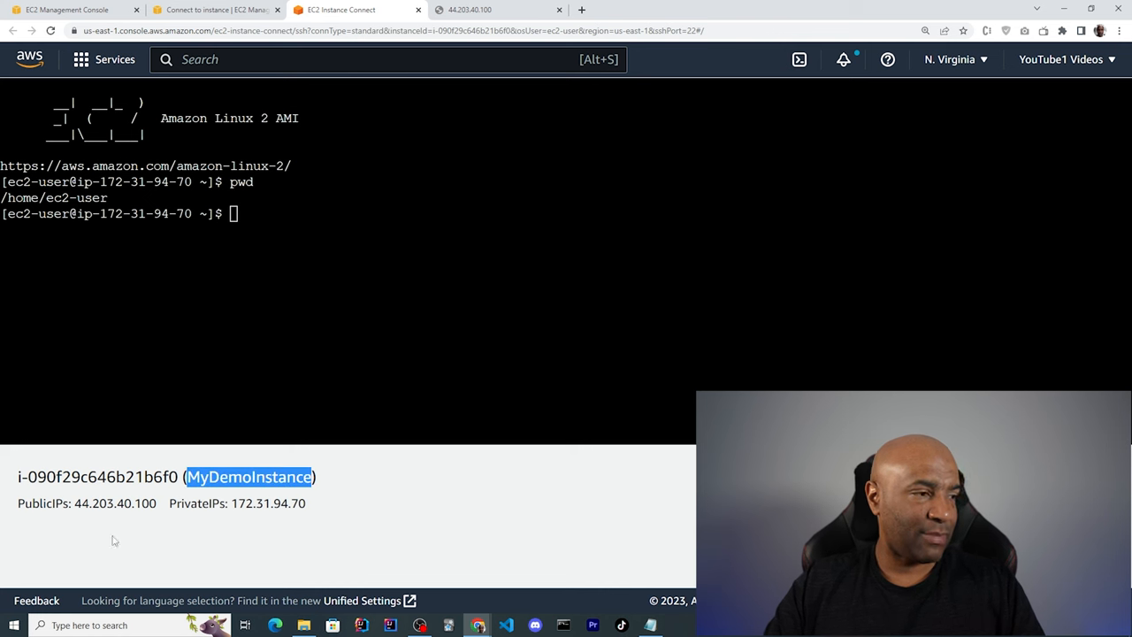
mouse_move(248, 518)
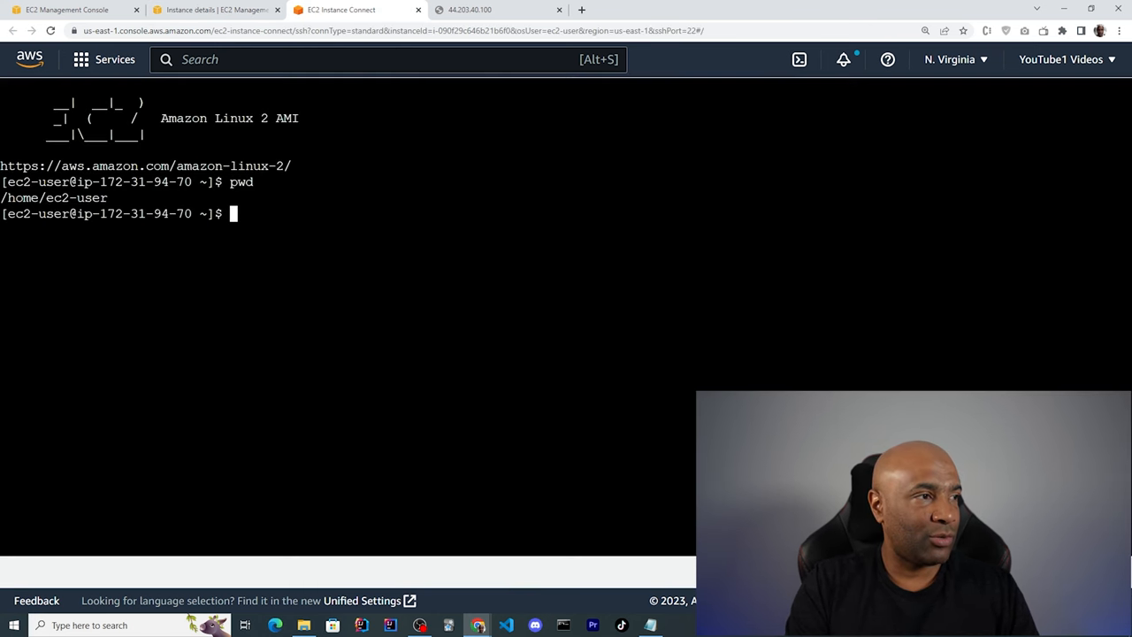
type("sudo")
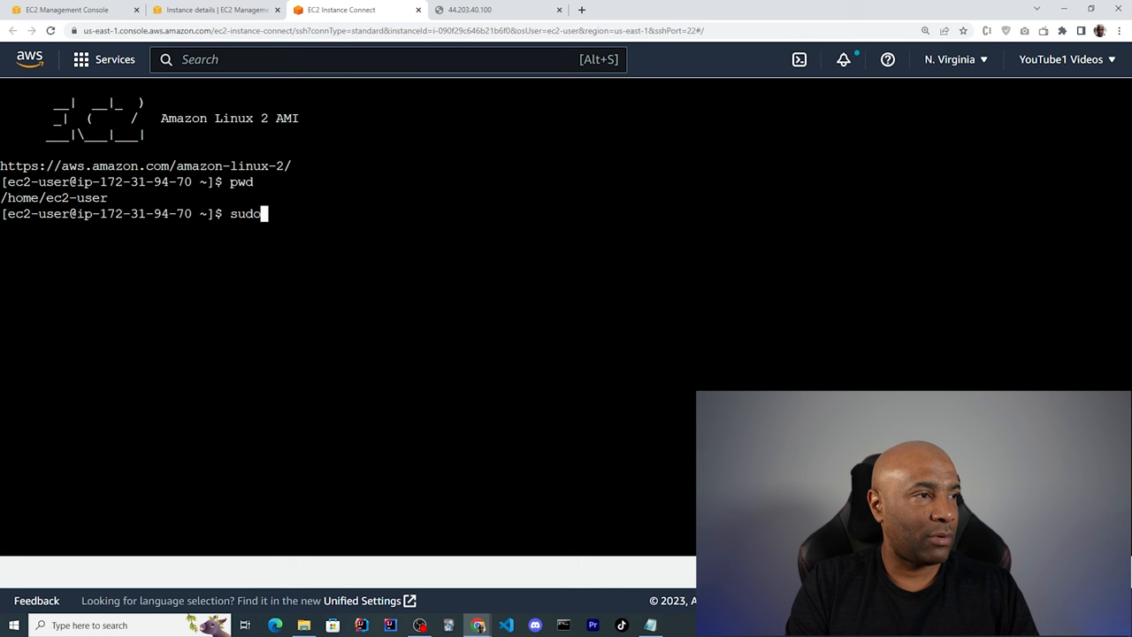
type("yum install")
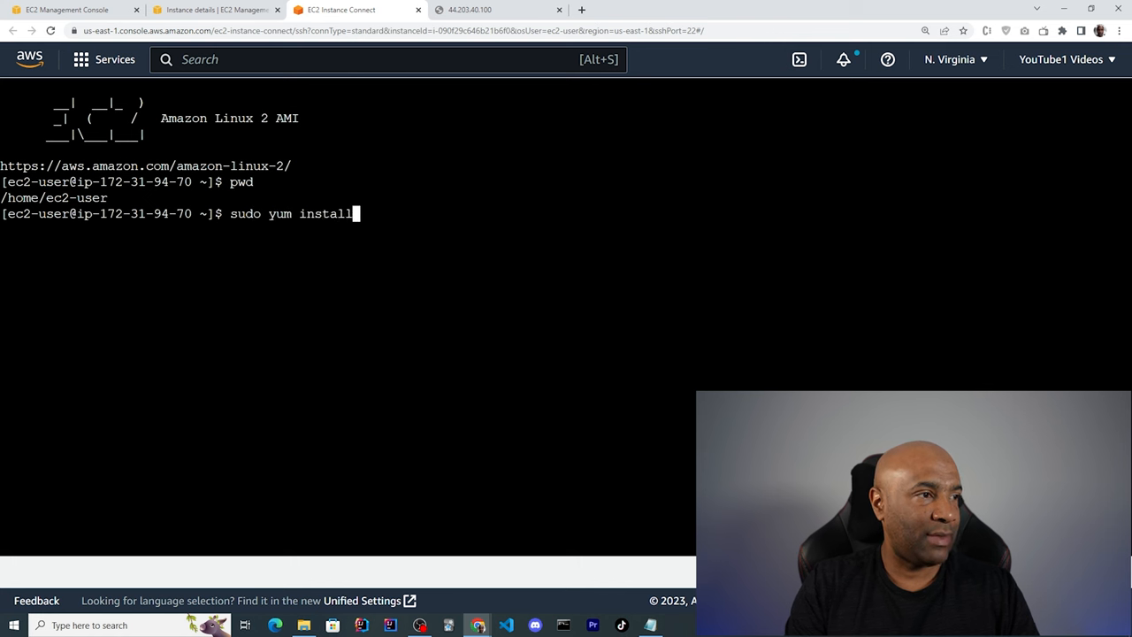
type("http")
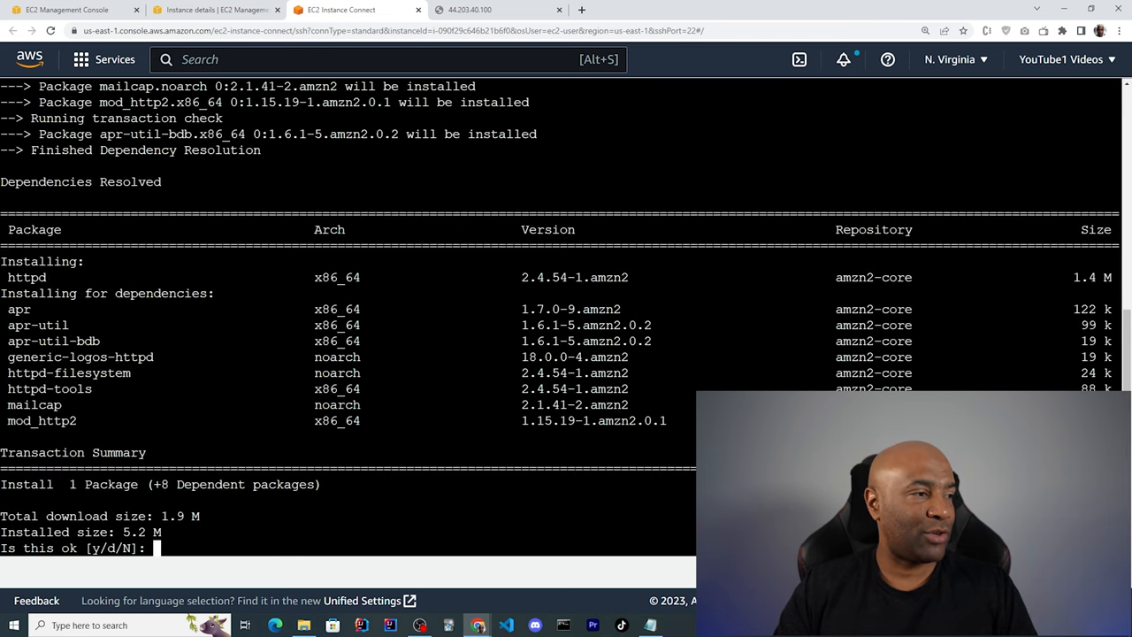
type("Y")
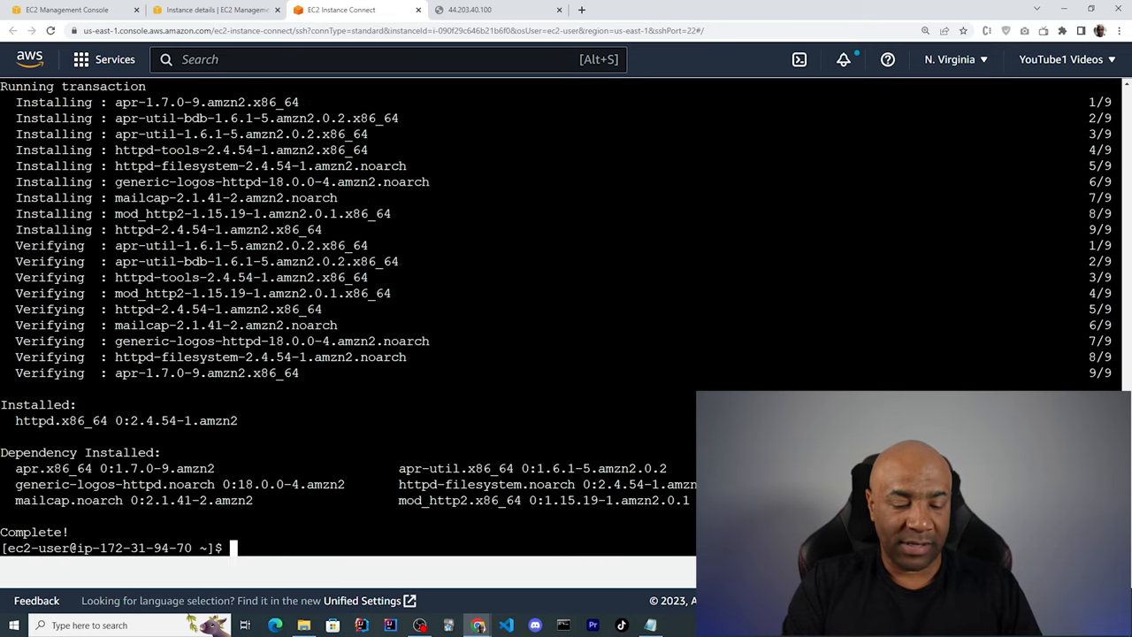
- Run sudo systemctl start httpd, check the Apache Test Page at 44.203.40.100, then return
type("sudo")
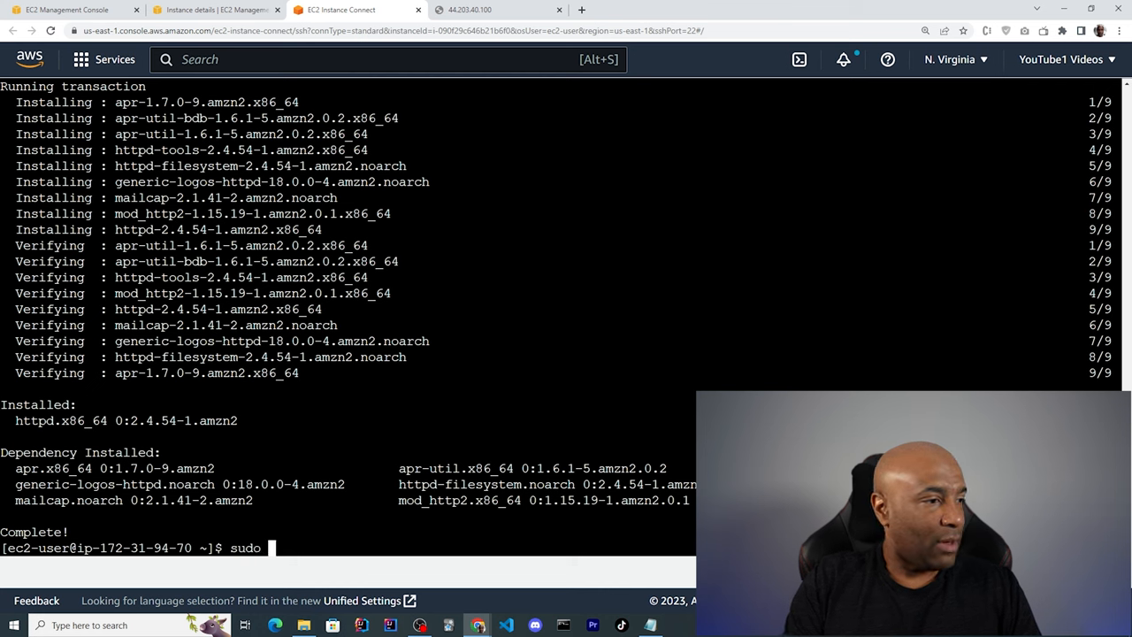
type("systemcrl")
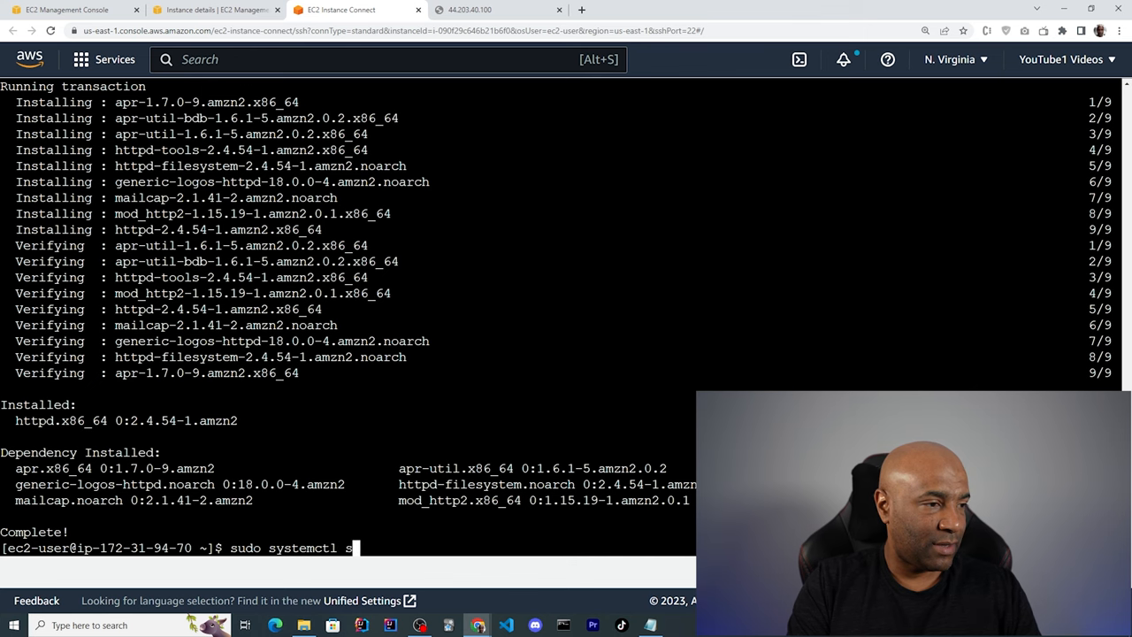
type("tart http")
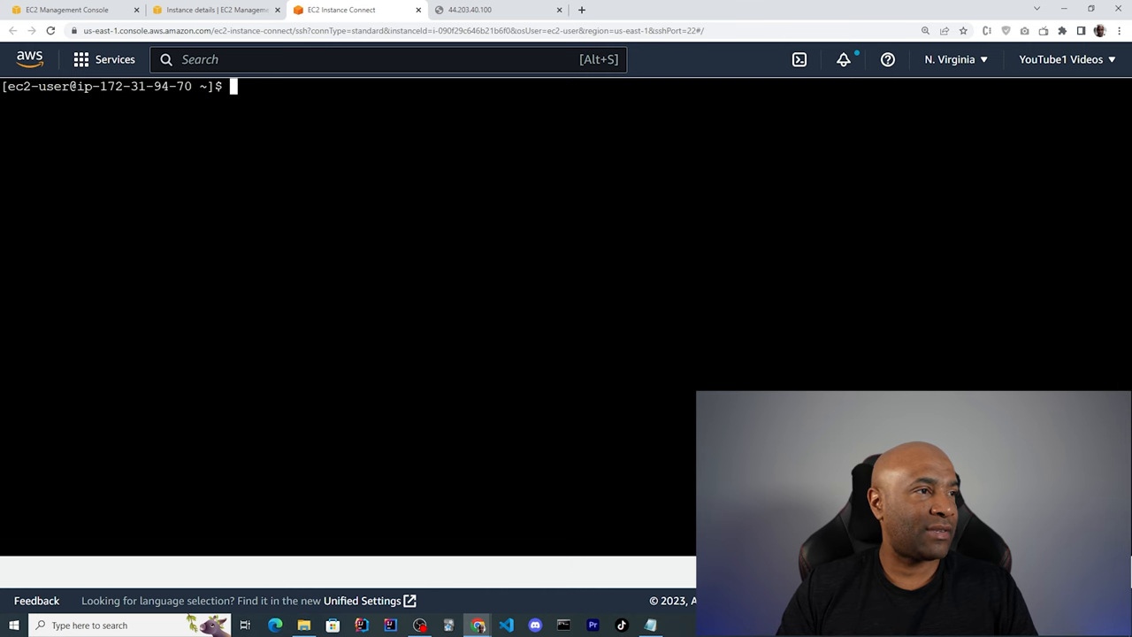
type("sudo systemctl start httpd")
type("sudo systemctl status httpd")
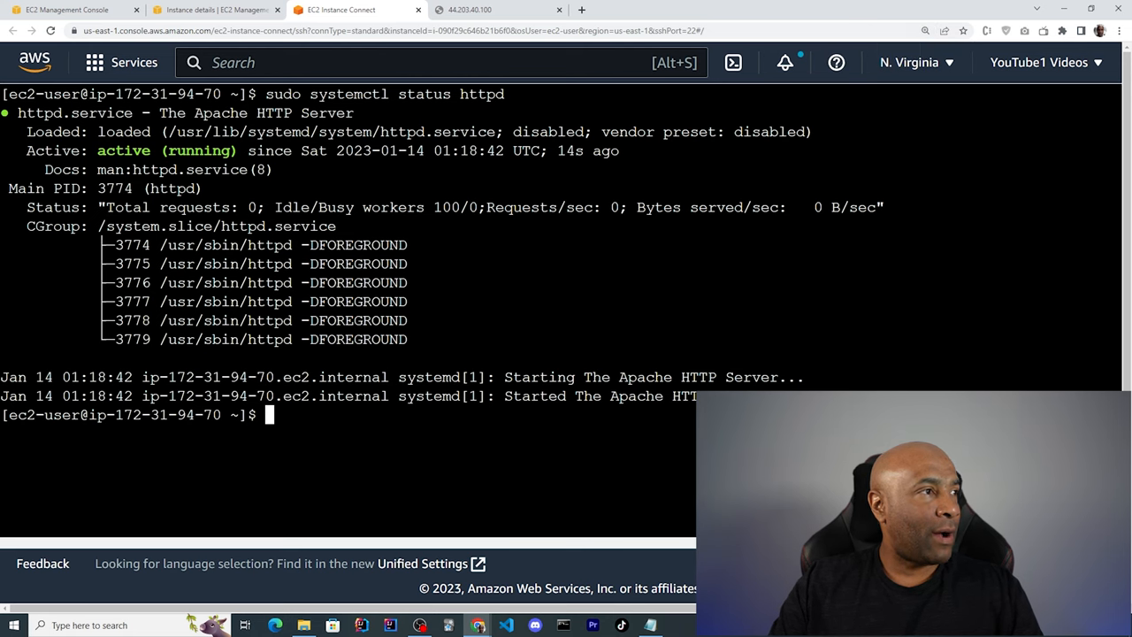
left_click(469, 9)
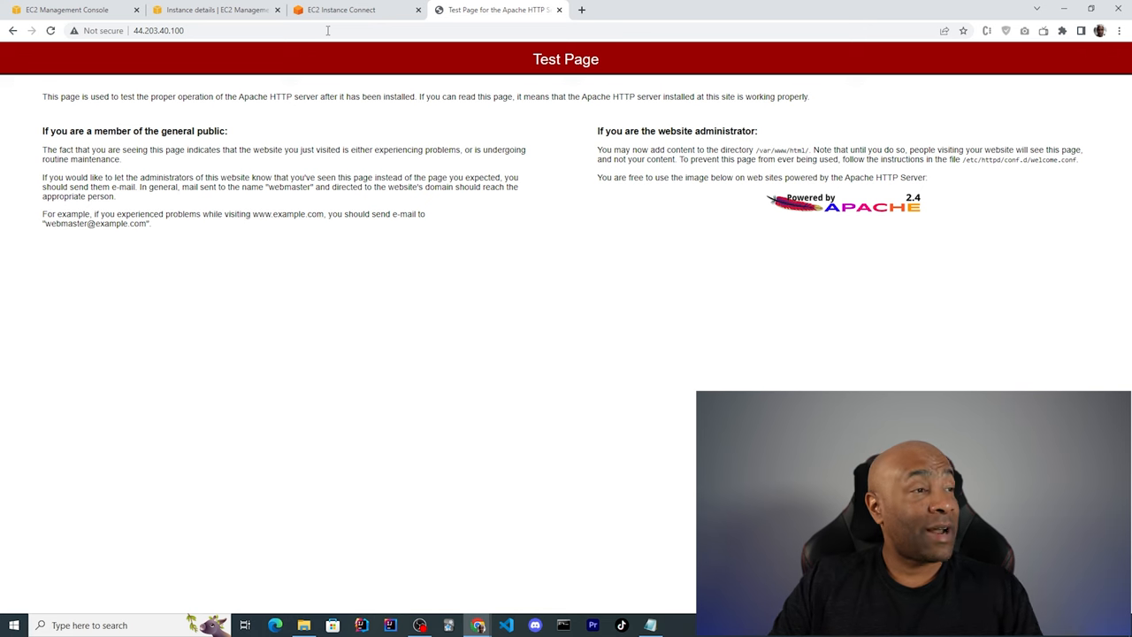
left_click(340, 9)
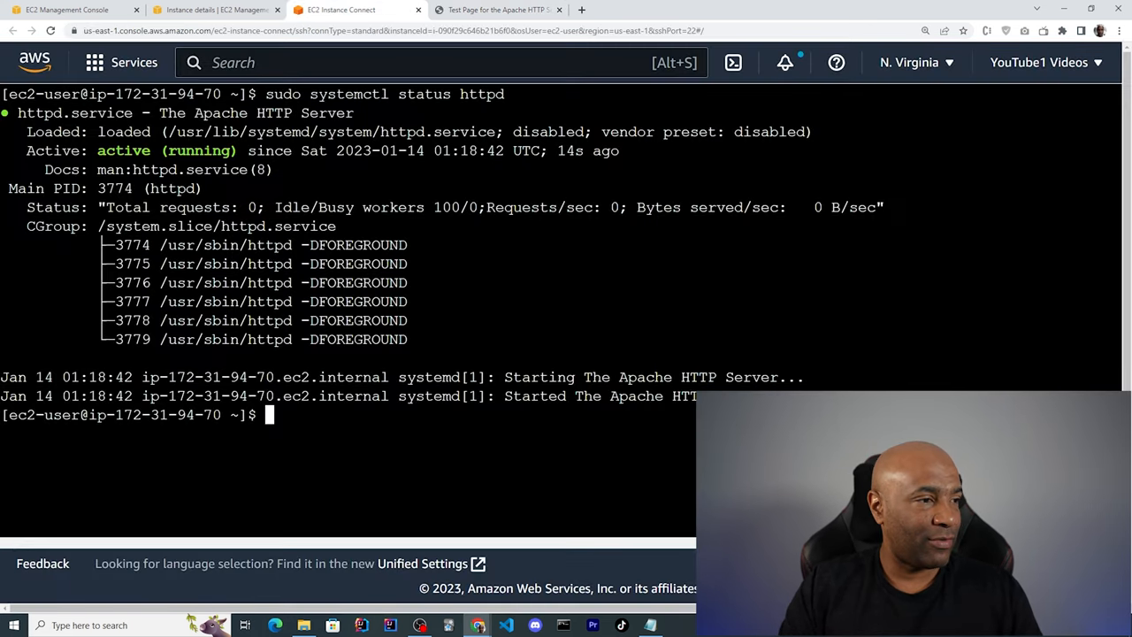
- Remove Apache httpd with 'sudo yum remove httpd', confirming Y, and begin a mkdir command
type("sudo systemctl start httpd")
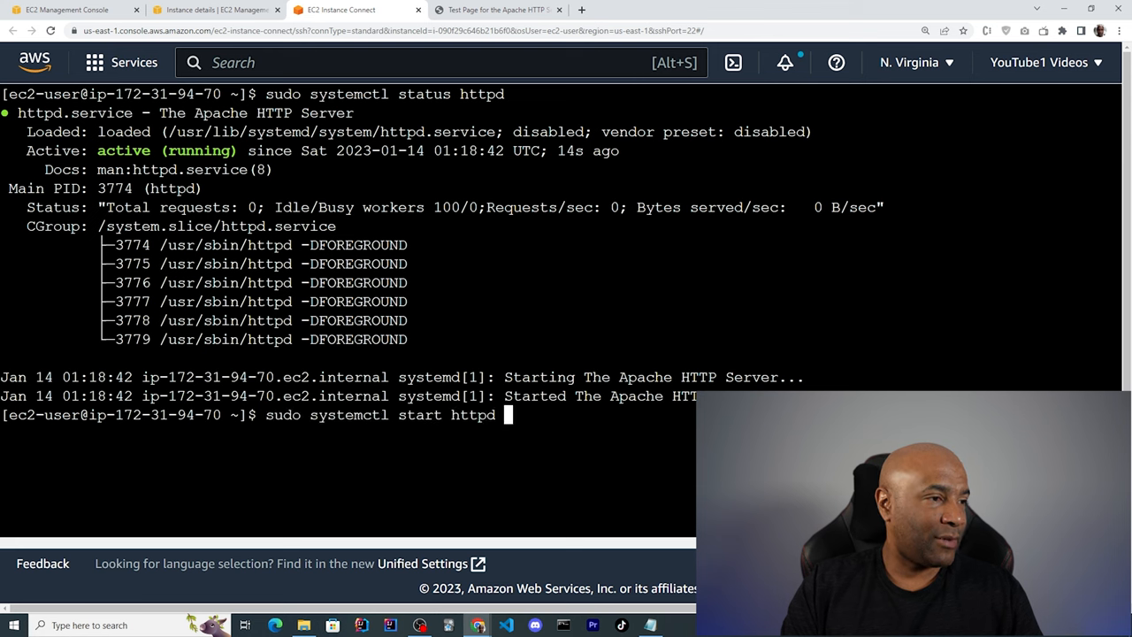
type("sudo yum install httpd")
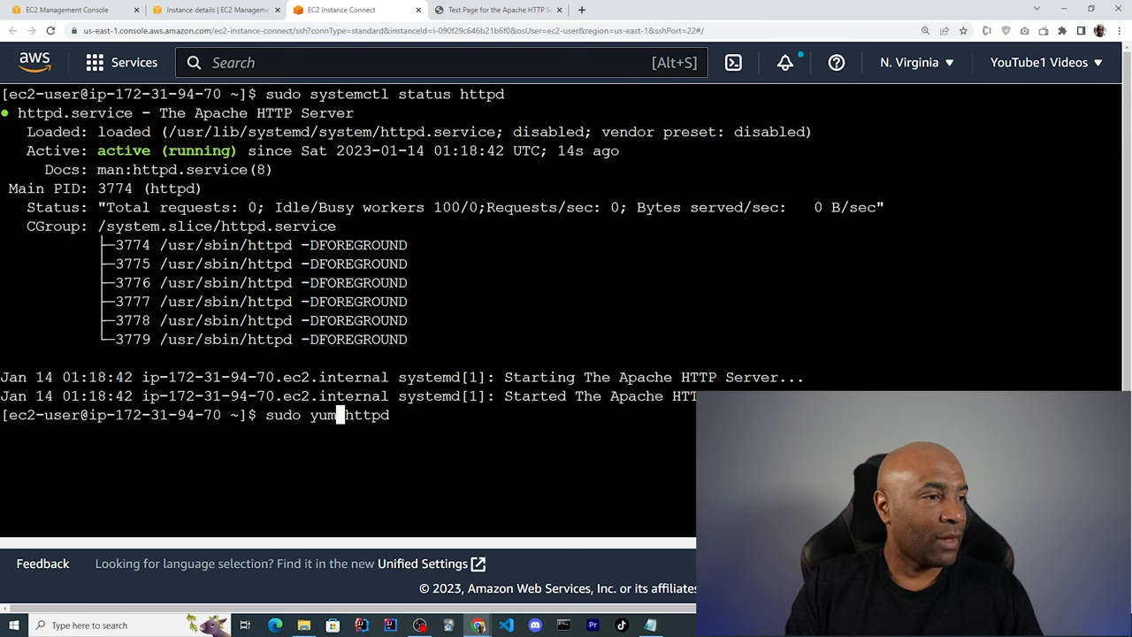
type("remove")
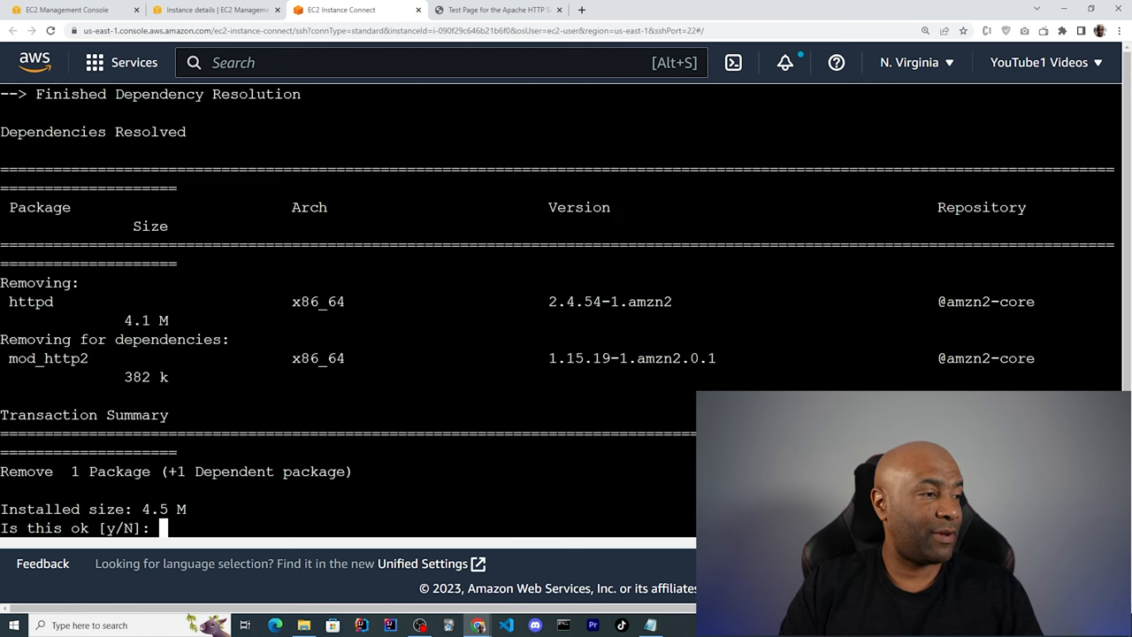
type("Y")
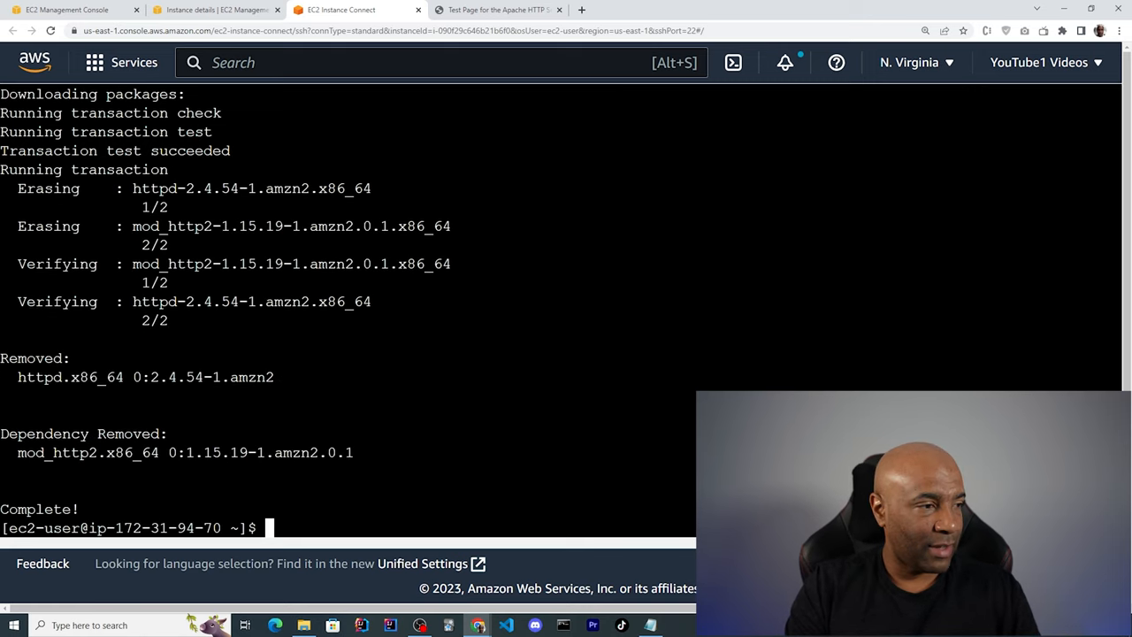
type("m")
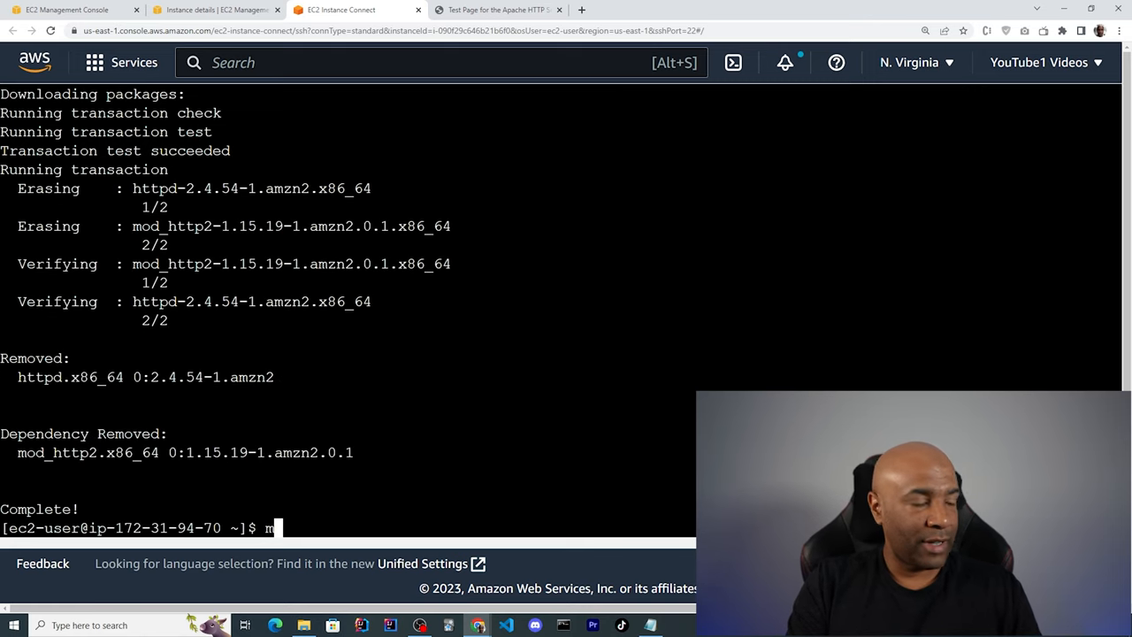
type("kdir")
type("python3 -m venv venv")
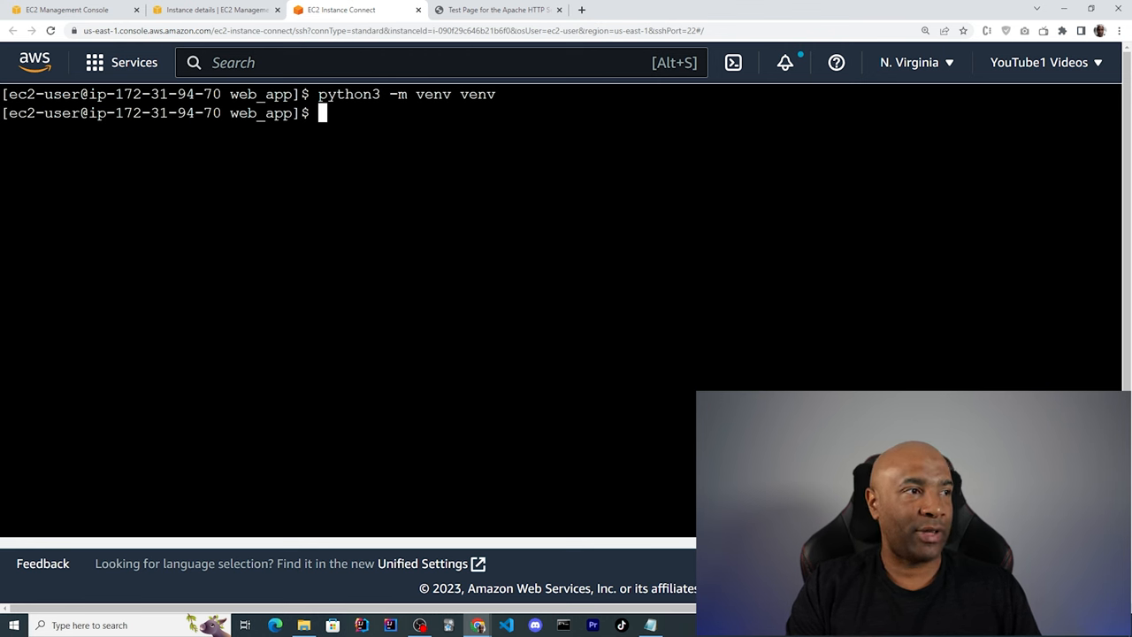
- Activate the Python virtual environment with 'source venv/bin/activate'
type("source venv/")
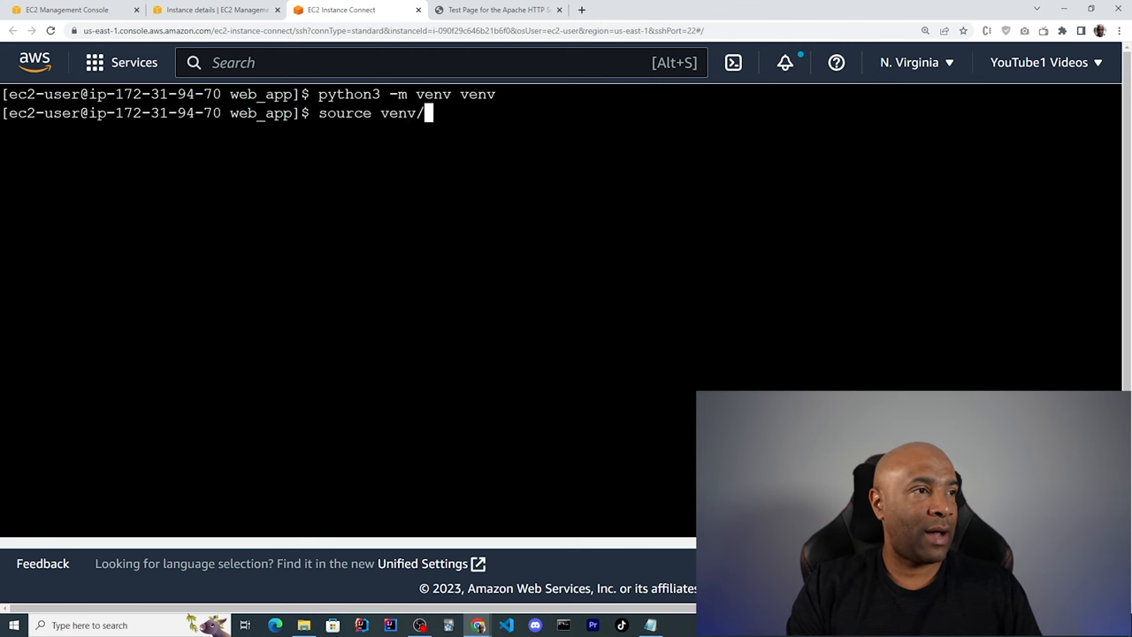
type("bin/a")
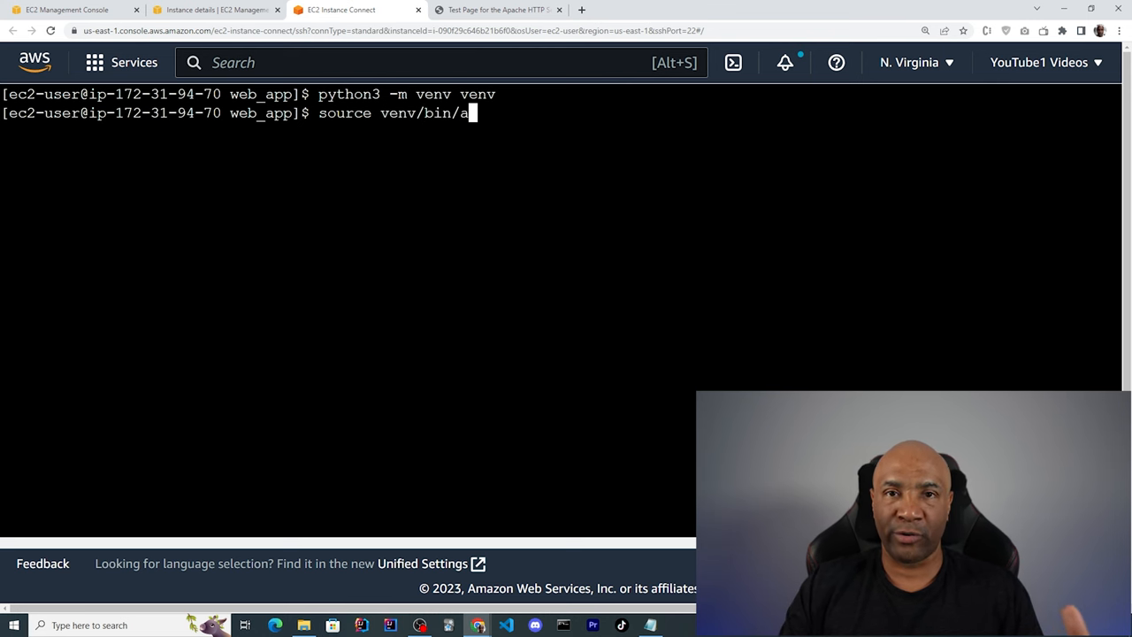
type("ctivate")
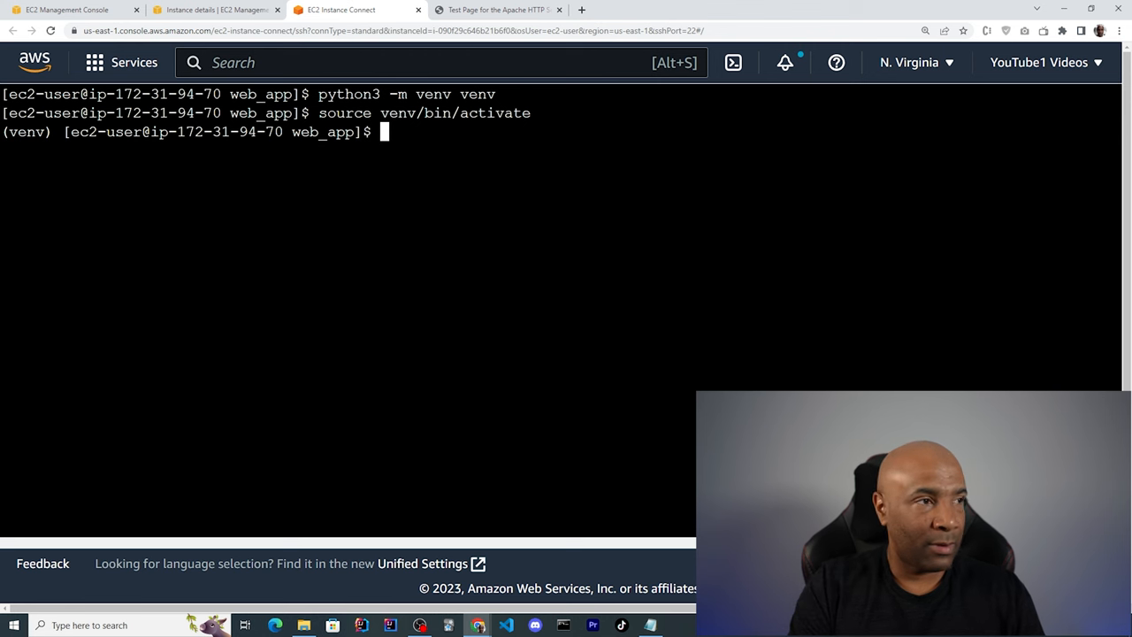
- Install Flask into the active venv with 'pip install Flask'
type("pip i")
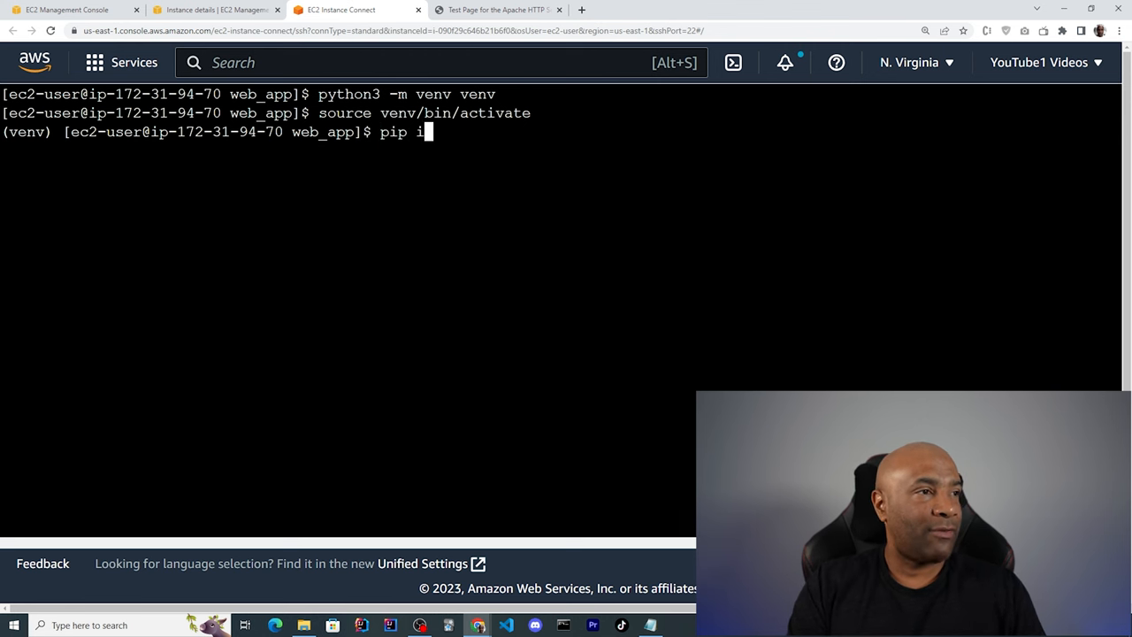
type("nstall")
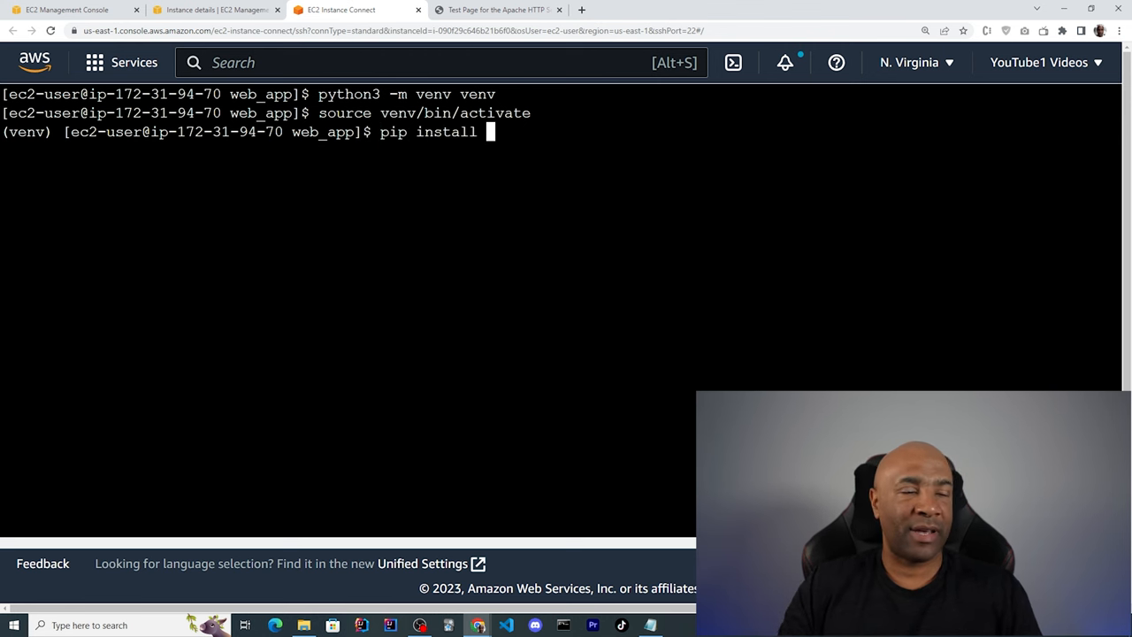
type("Flask")
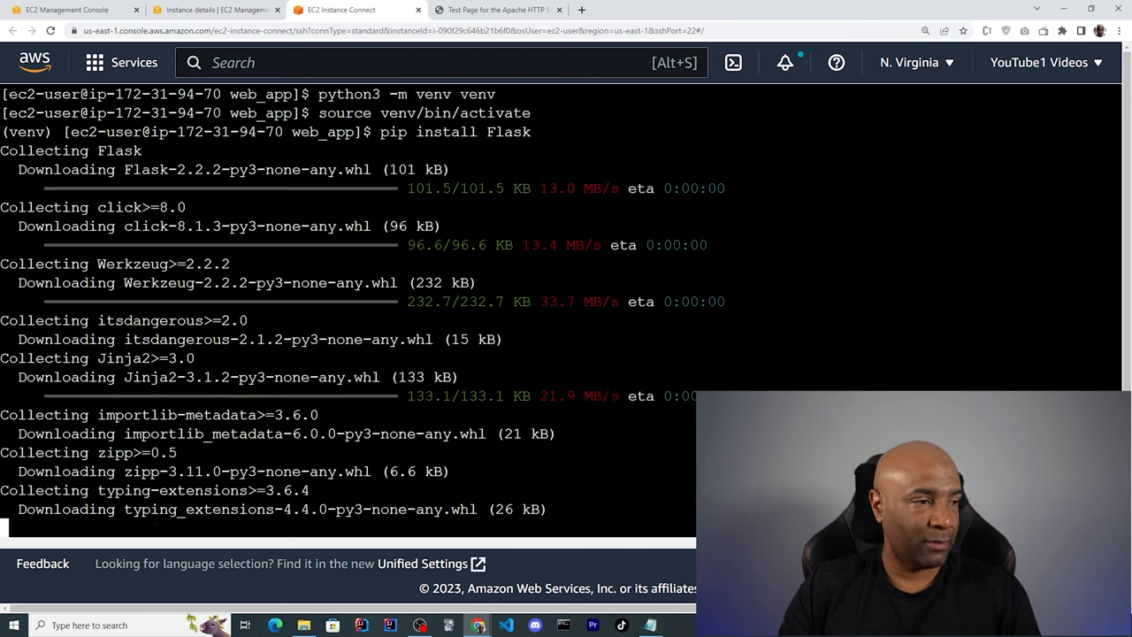
scroll("down", 3)
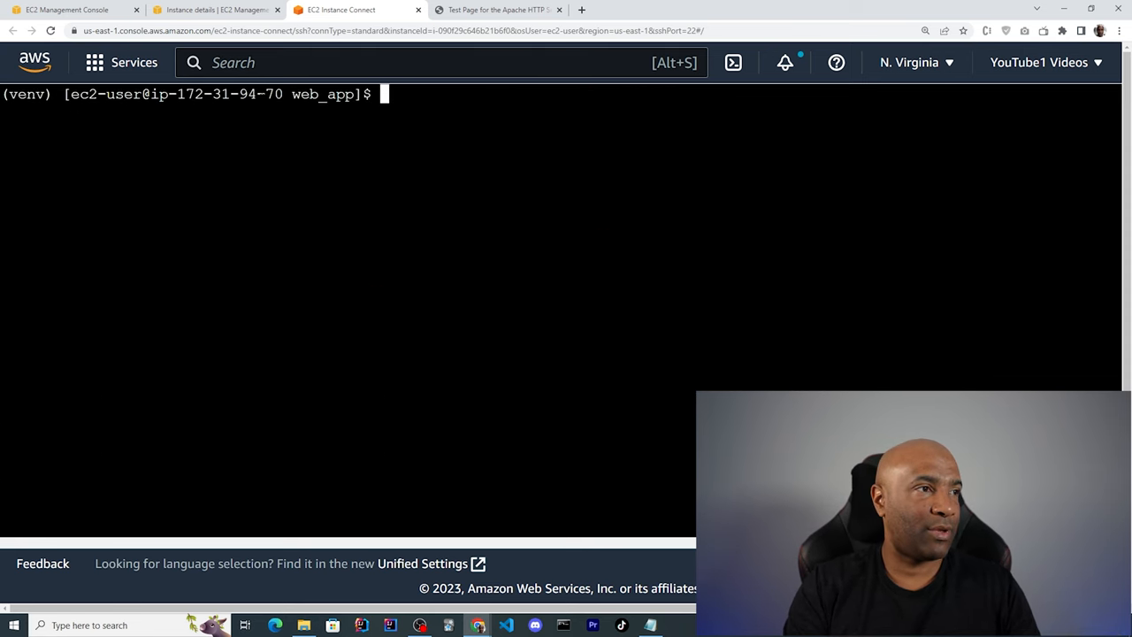
- Run 'flask run --host=0.0.0.0' on MyDemoInstance, then view the Apache test page tab
type("vi app.ap")
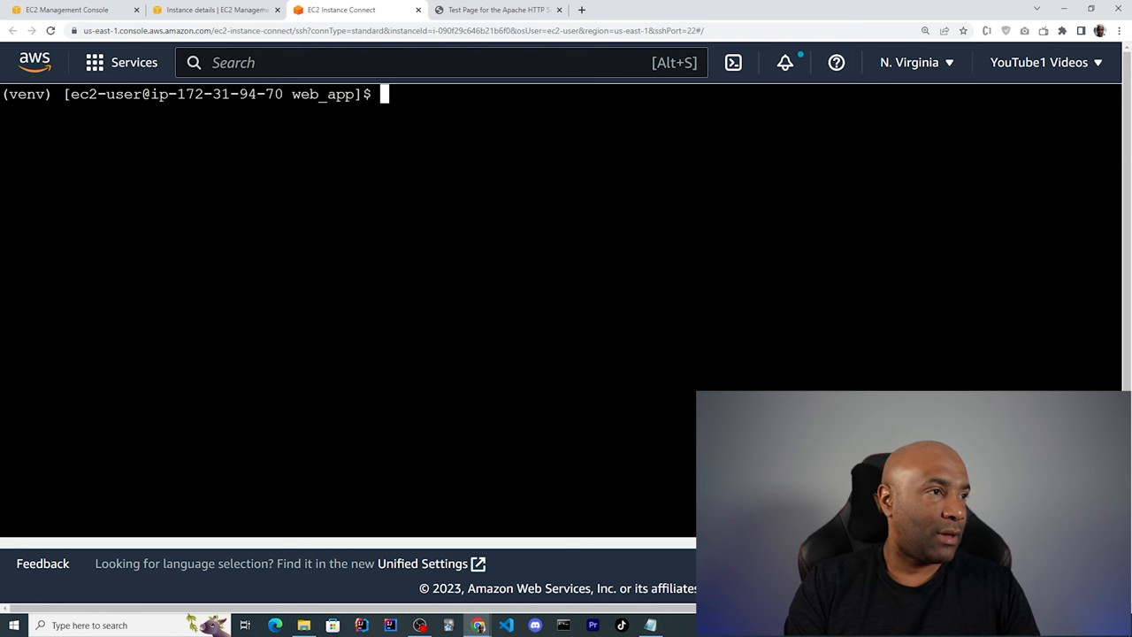
type("flask run")
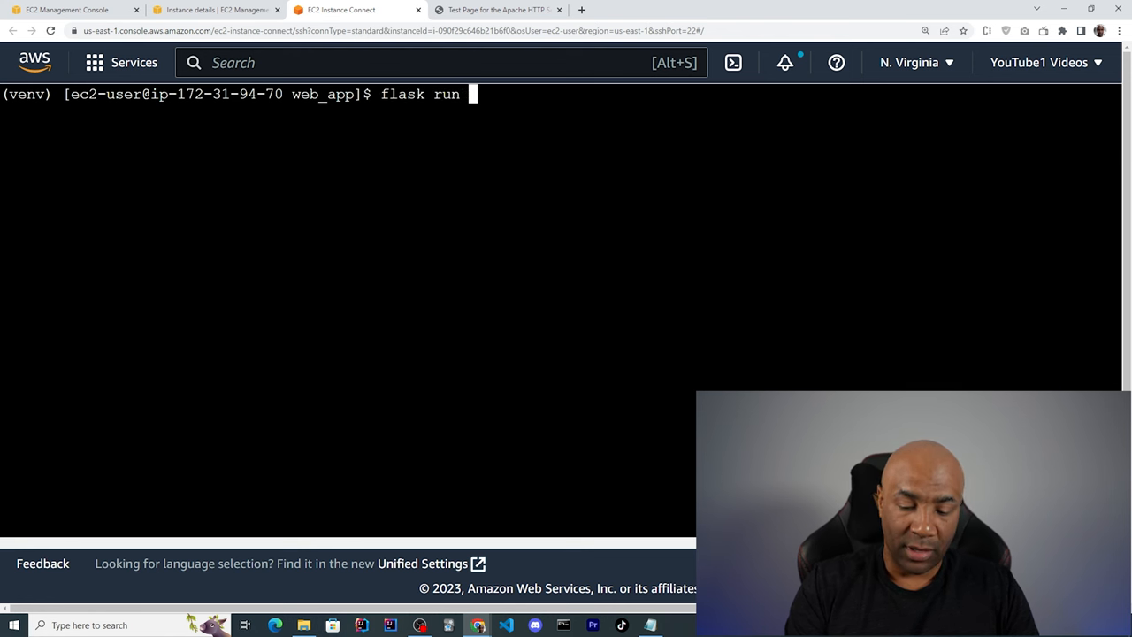
type("--host")
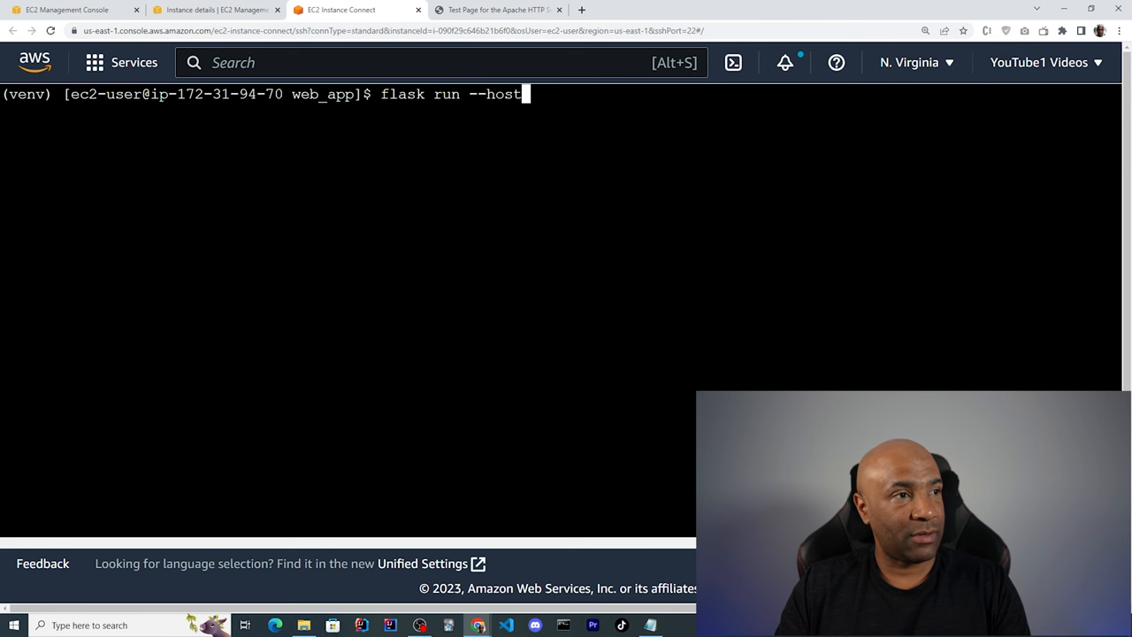
type("=0.0.")
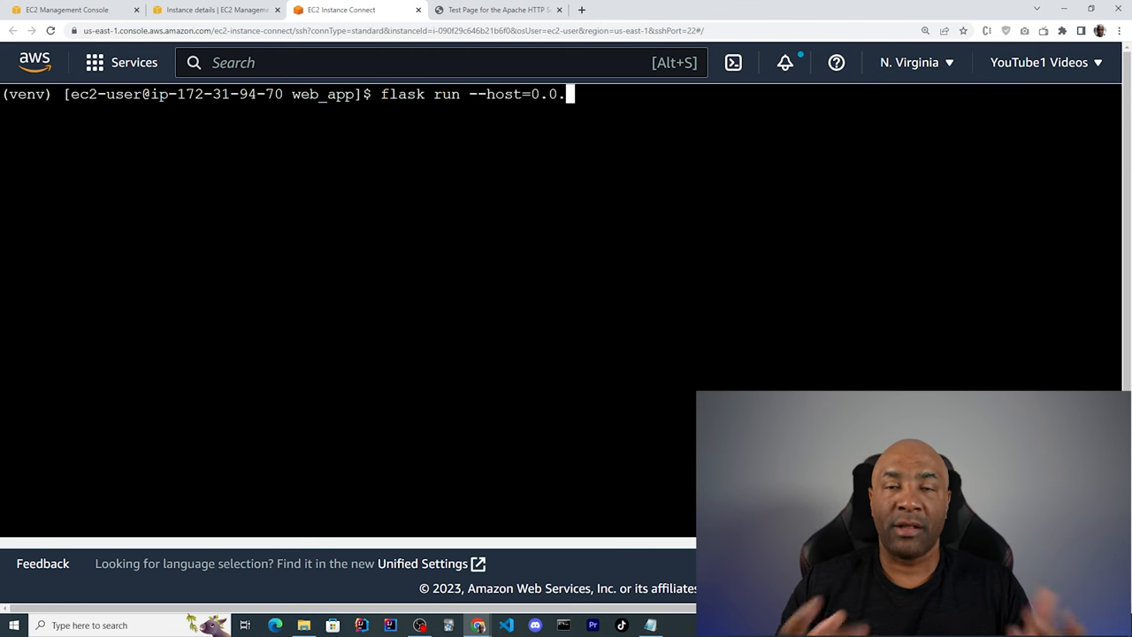
type("0.0")
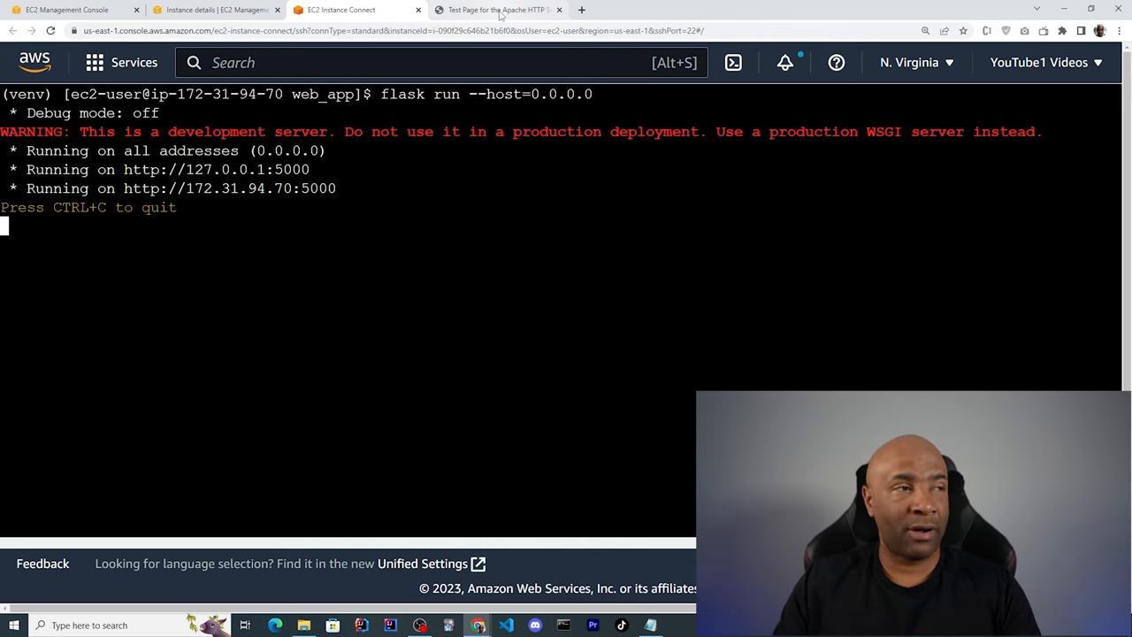
left_click(495, 9)
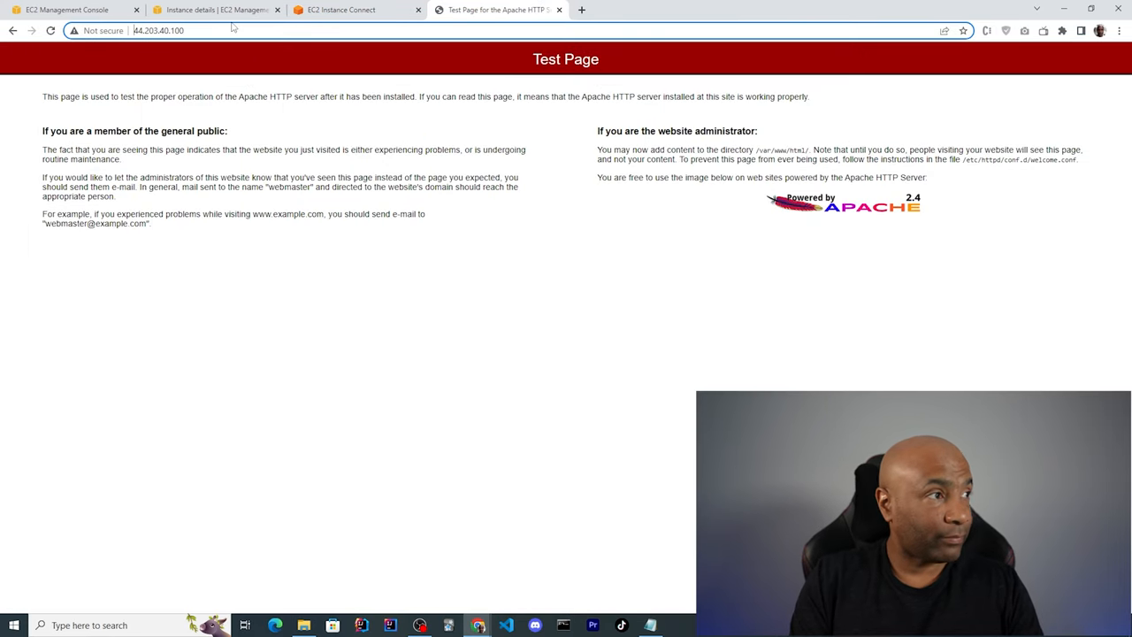
- Load the instance address 44.203.40.100 on port 5000 in the browser
left_click(159, 30)
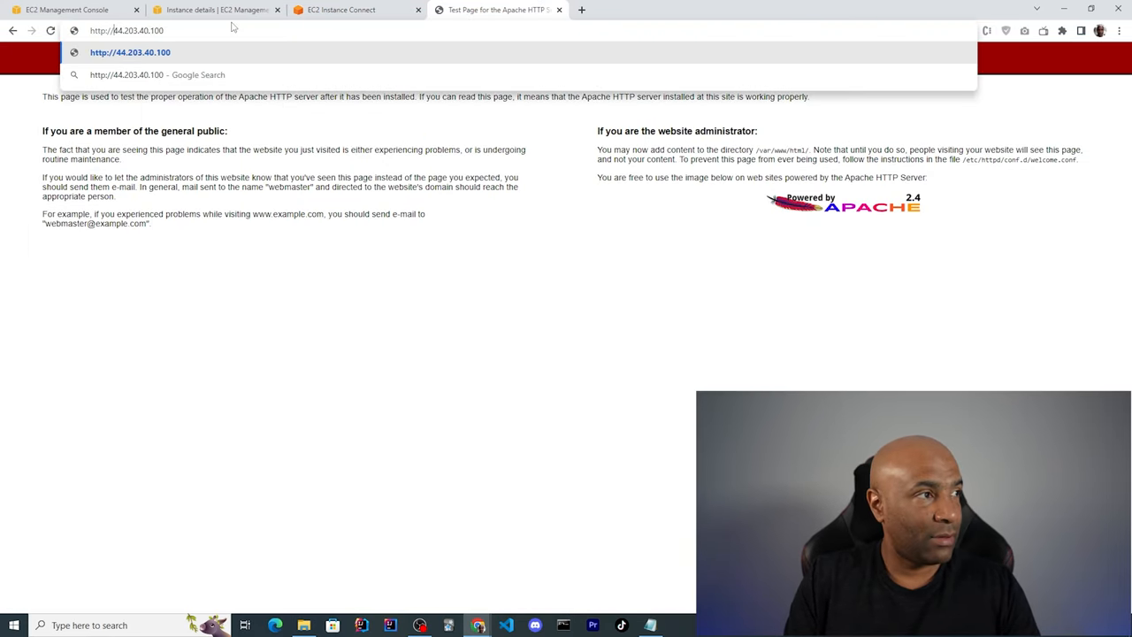
type(":5000")
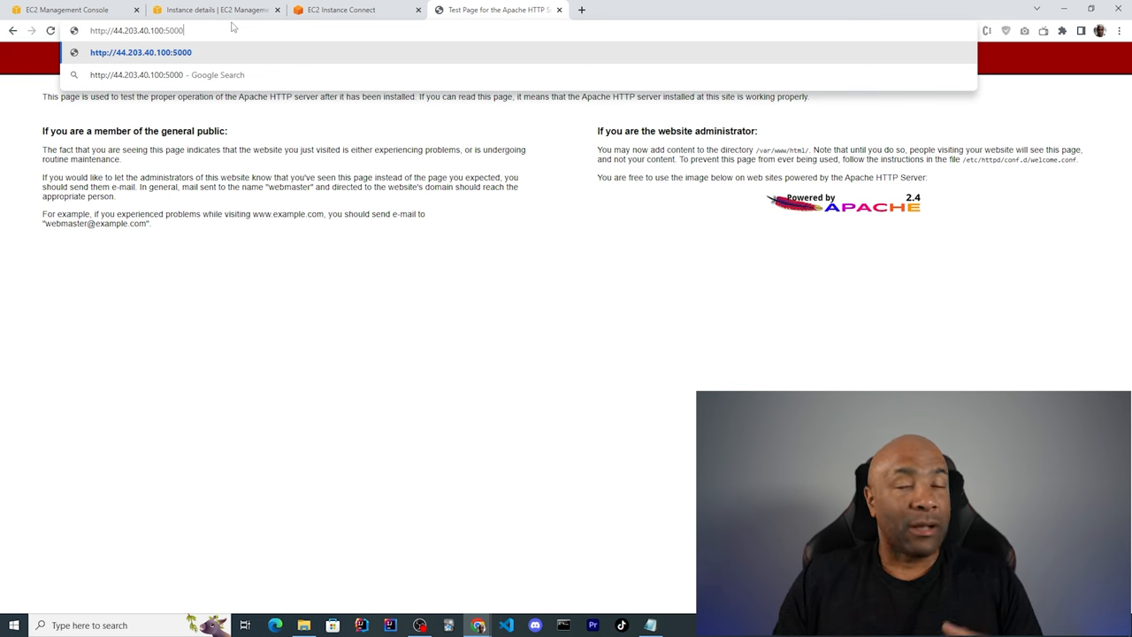
key("Enter")
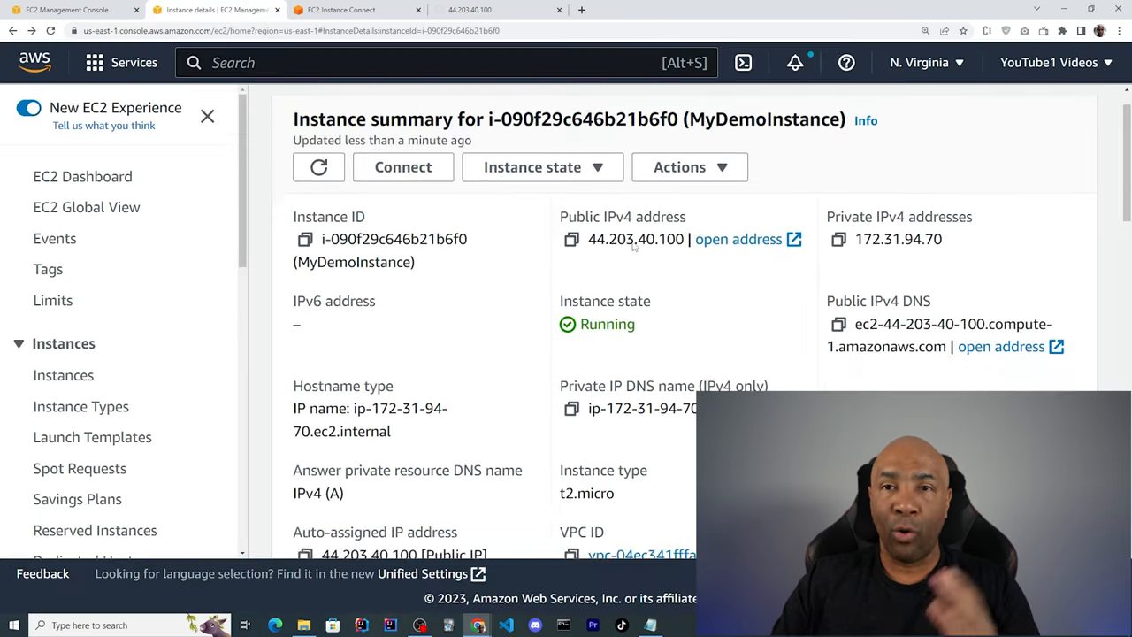
- From the instance's Security tab, open launch-wizard-1 and edit its inbound rules
scroll("down", 3)
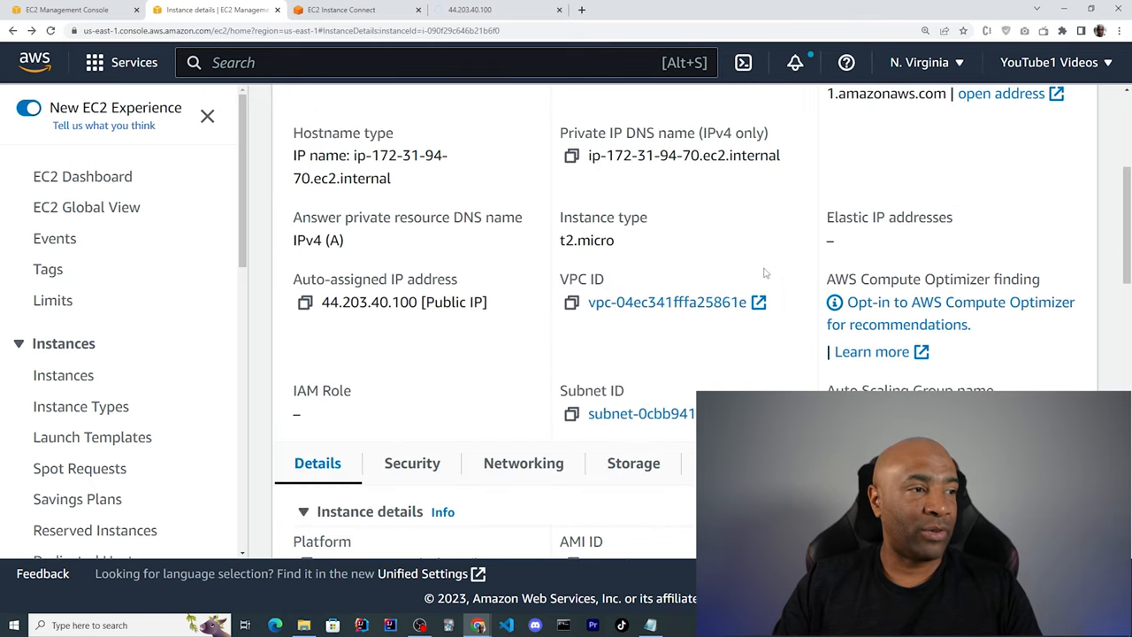
scroll("down", 3)
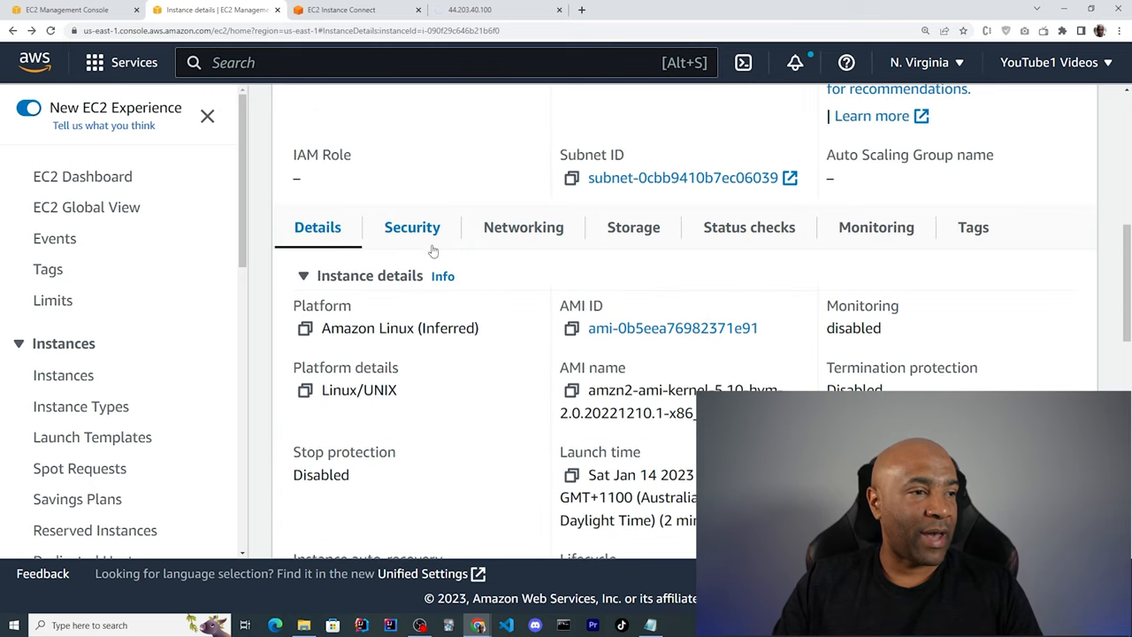
left_click(412, 228)
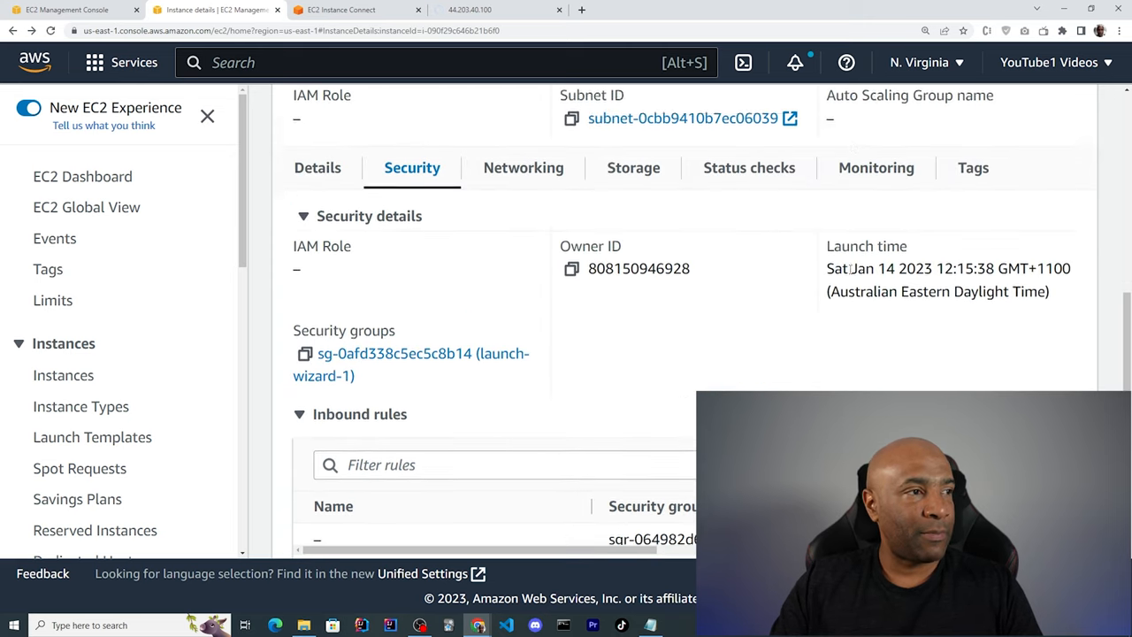
left_click(396, 353)
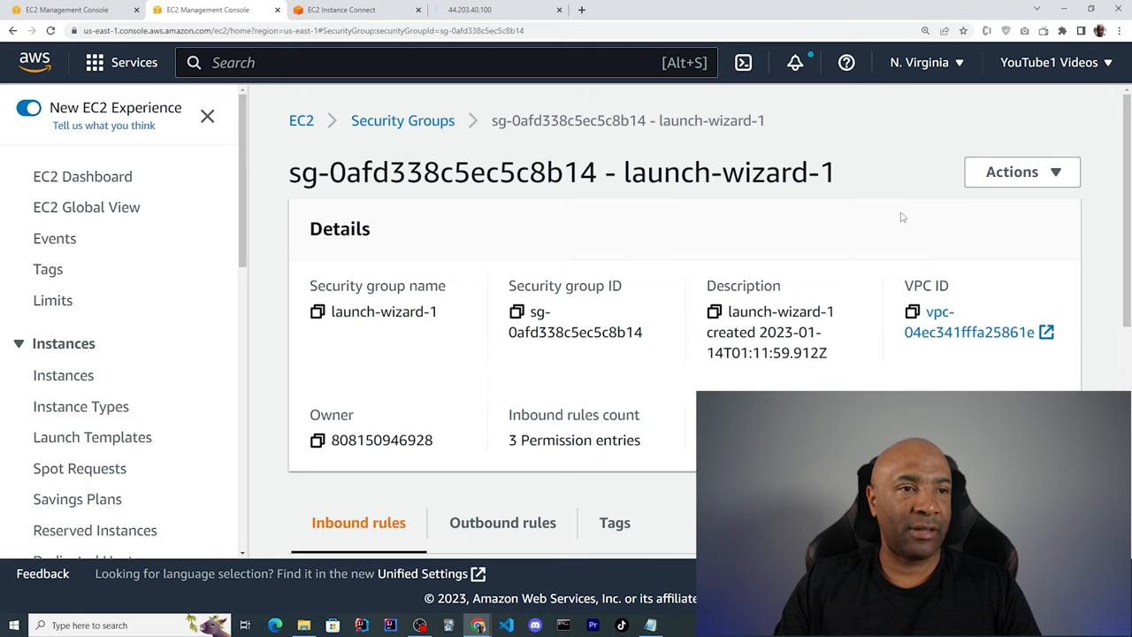
scroll("down", 3)
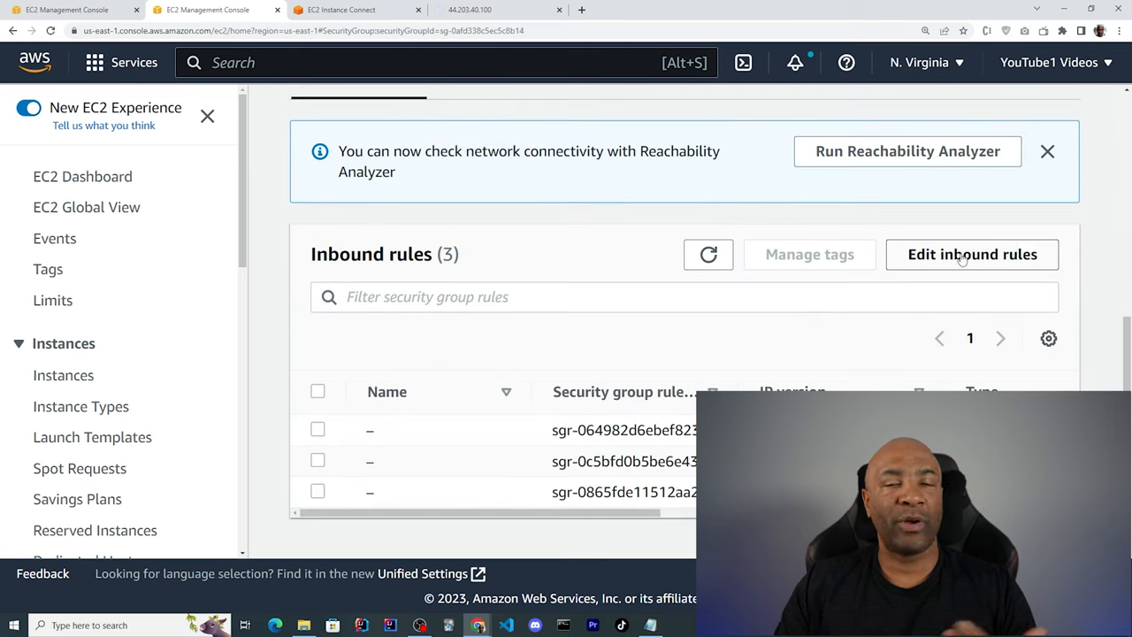
left_click(972, 254)
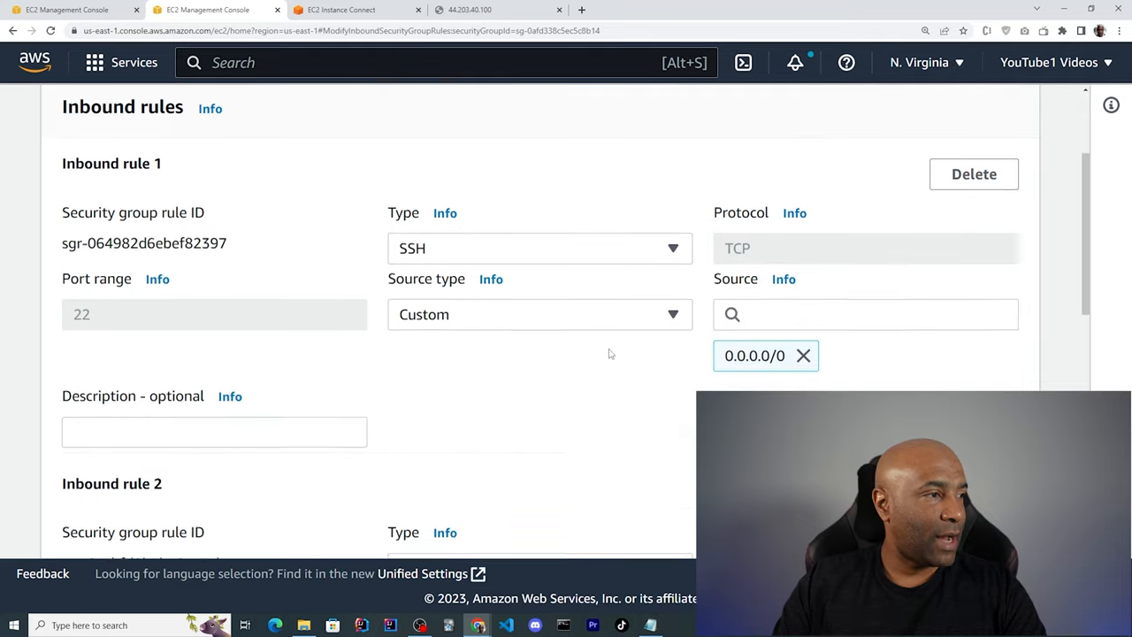
- Add a Custom TCP inbound rule to launch-wizard-1 and set its port range and source
scroll("down", 3)
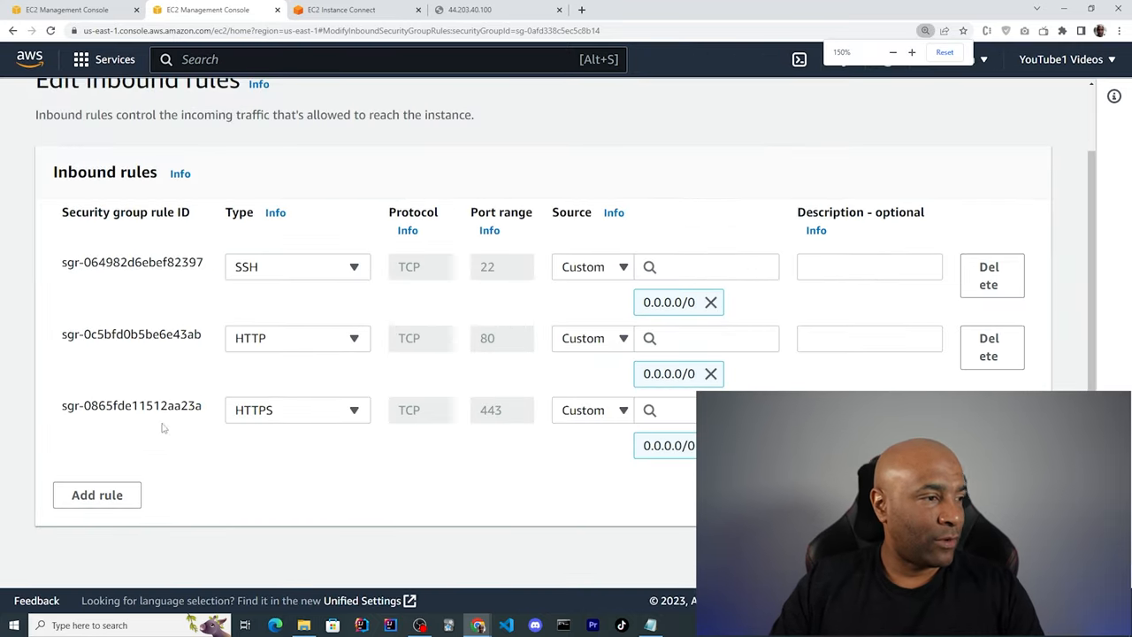
left_click(96, 495)
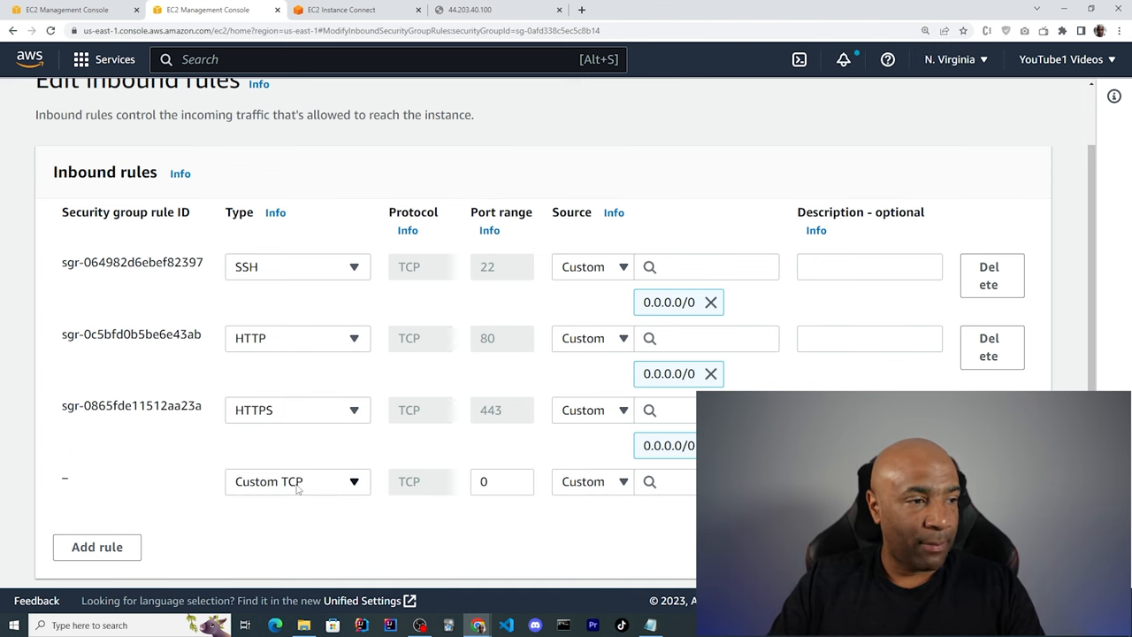
left_click(502, 481)
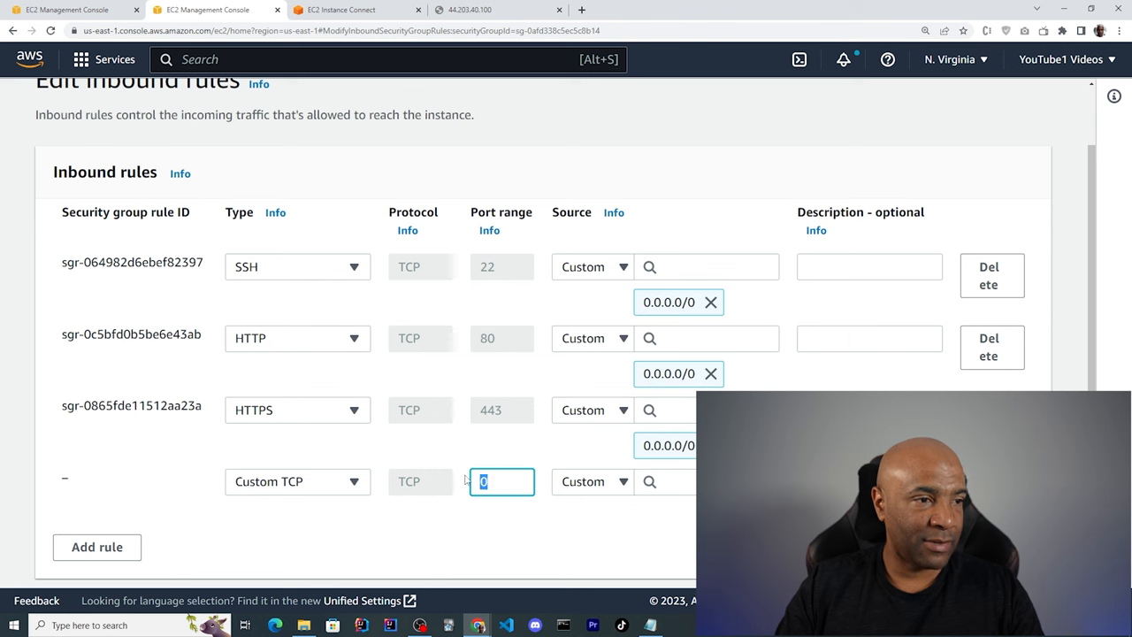
left_click(665, 481)
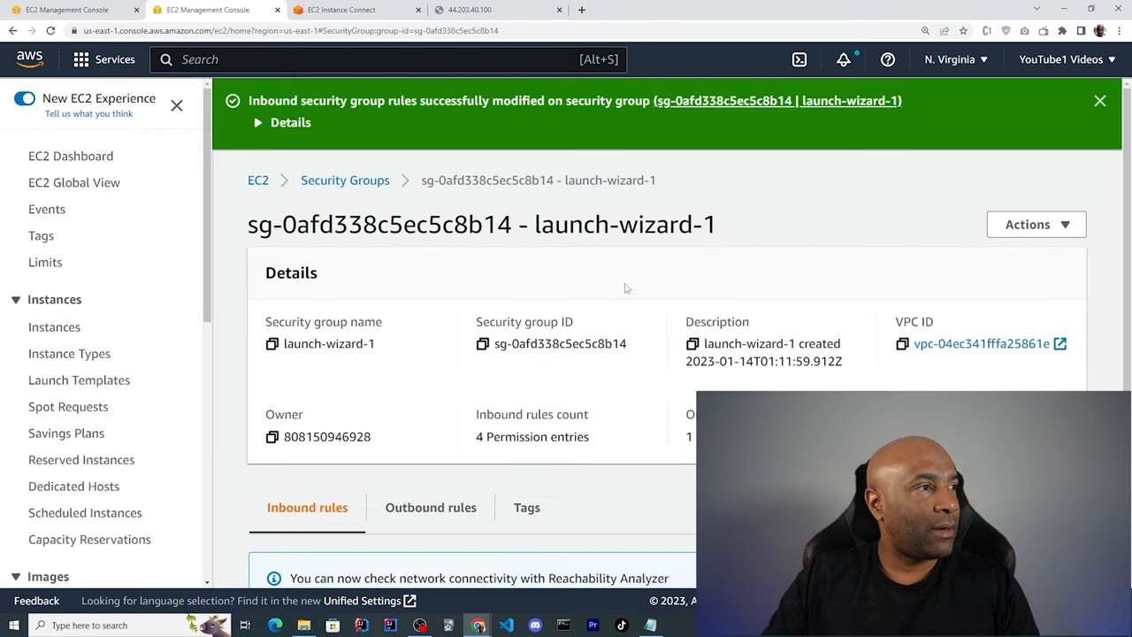
- Switch to the console tab and open the EC2 Dashboard from the navigation pane
left_click(482, 10)
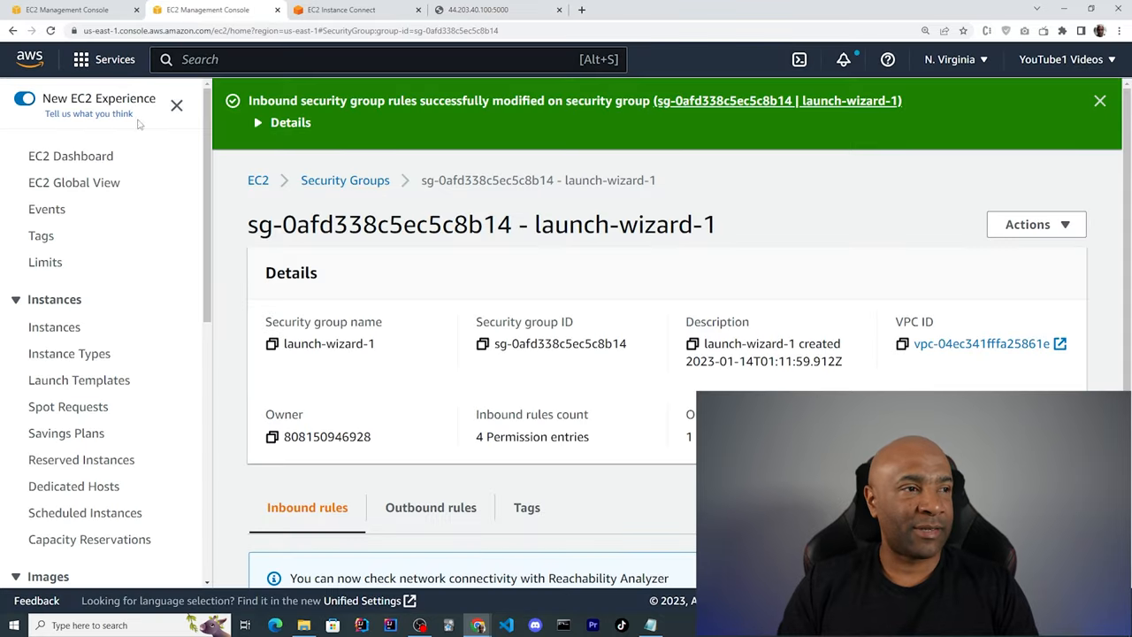
left_click(71, 156)
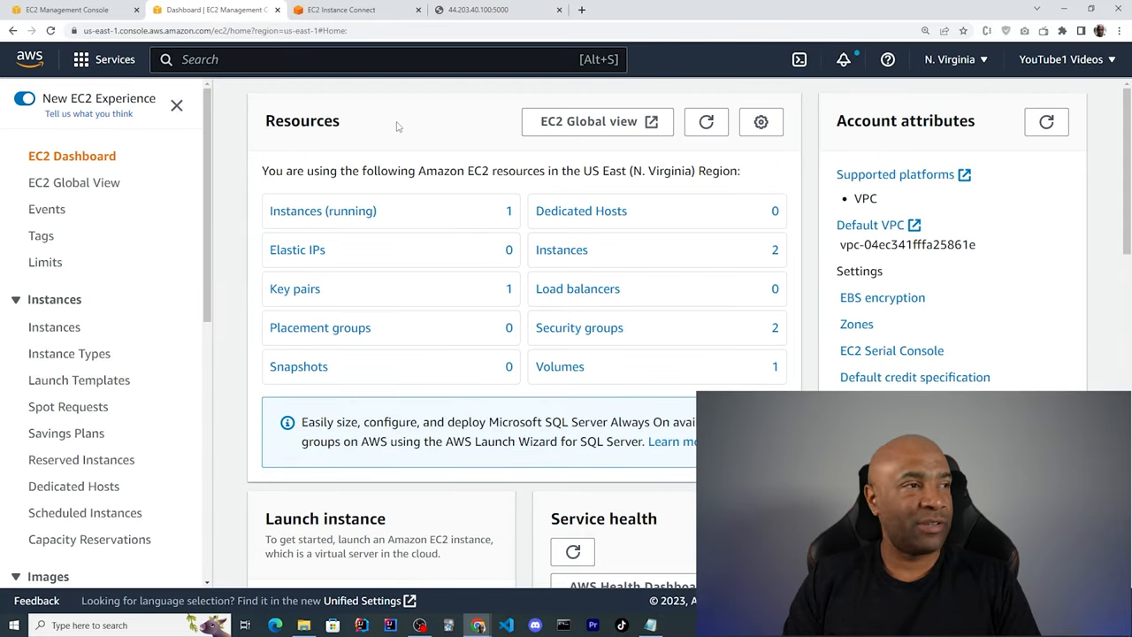